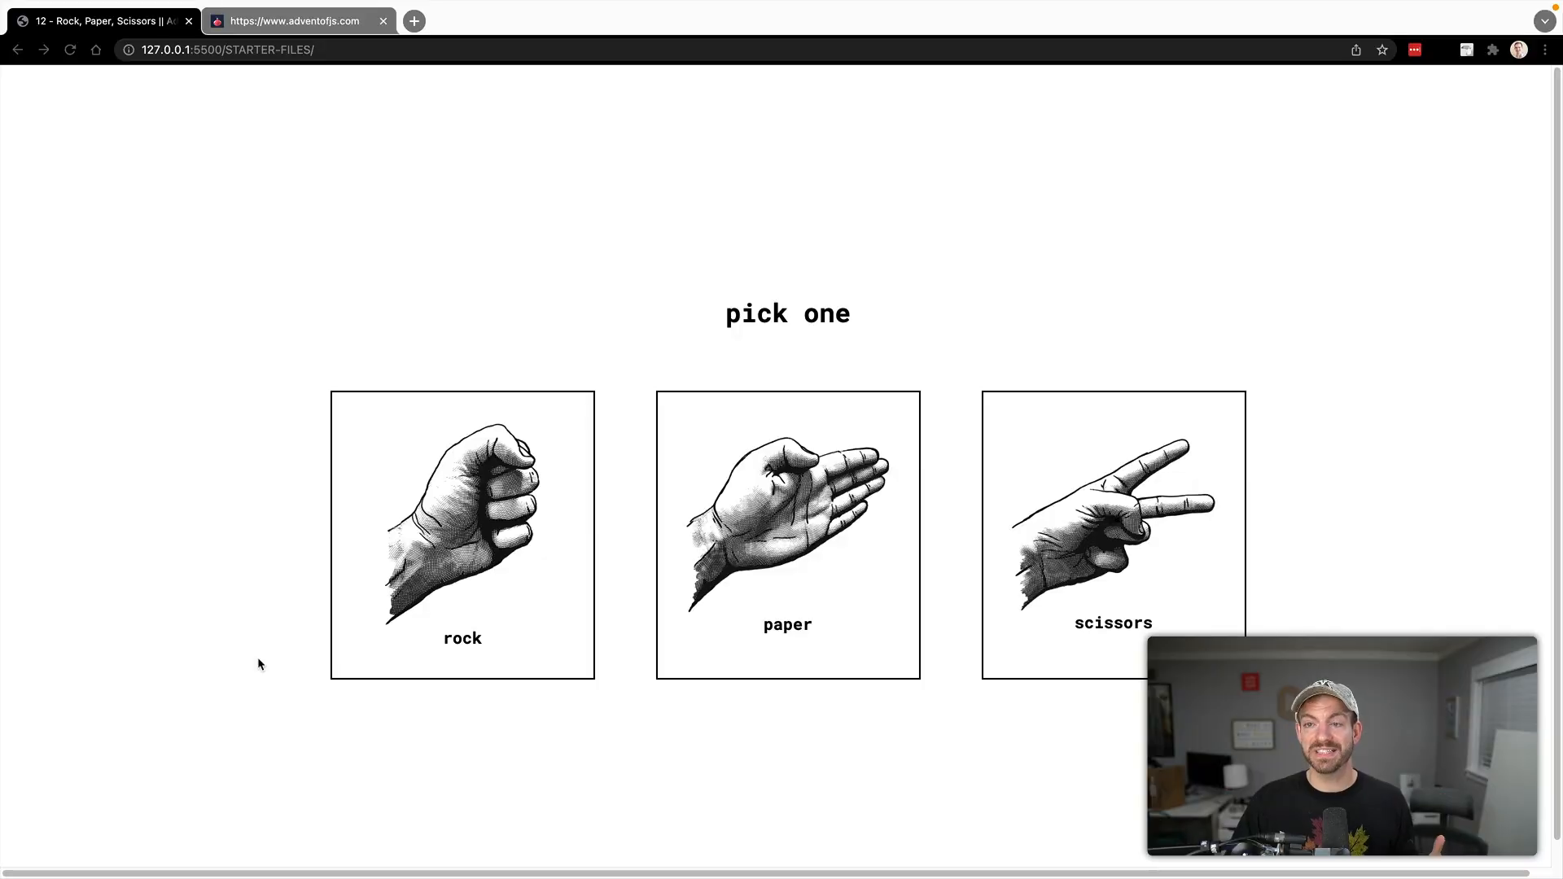
View the adventofjs.com tab in Chrome, then return to the first tab
click(293, 21)
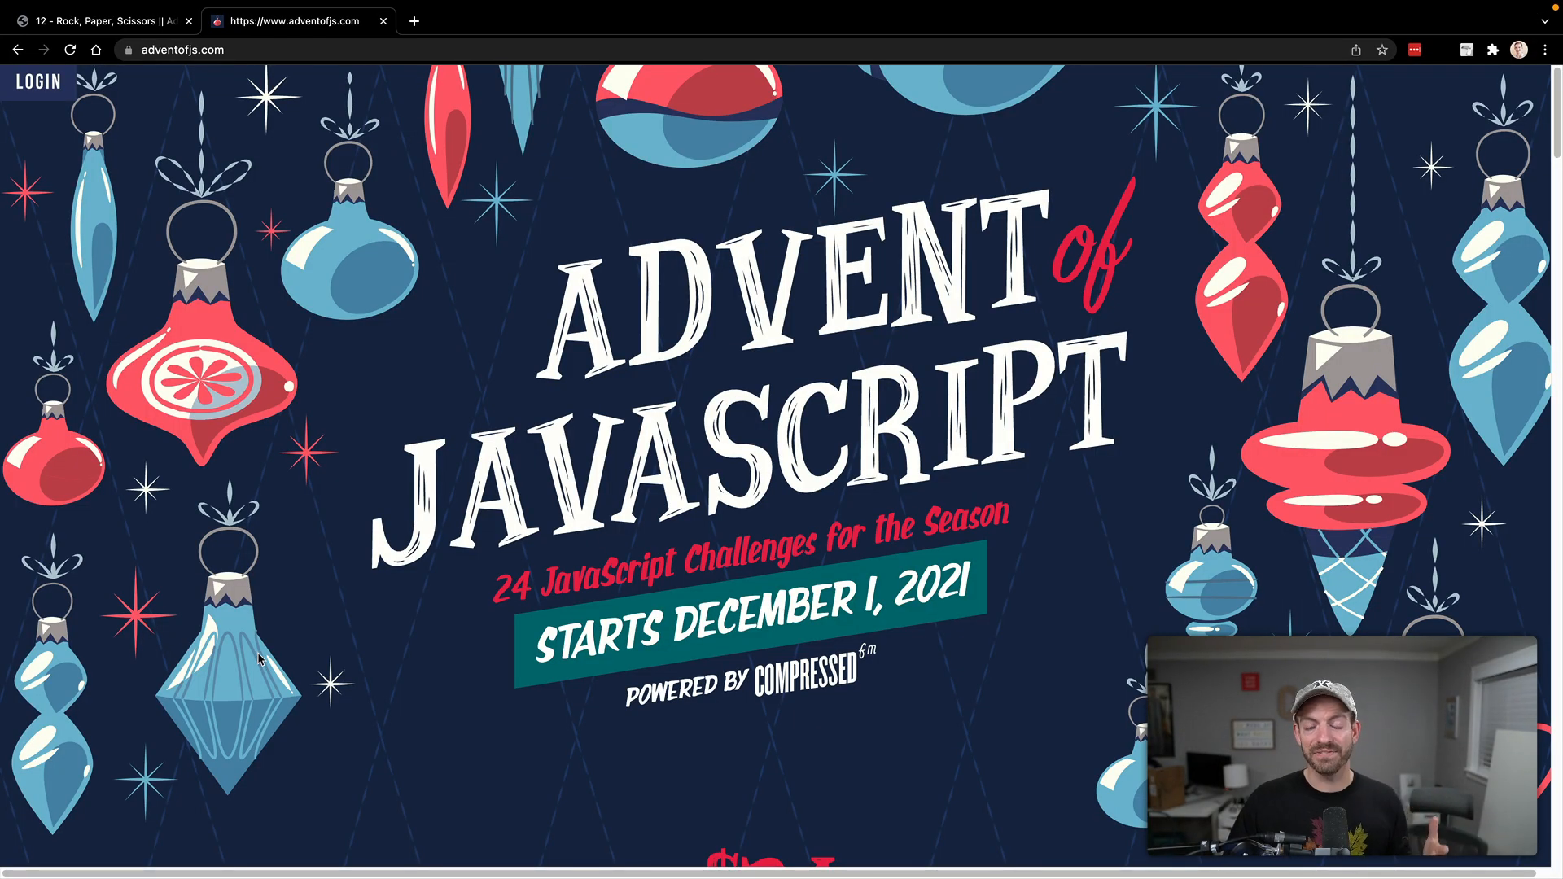
mouse_move(297, 606)
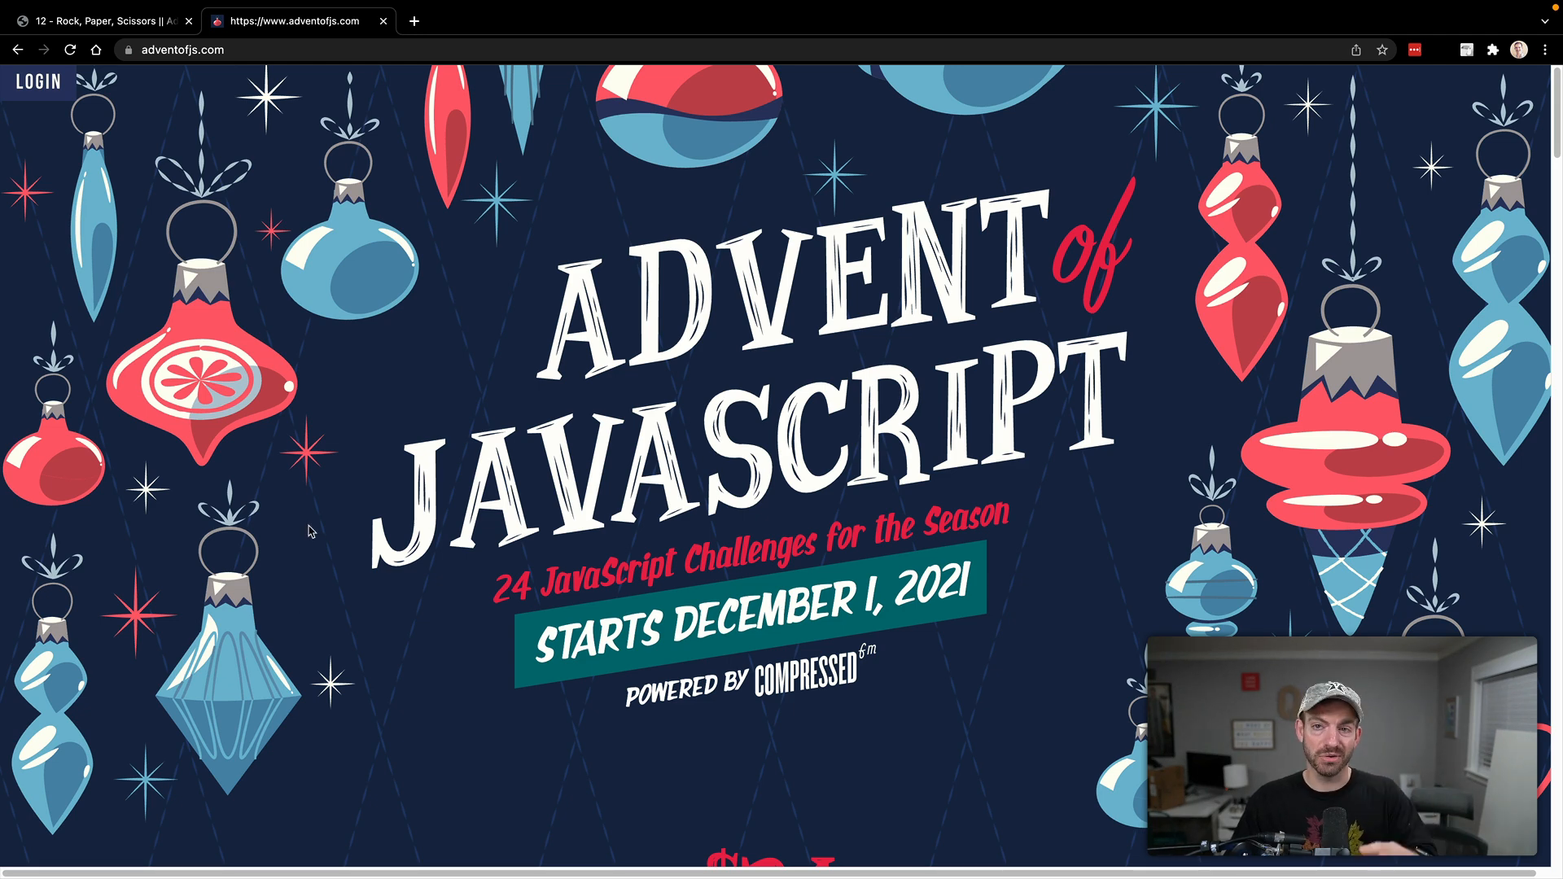
click(99, 21)
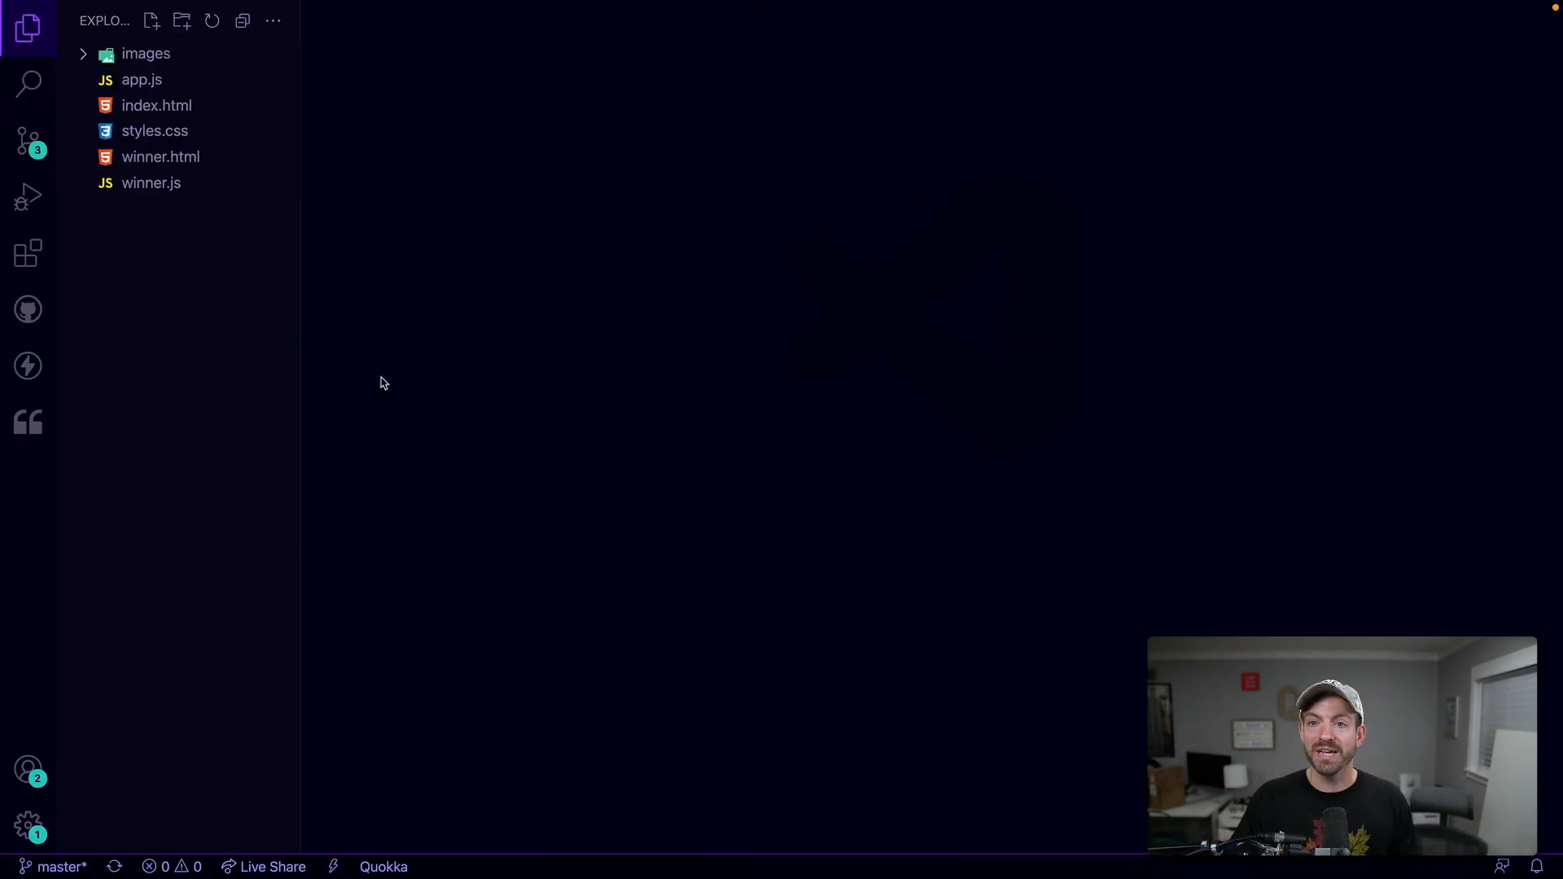
View index.html's markup with the rock, paper and scissors list items
click(157, 105)
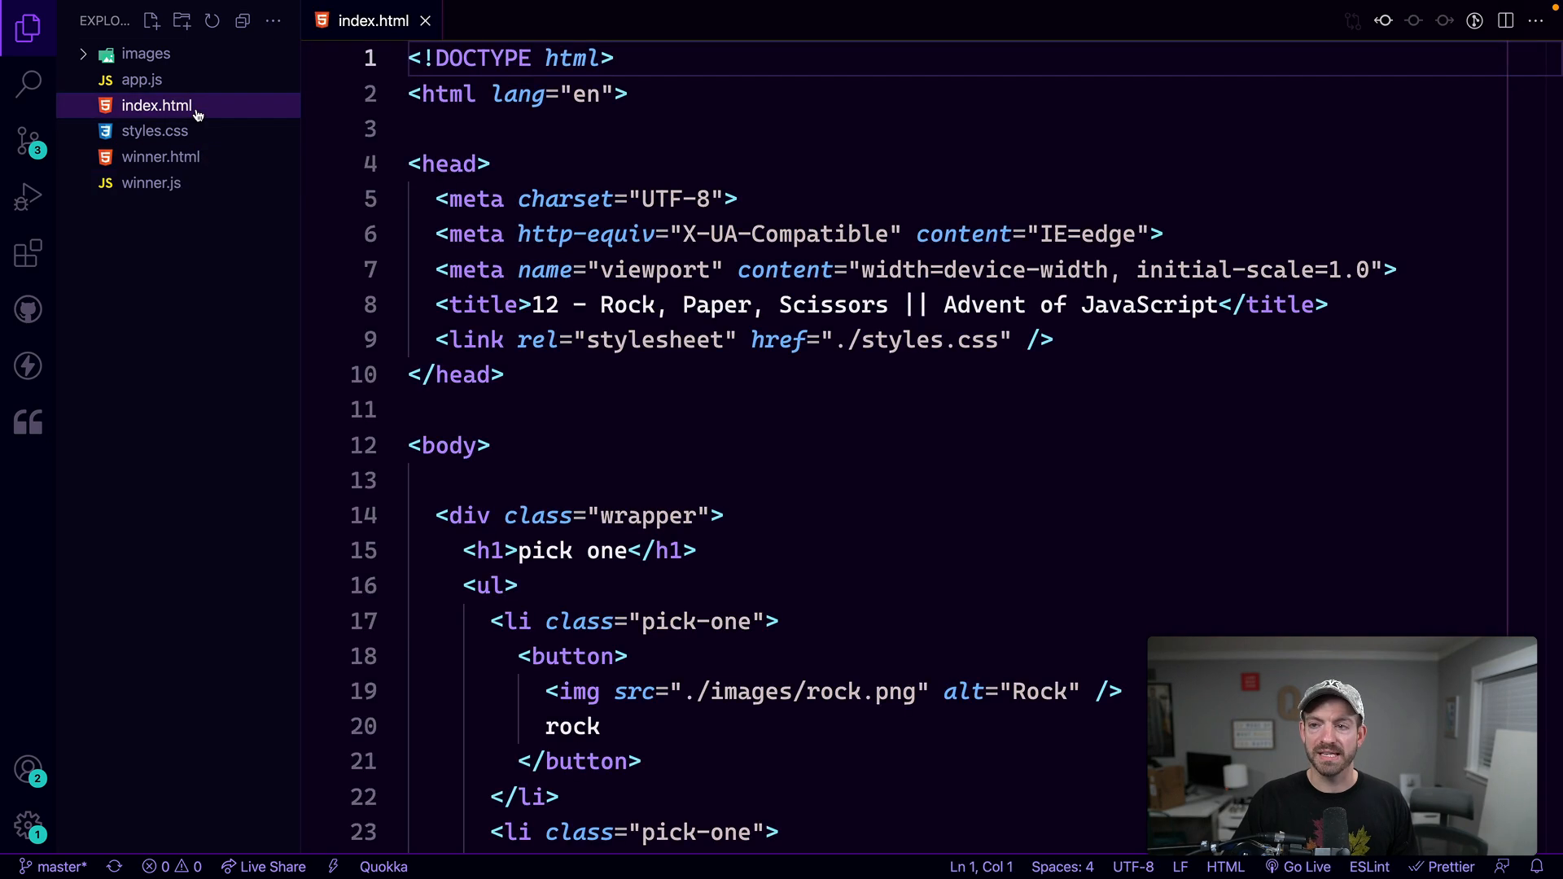
scroll(down, 3)
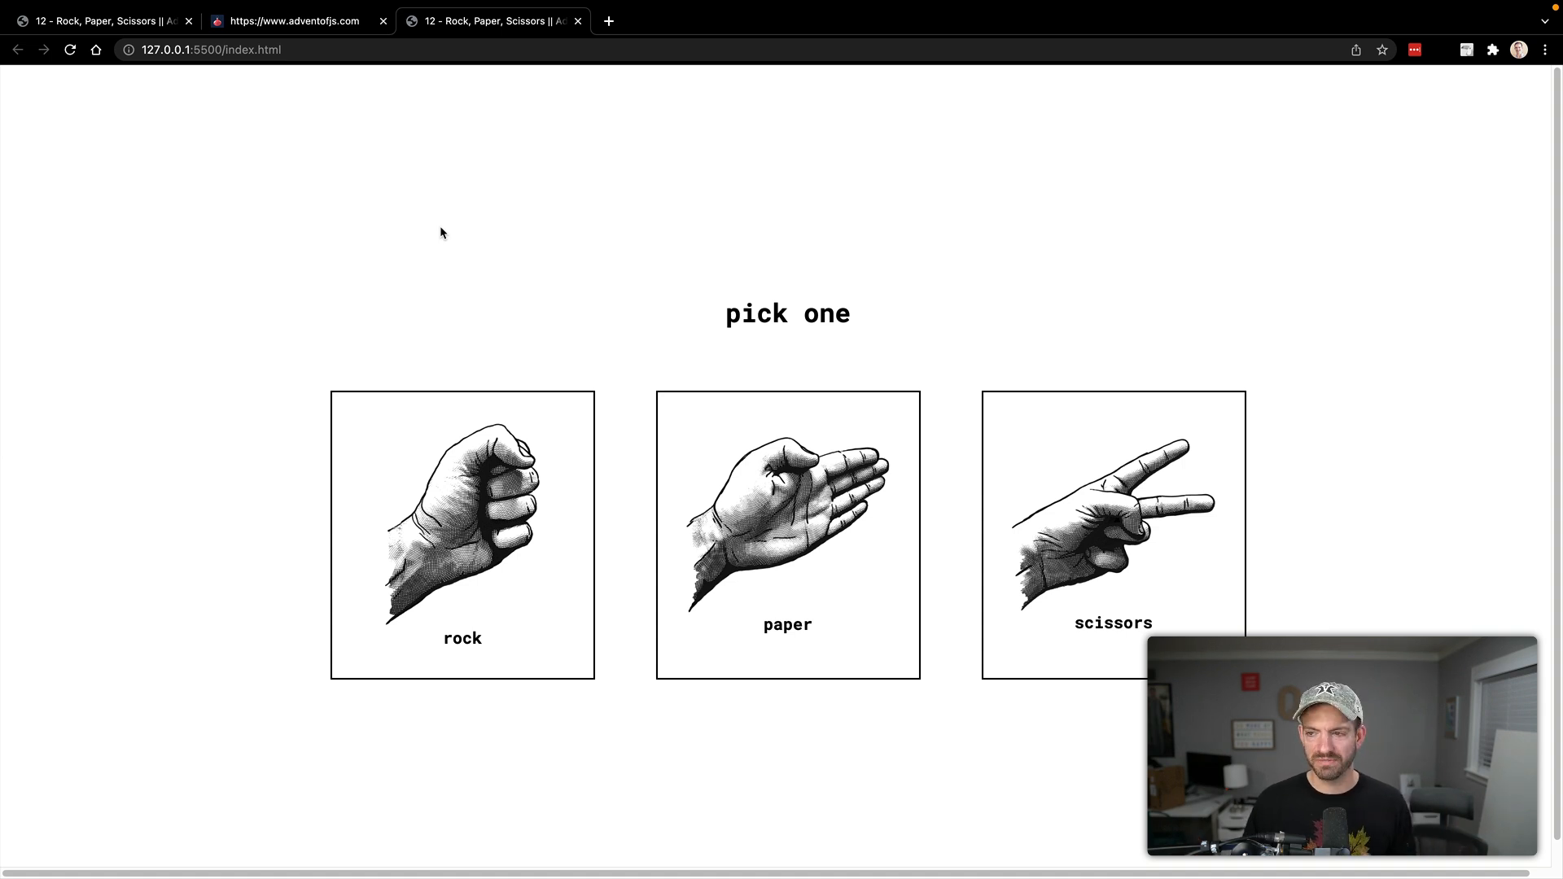
Choose the rock card on the live game page at 127.0.0.1:5500
click(462, 534)
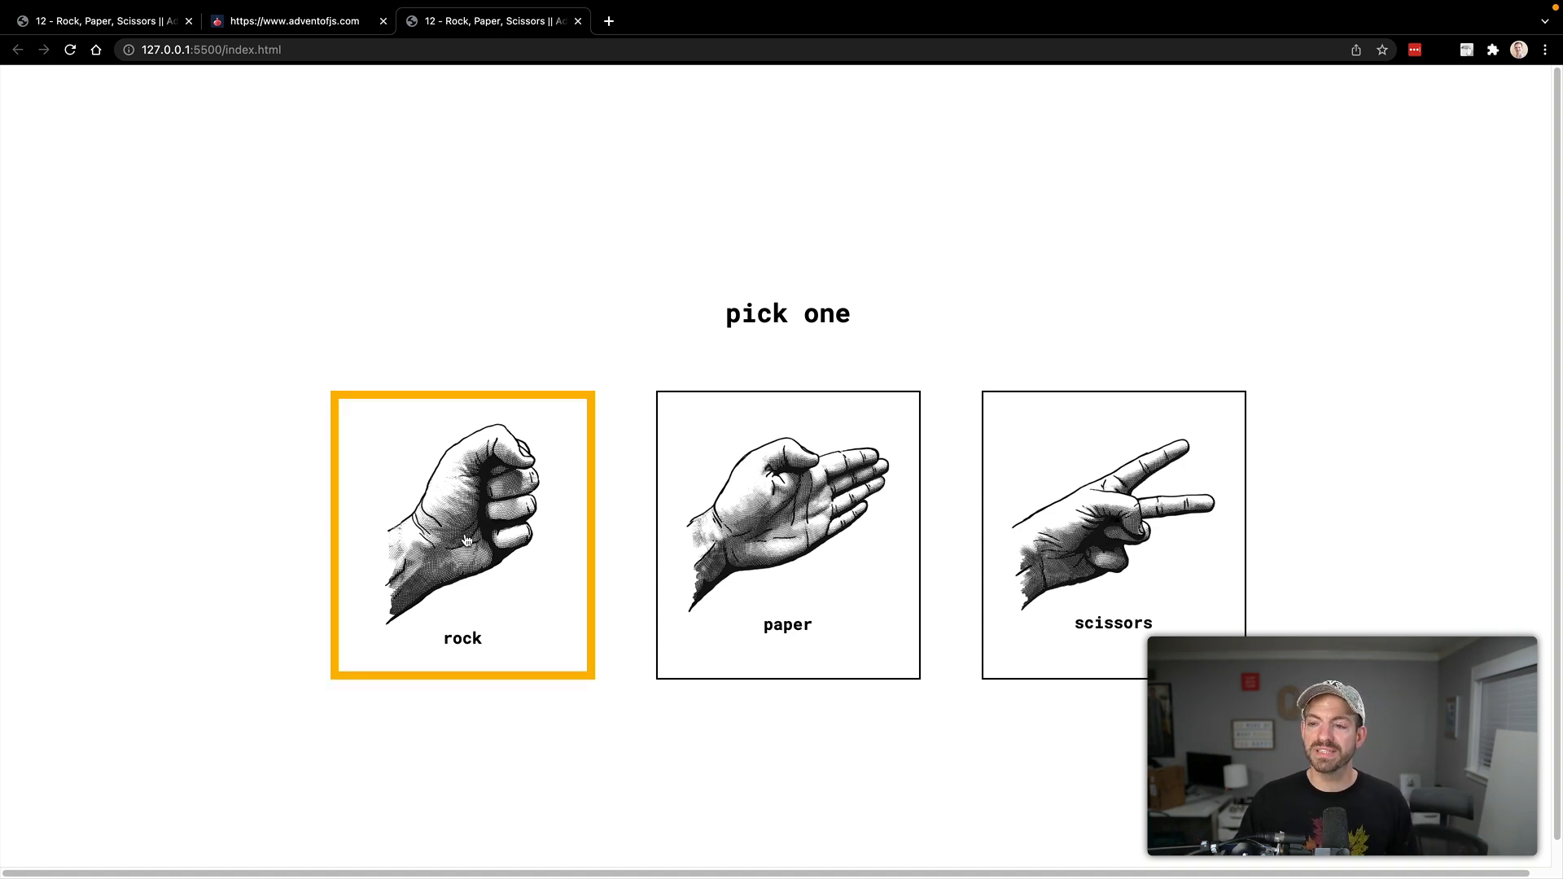
mouse_move(950, 536)
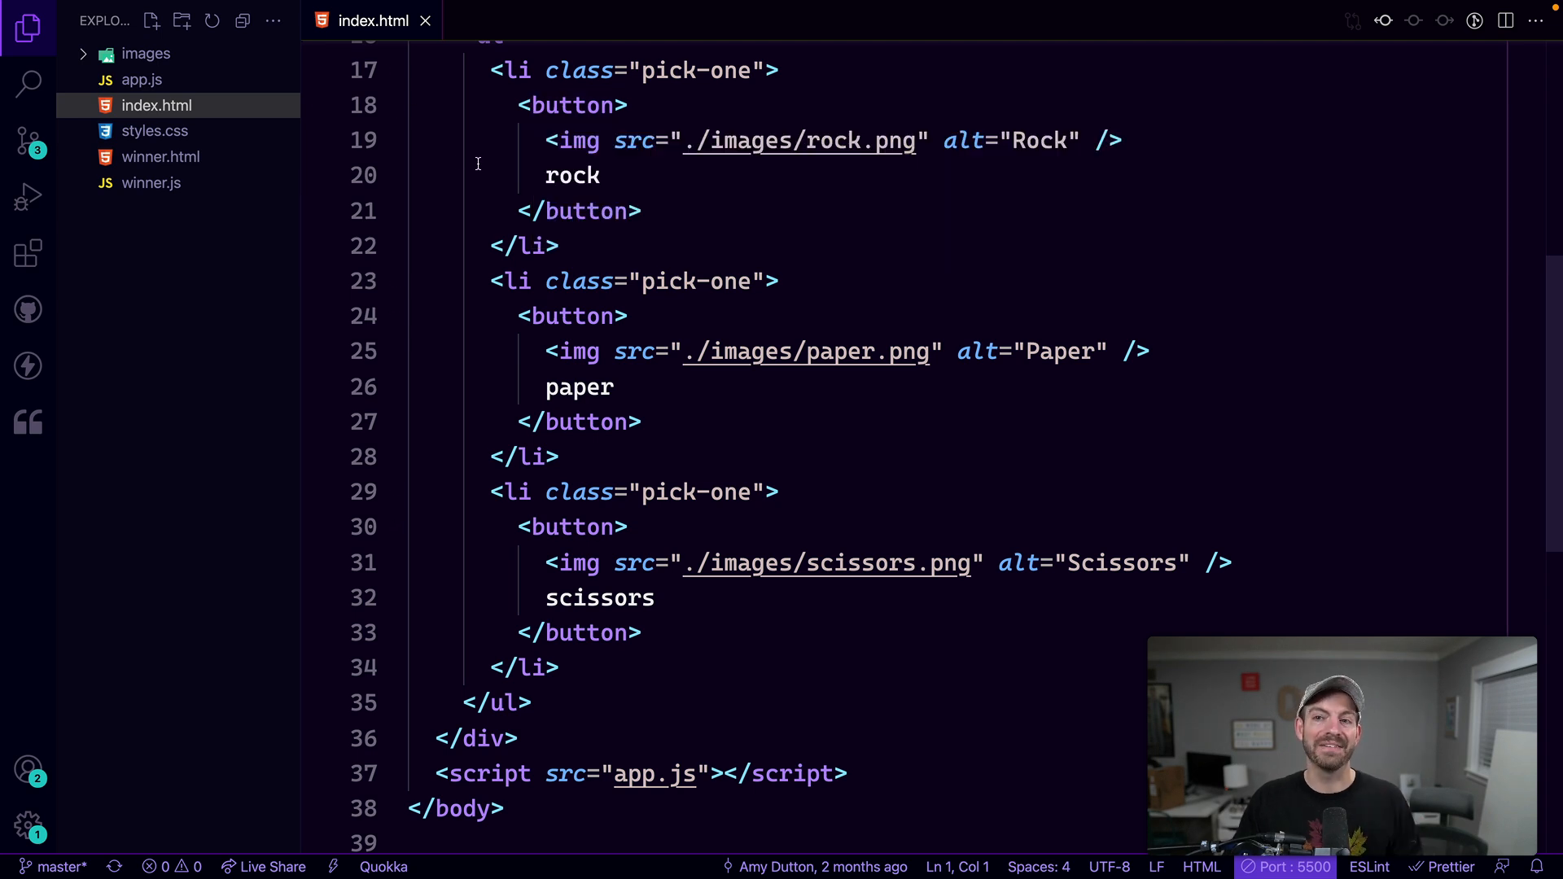
In app.js declare const buttons = document.querySelectorAll('li.pick-one > button'); and begin a buttons. call
click(141, 79)
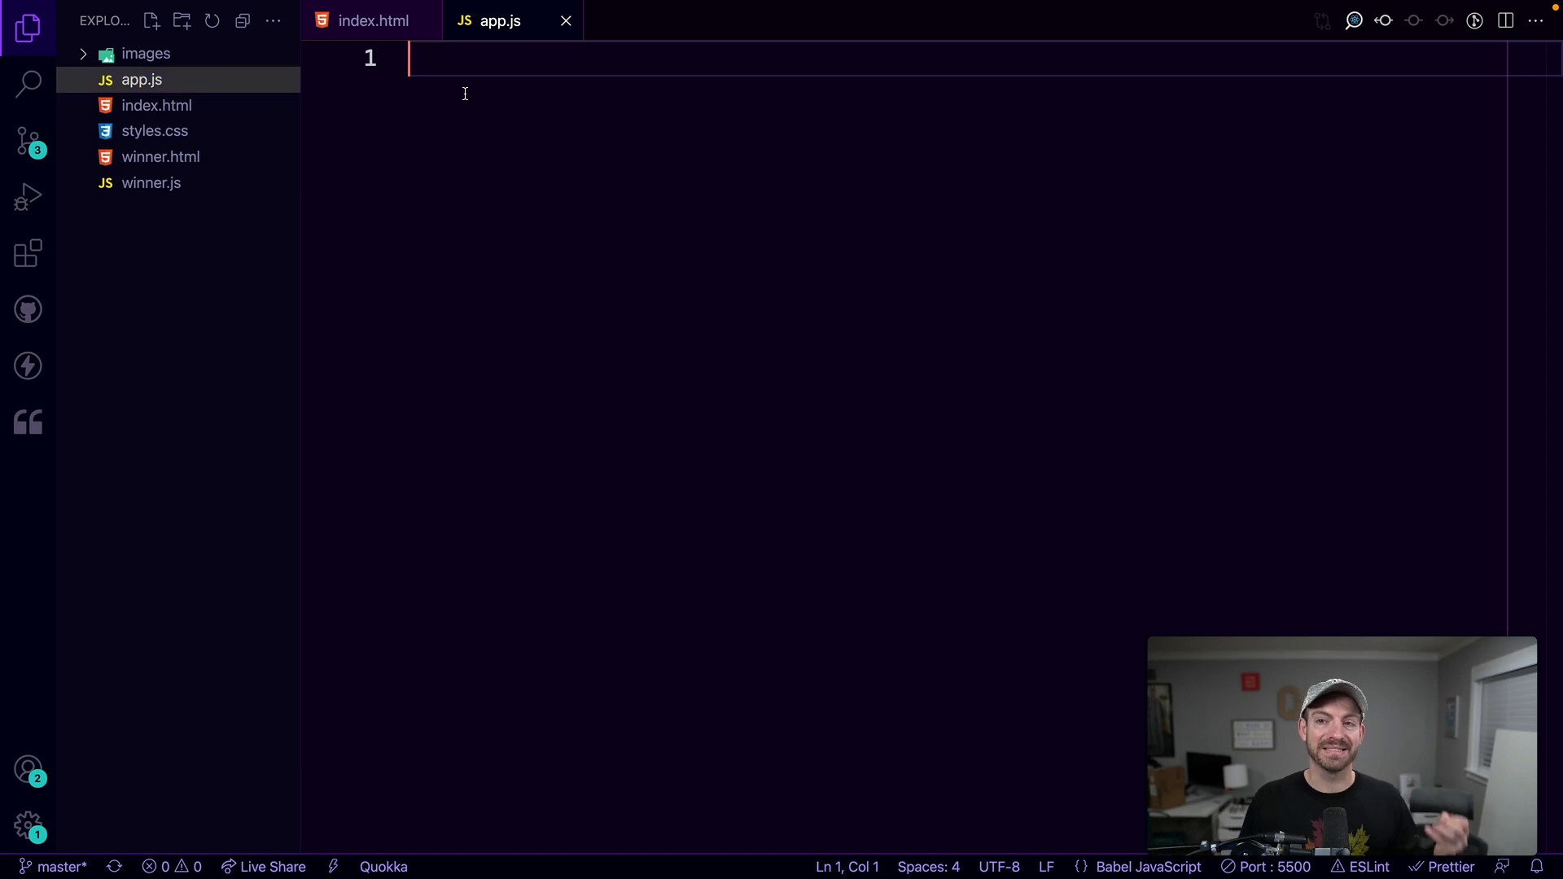
text(const)
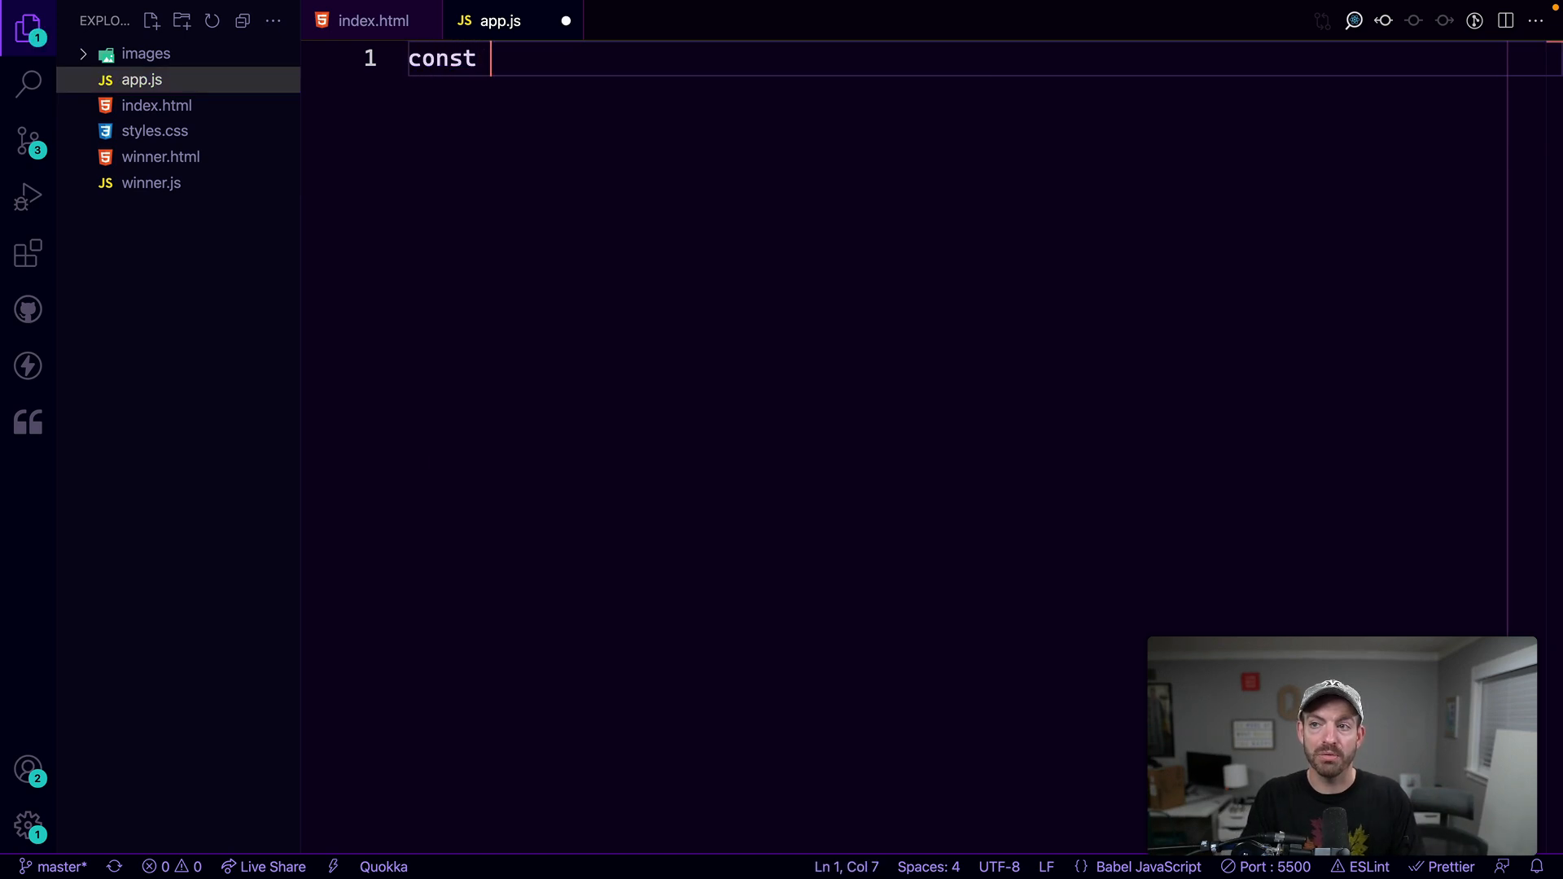
text(button)
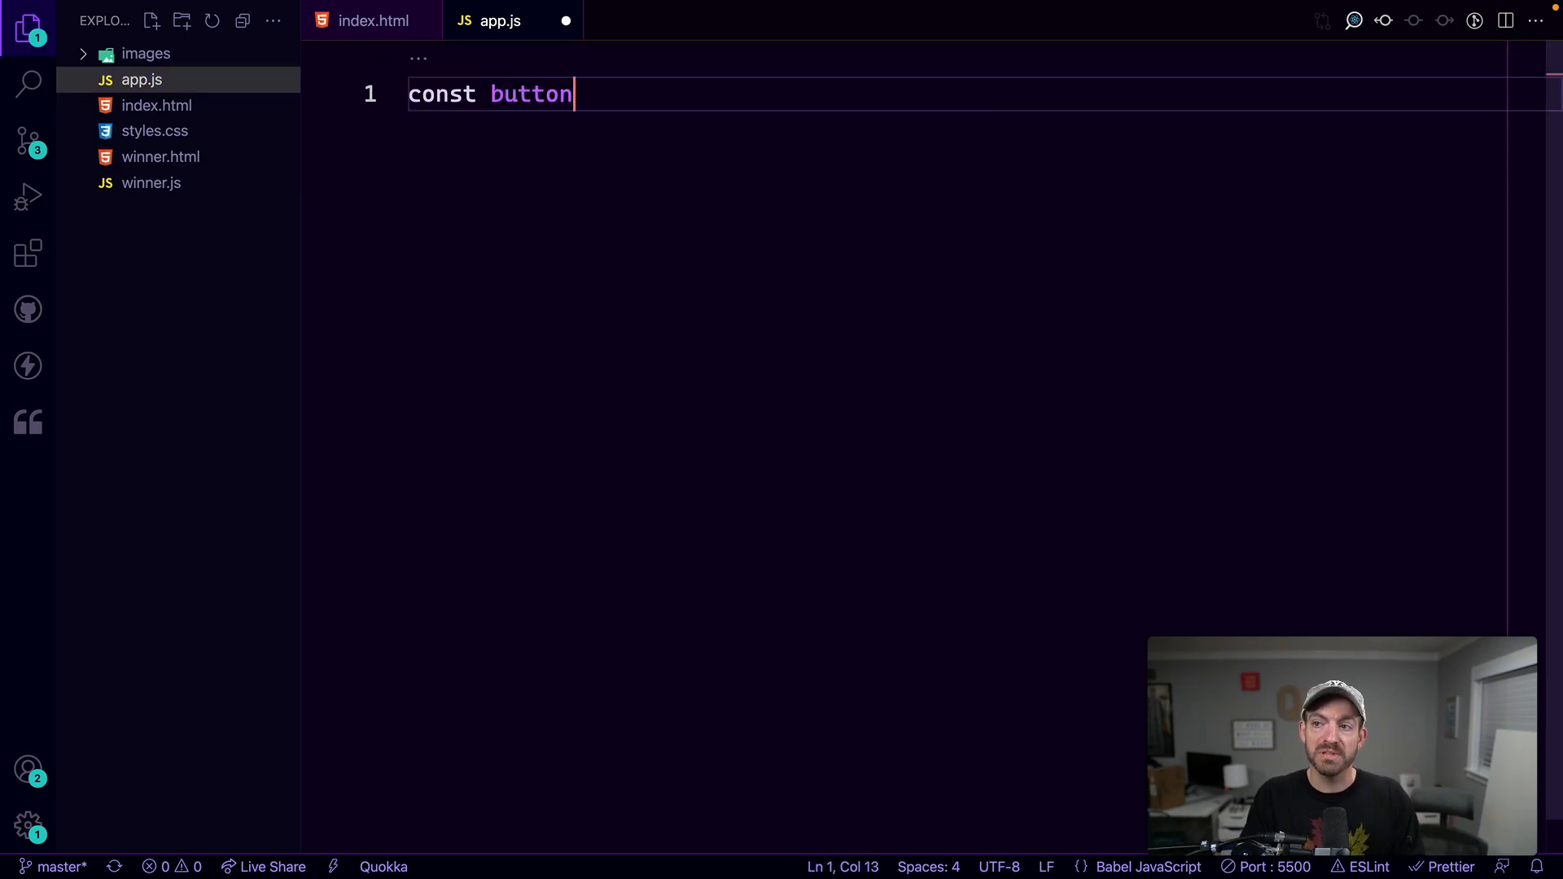
text(s =)
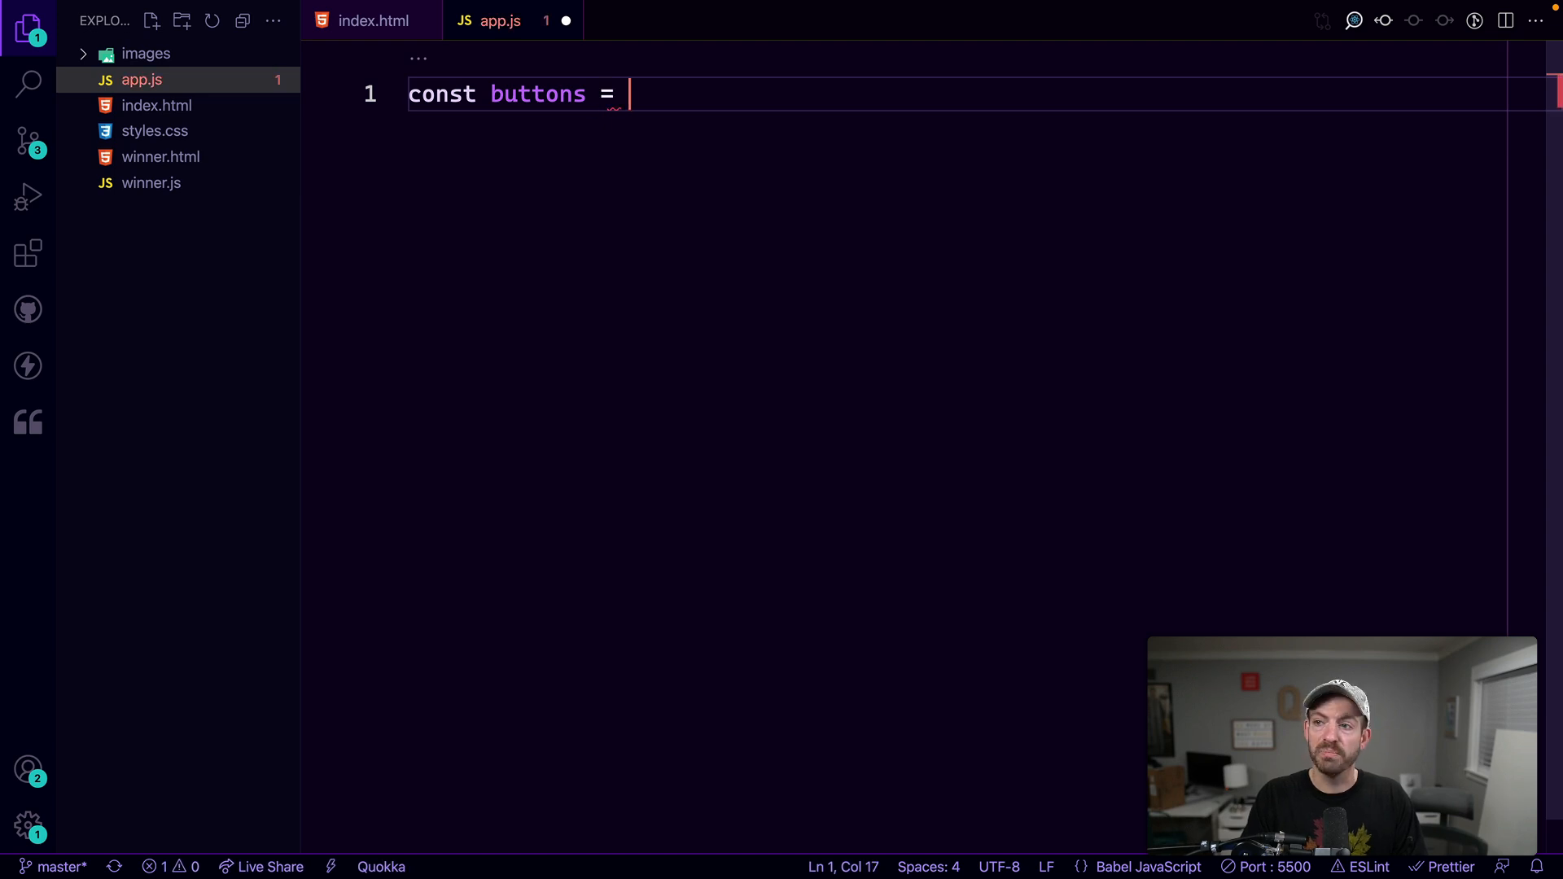
text(document.querySelectorAll)
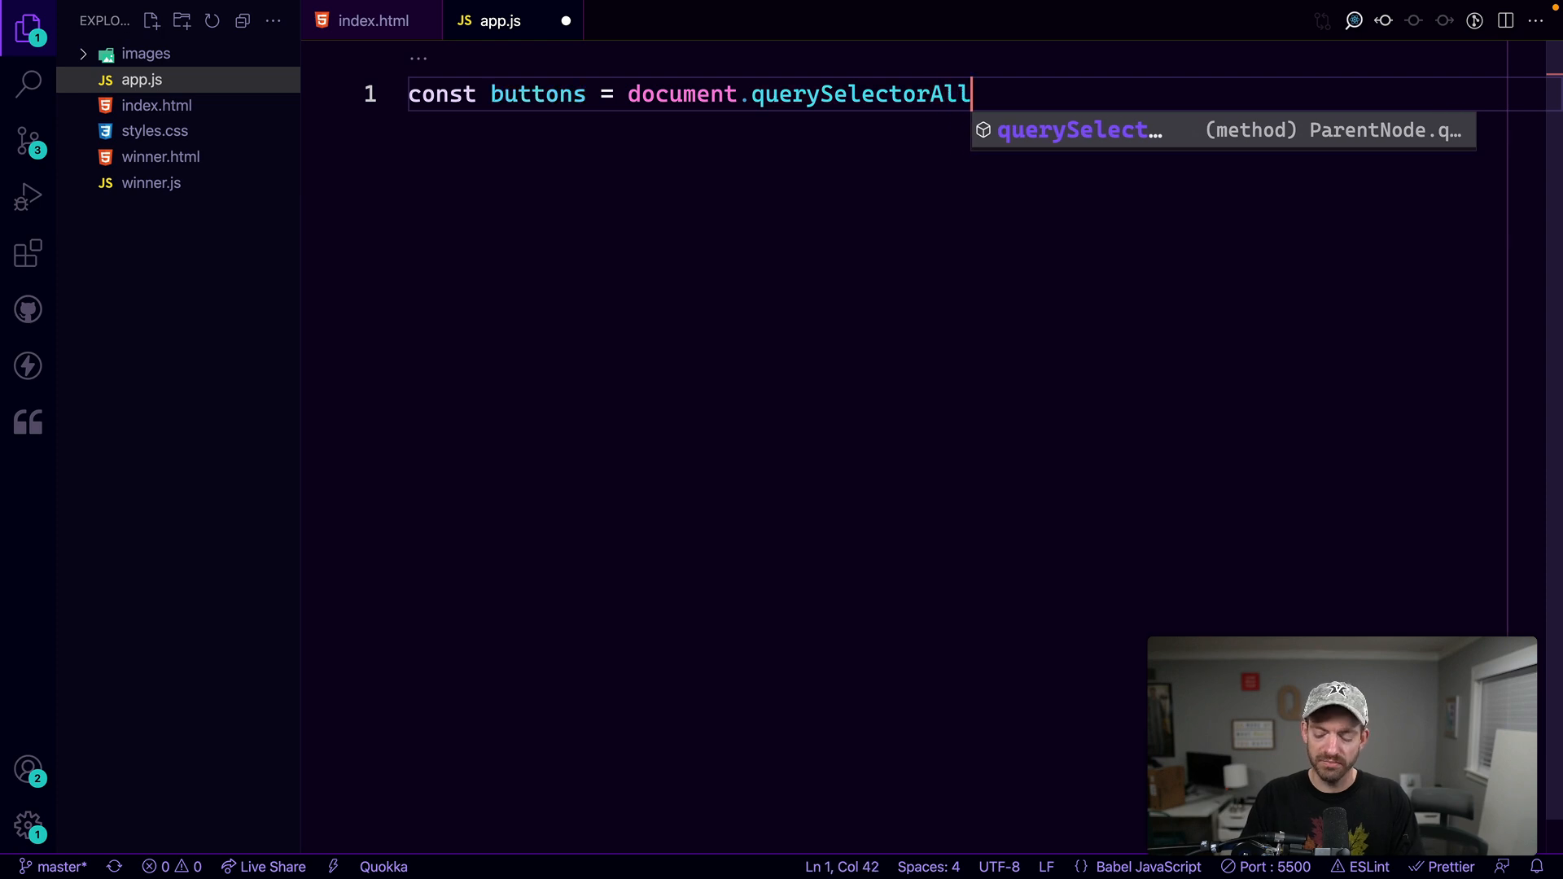
text((''))
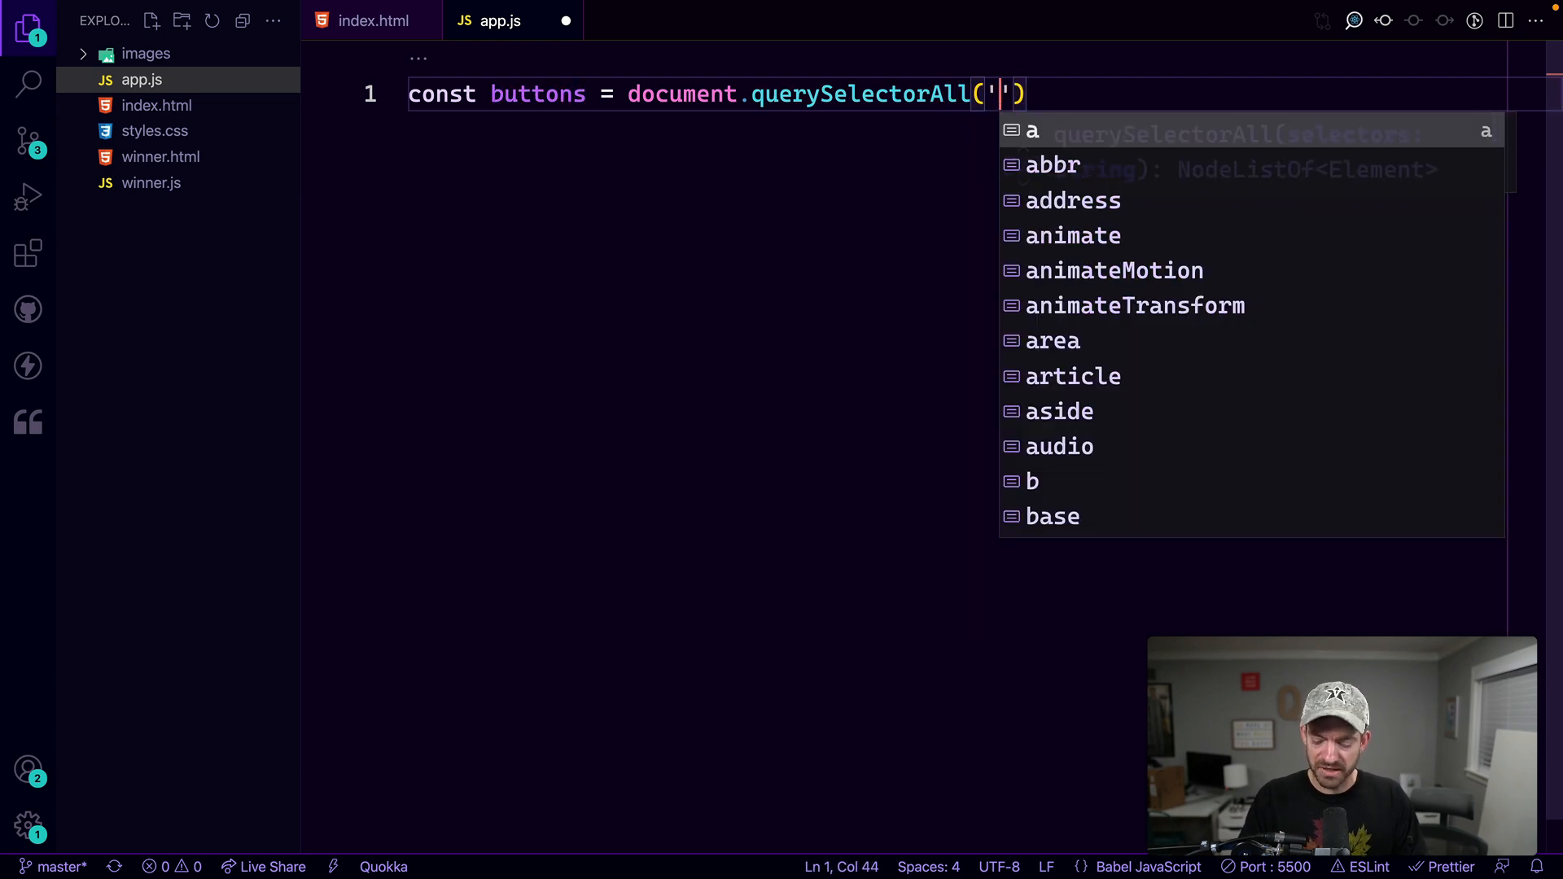
text(li.)
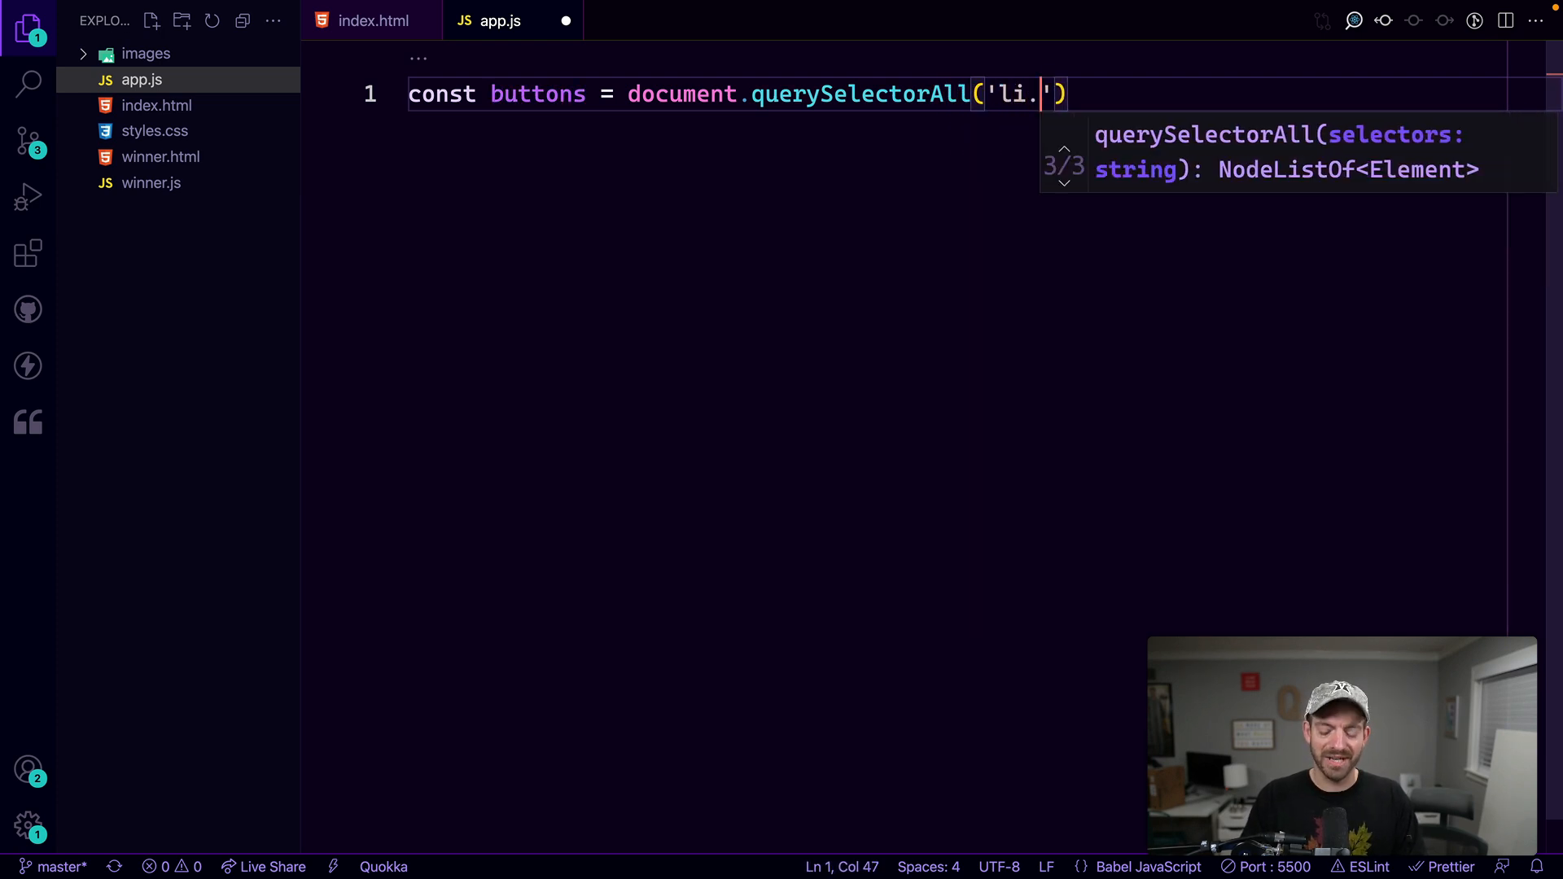
text(pick-one)
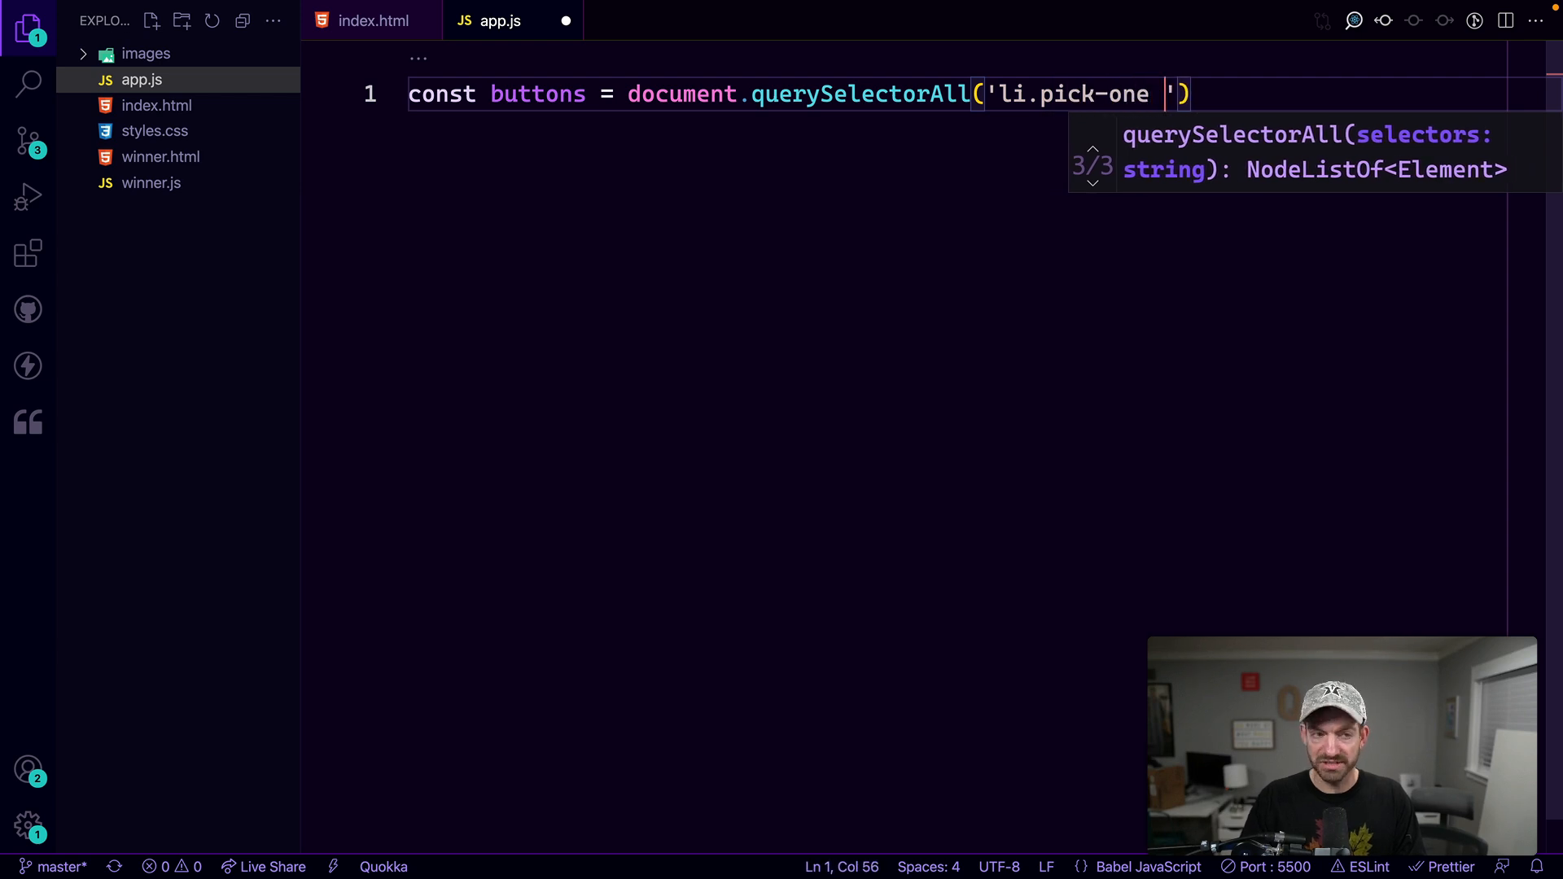
text(> button)
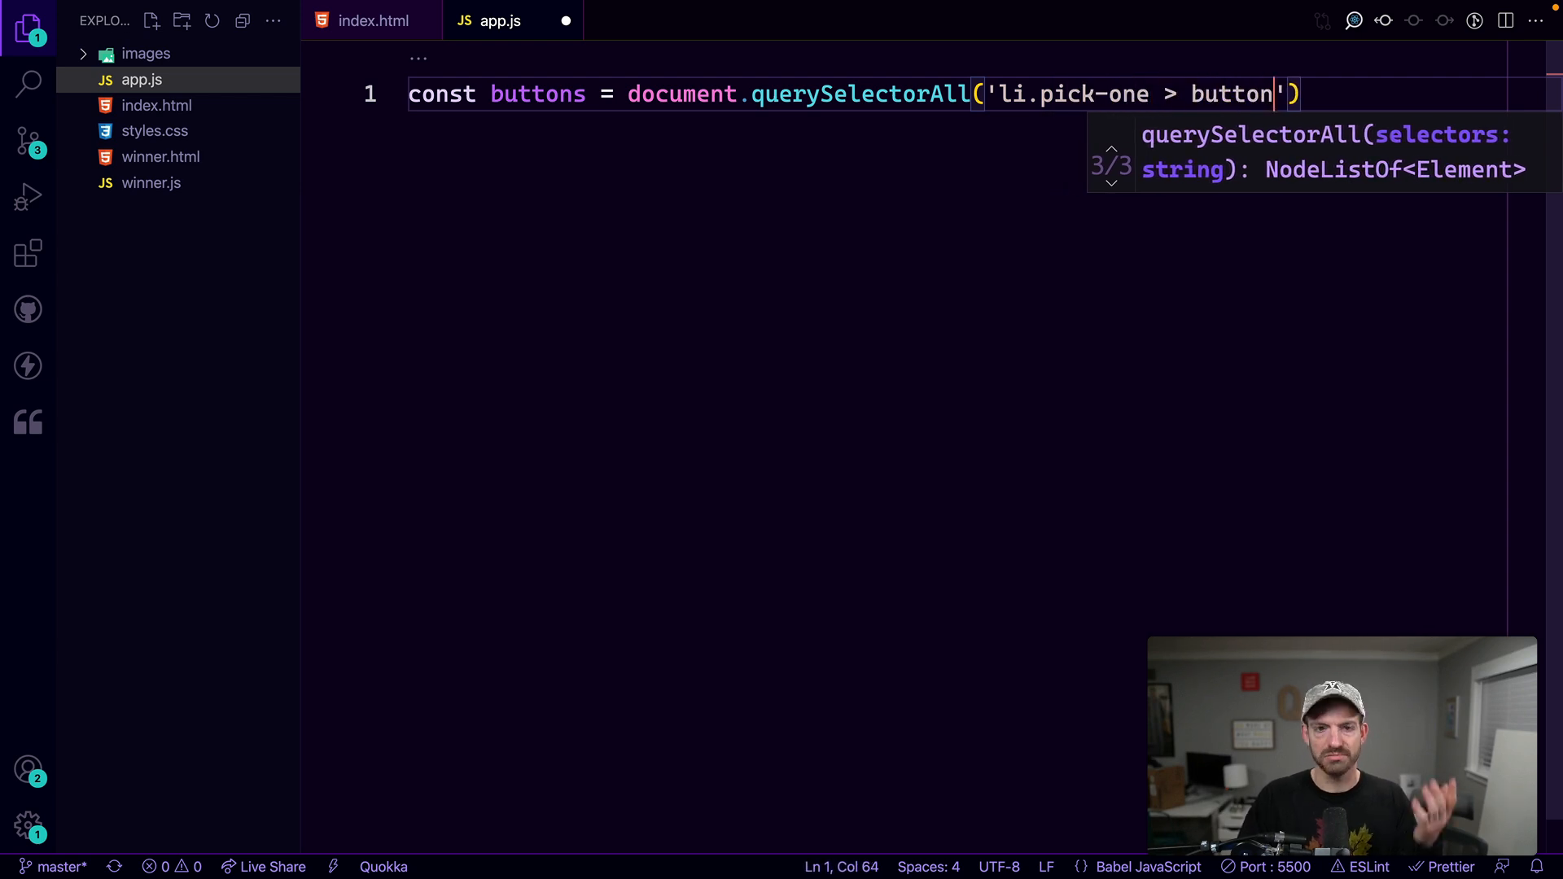
text(;)
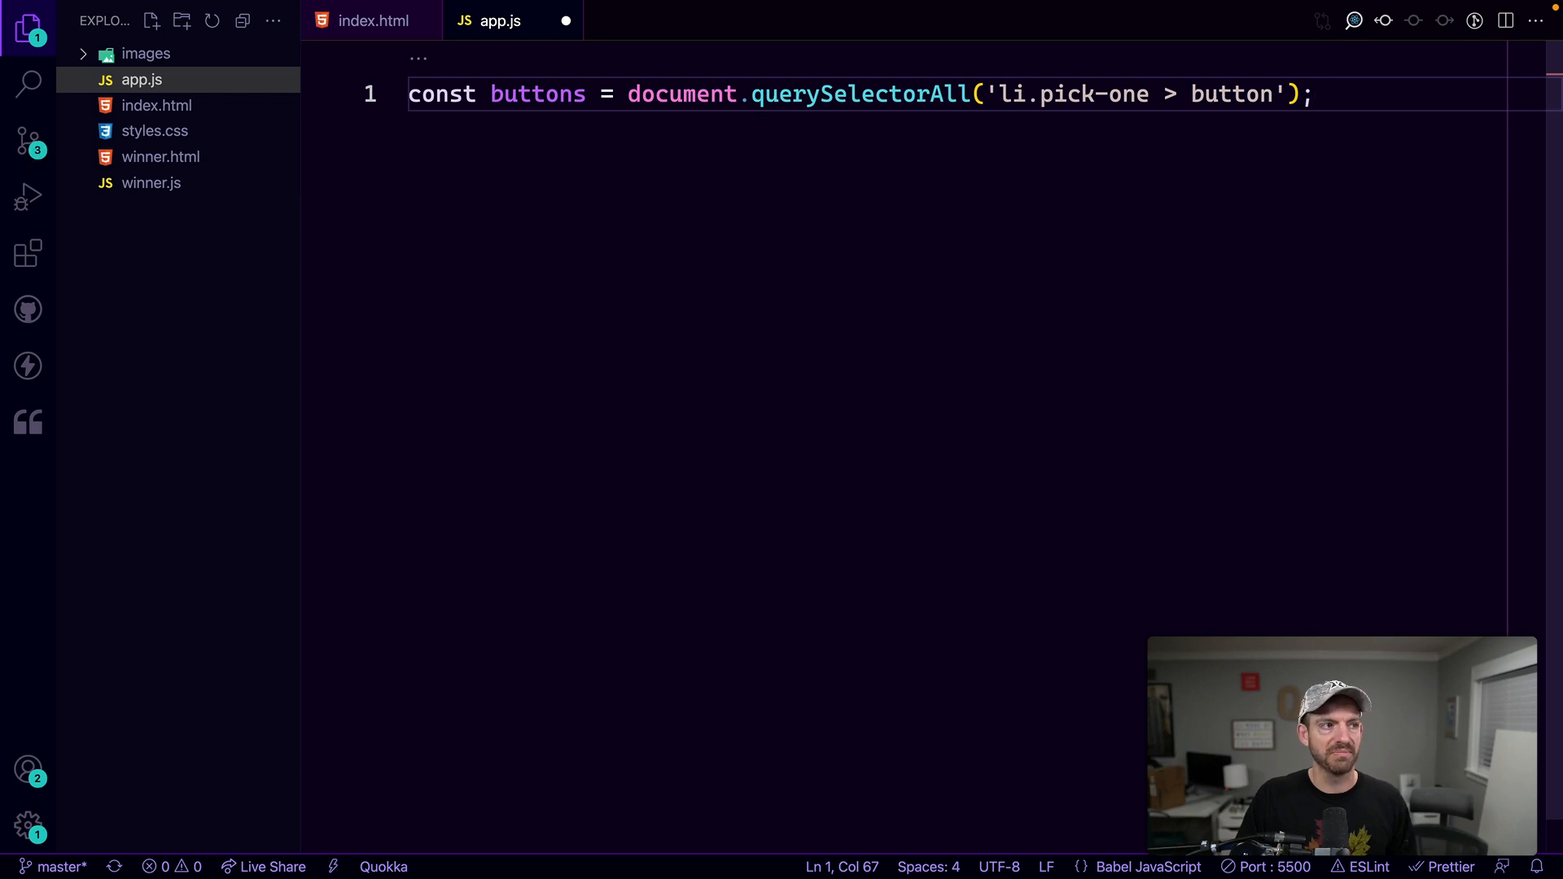
text(buttons.)
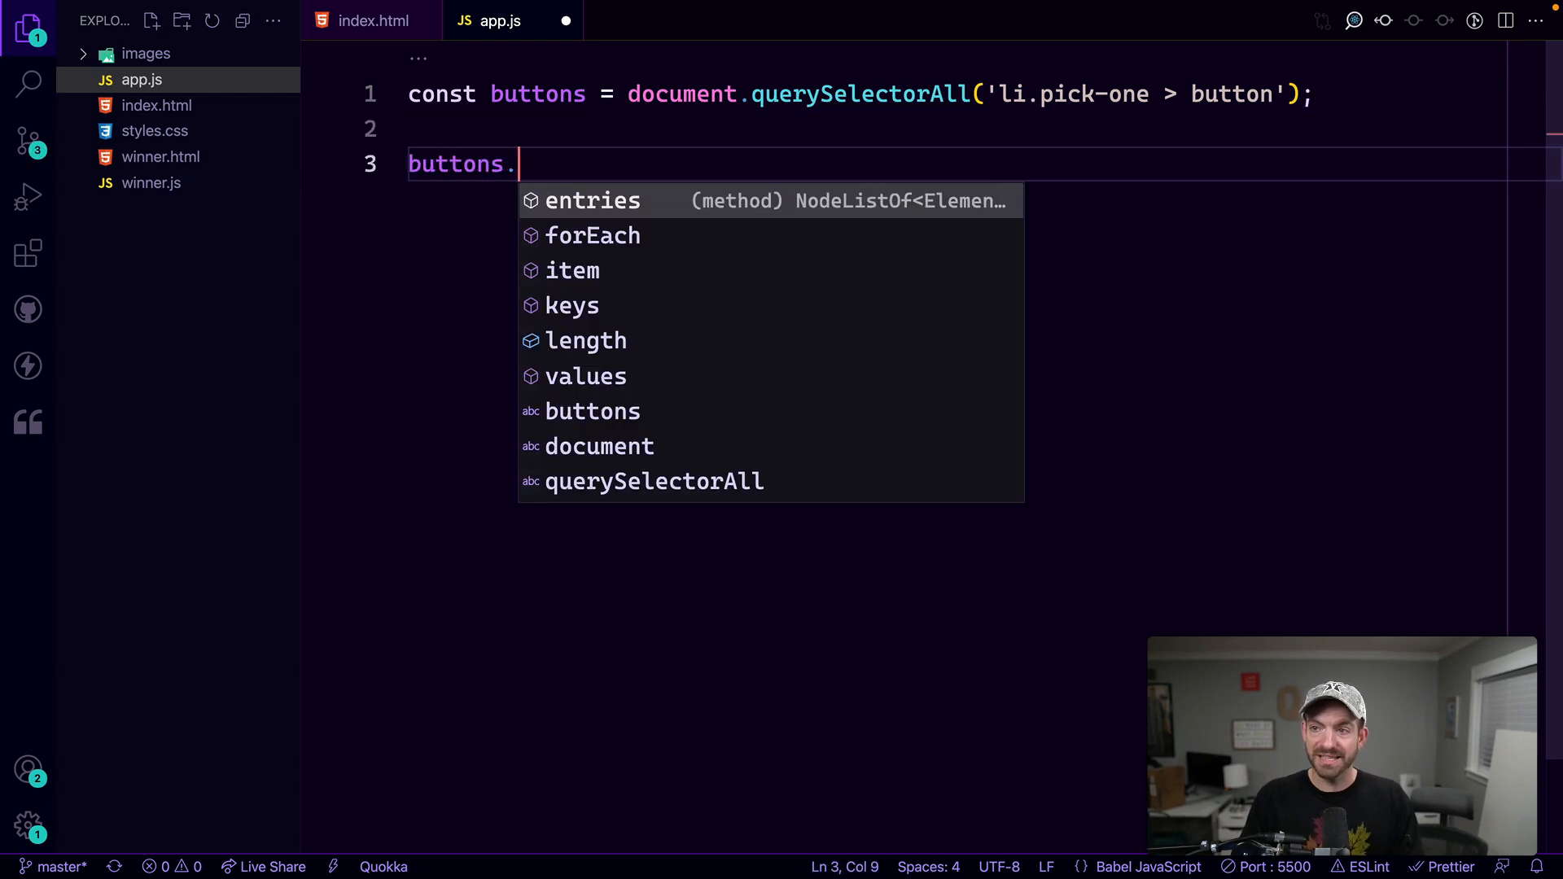
Loop over buttons with forEach((button, i) => { }) and an open function body
text(forEach)
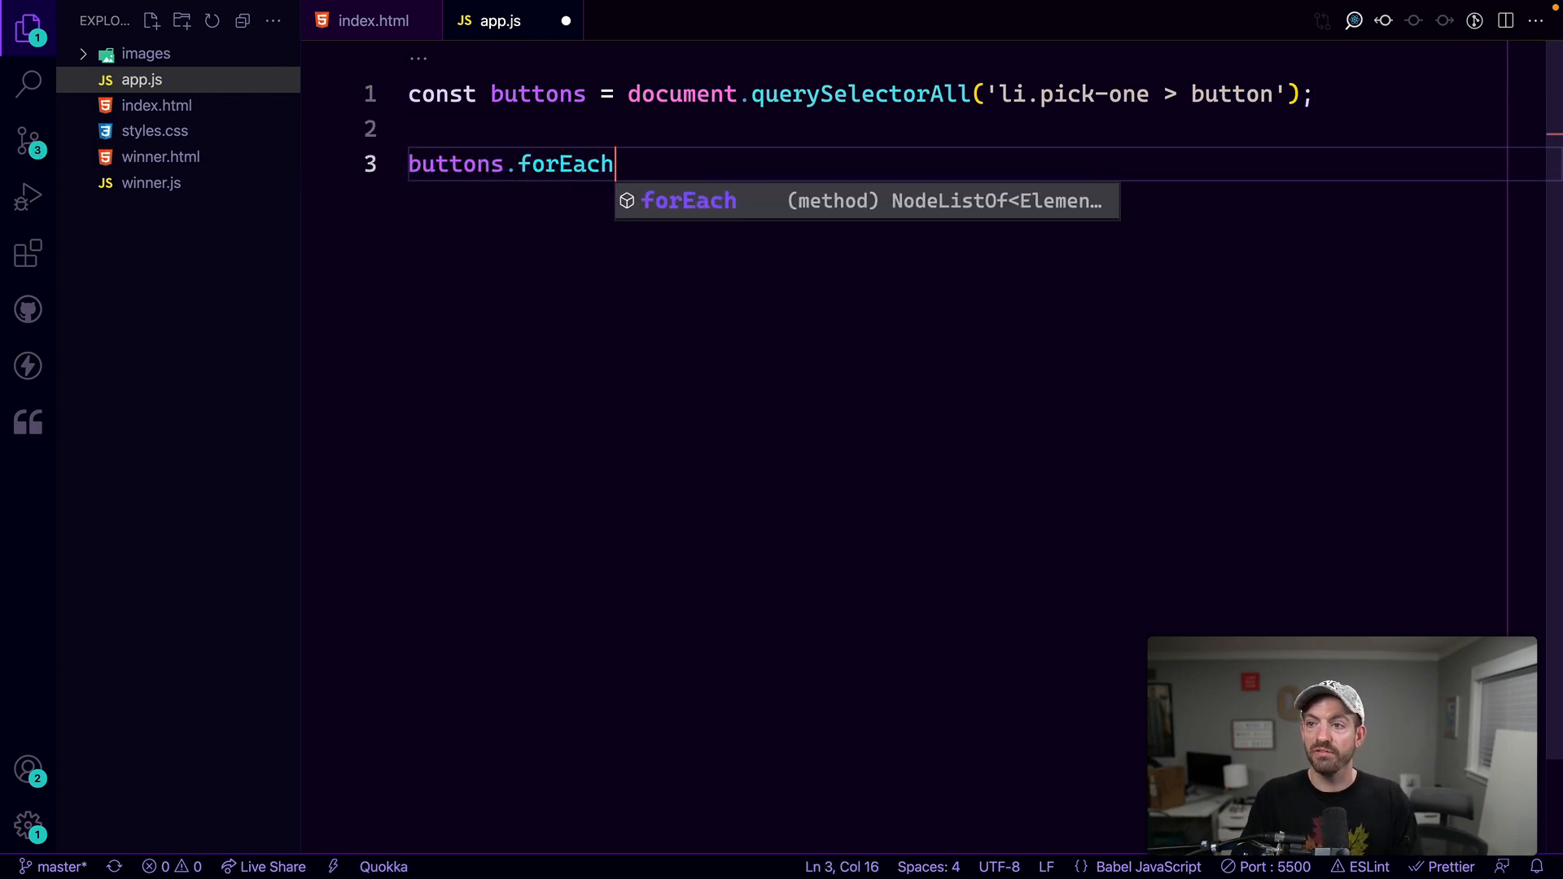
text(( ()
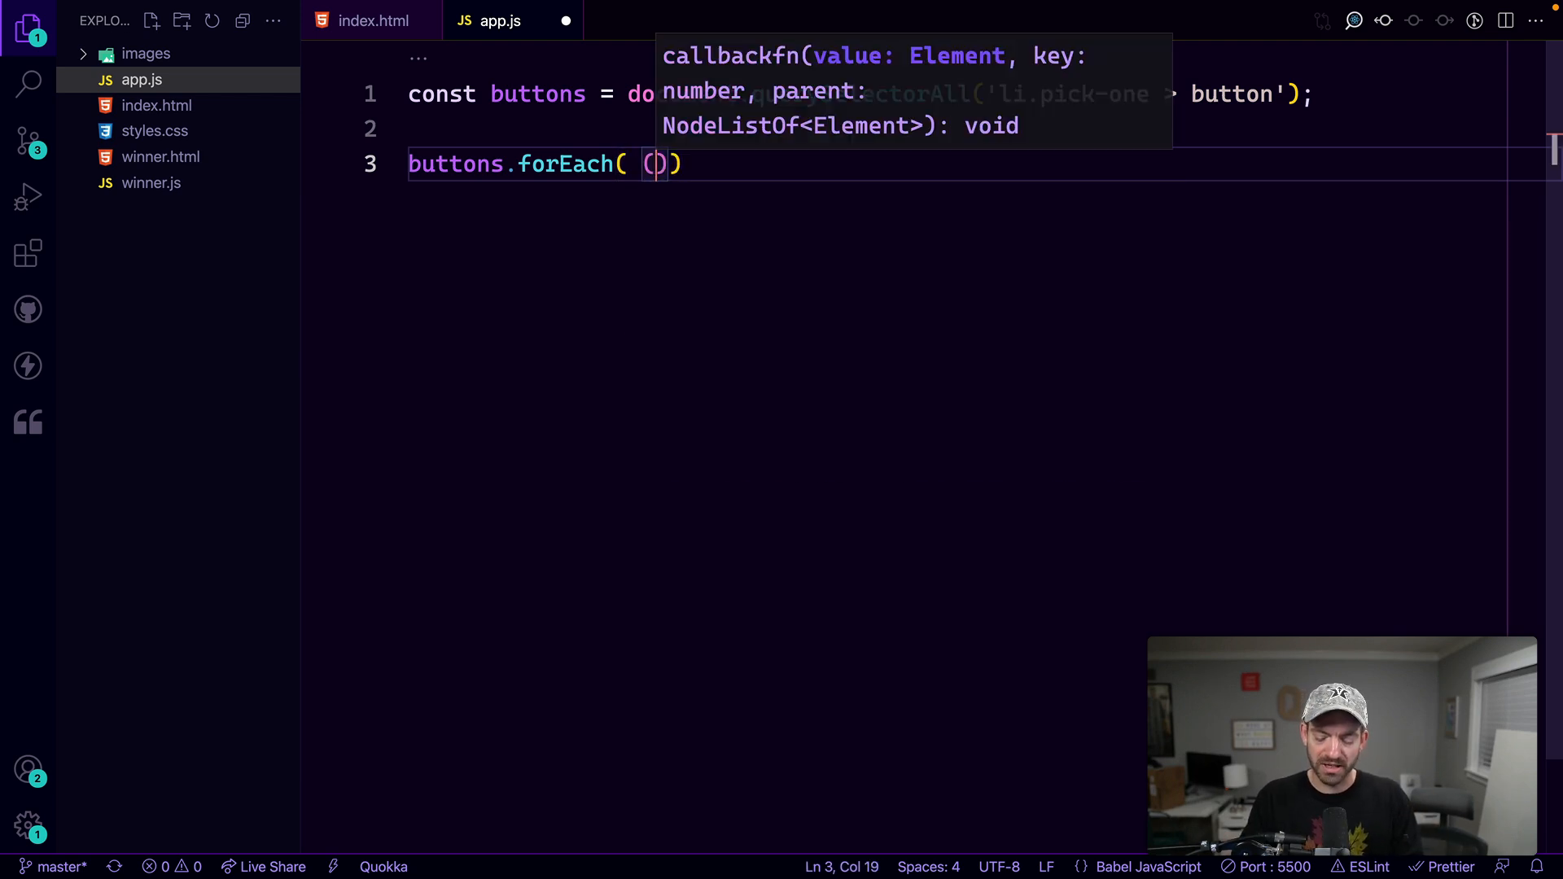
text(button, i)
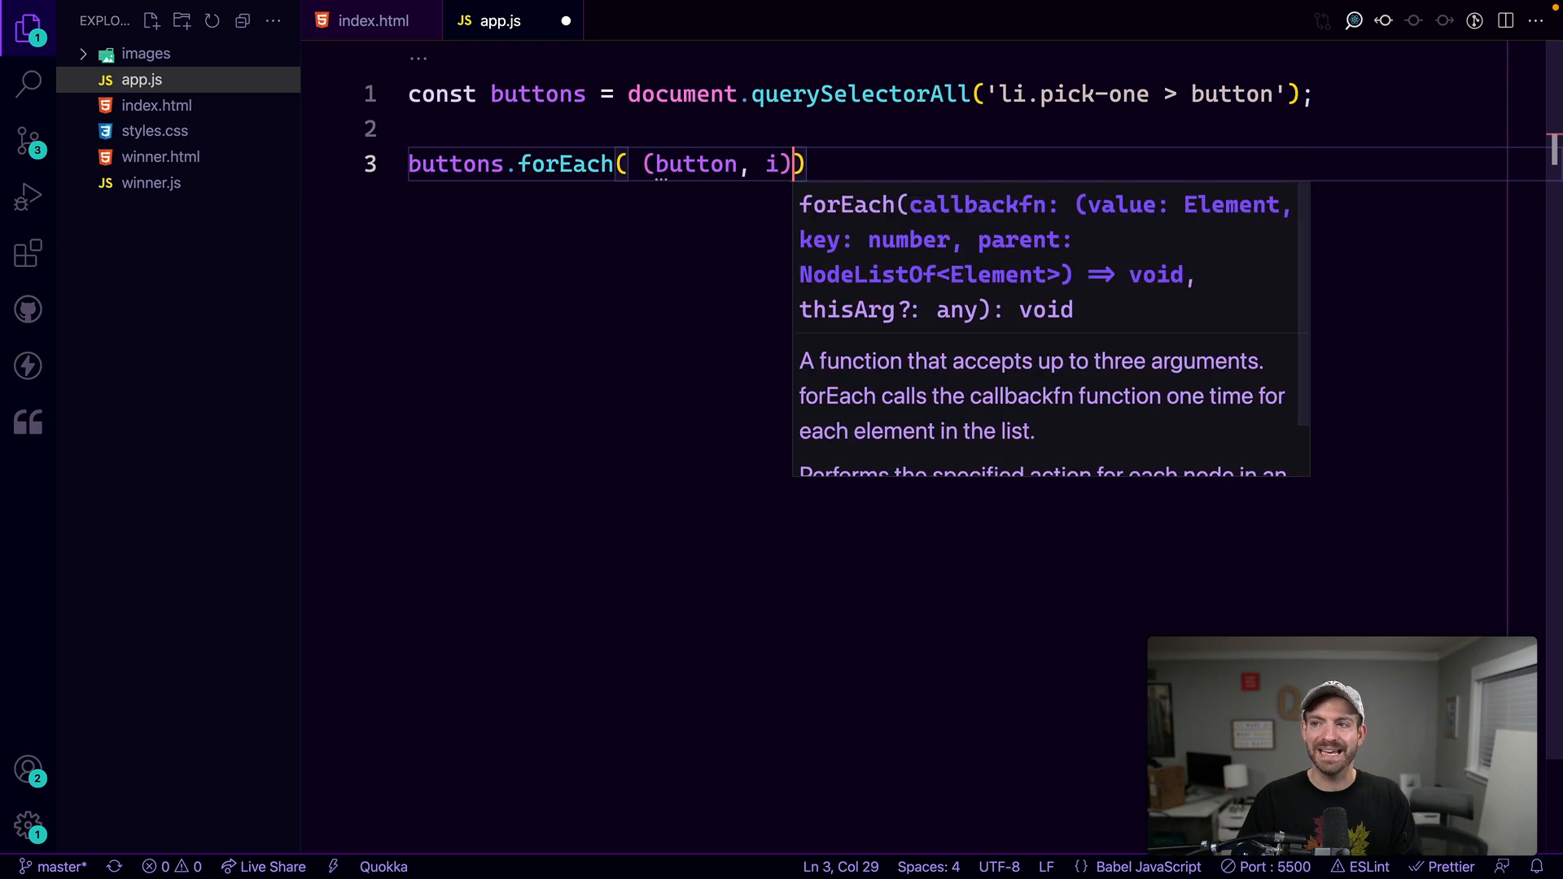
text(=>{)
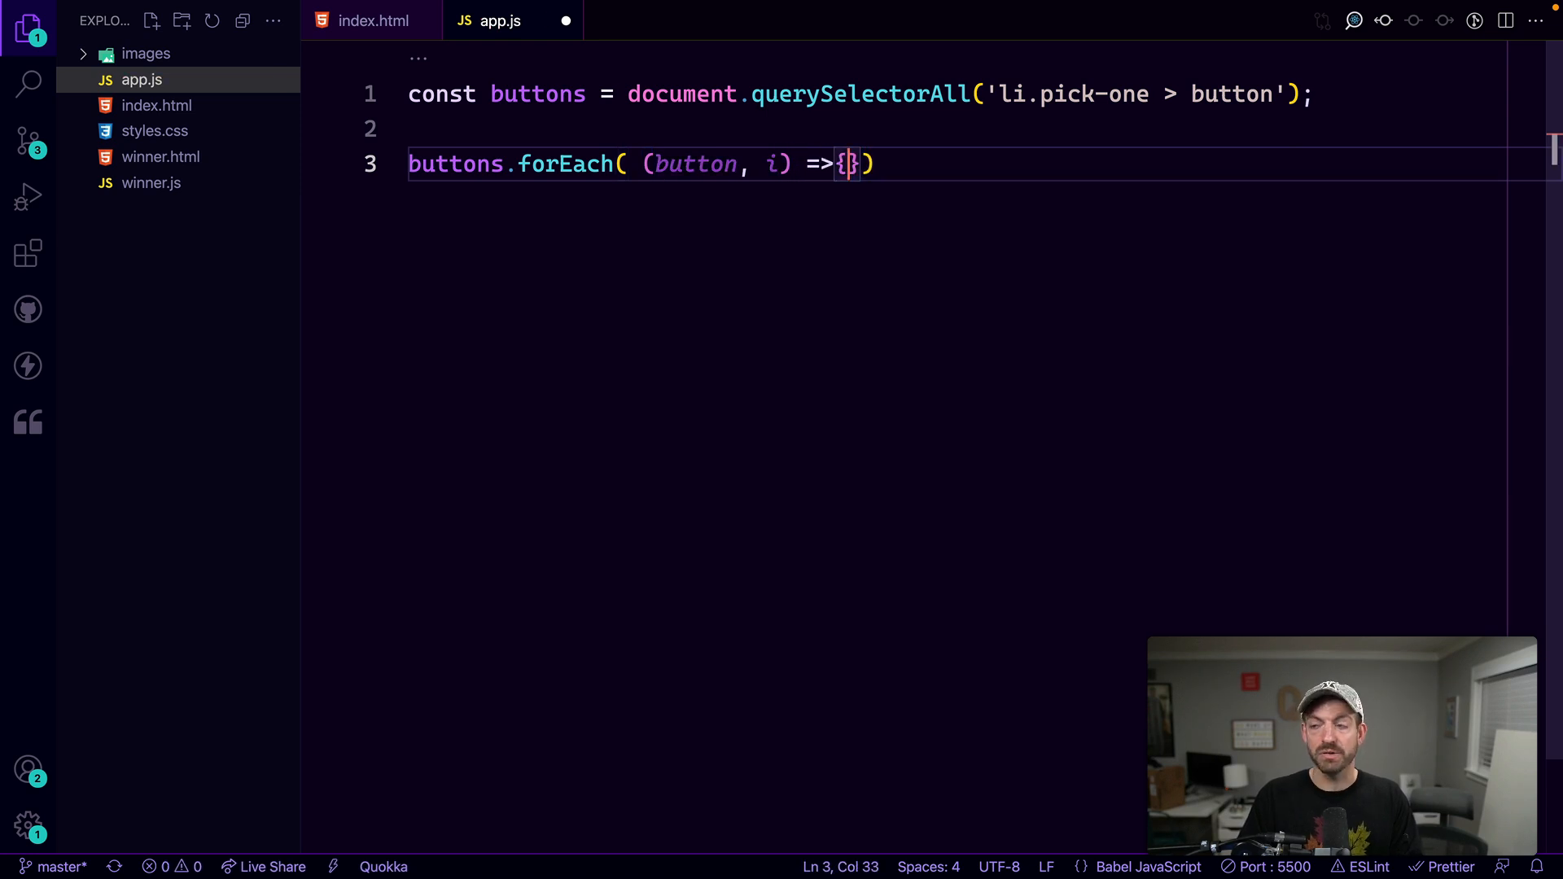
key(Enter)
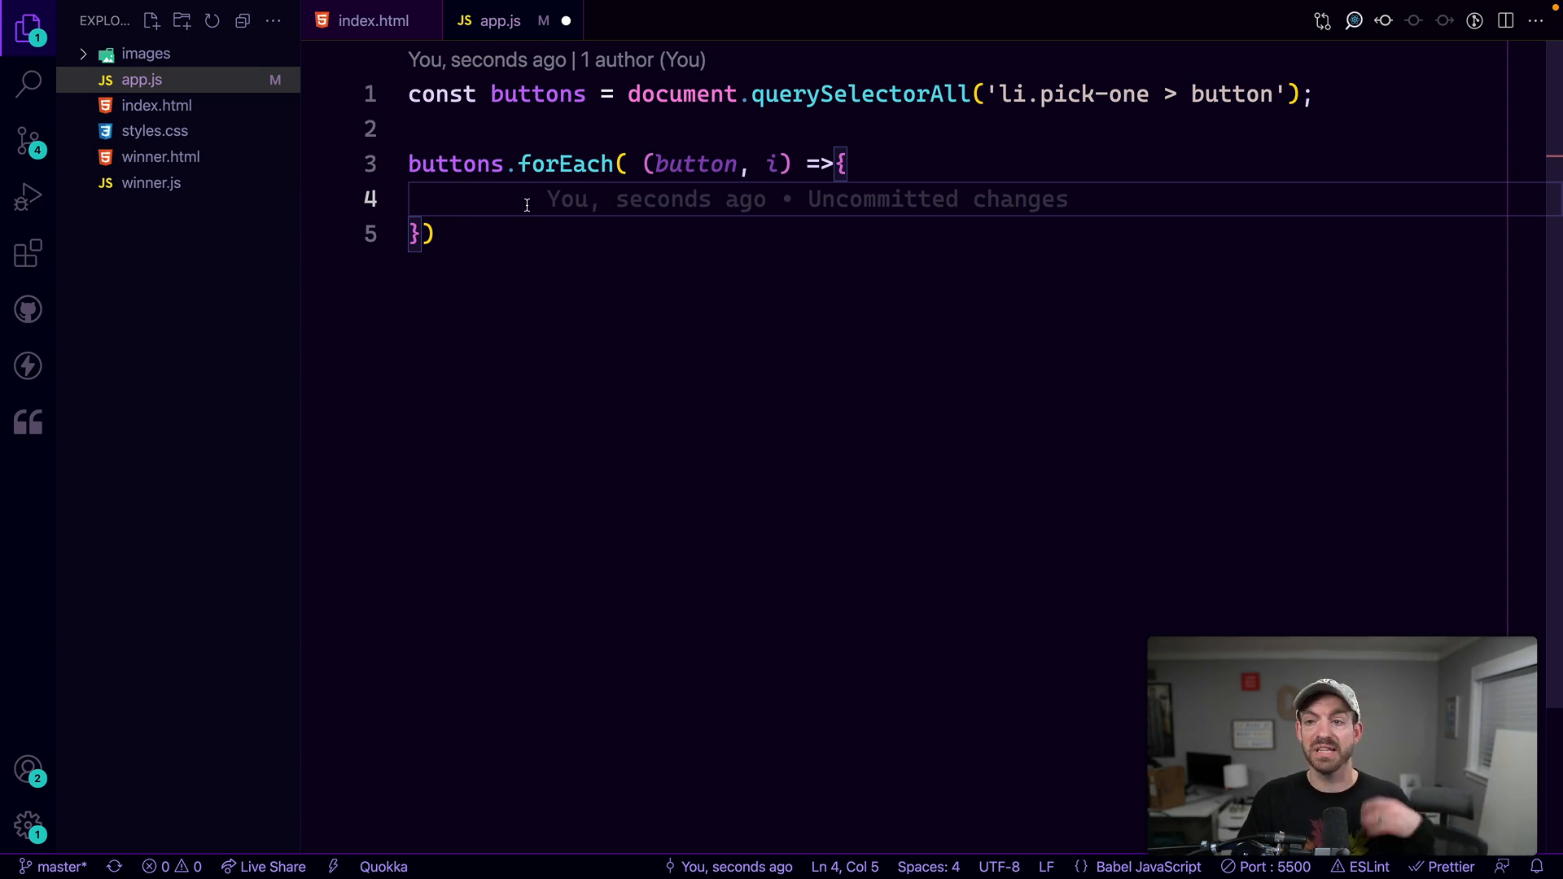
Give each button a 'click' listener whose arrow function logs e.target
text(button)
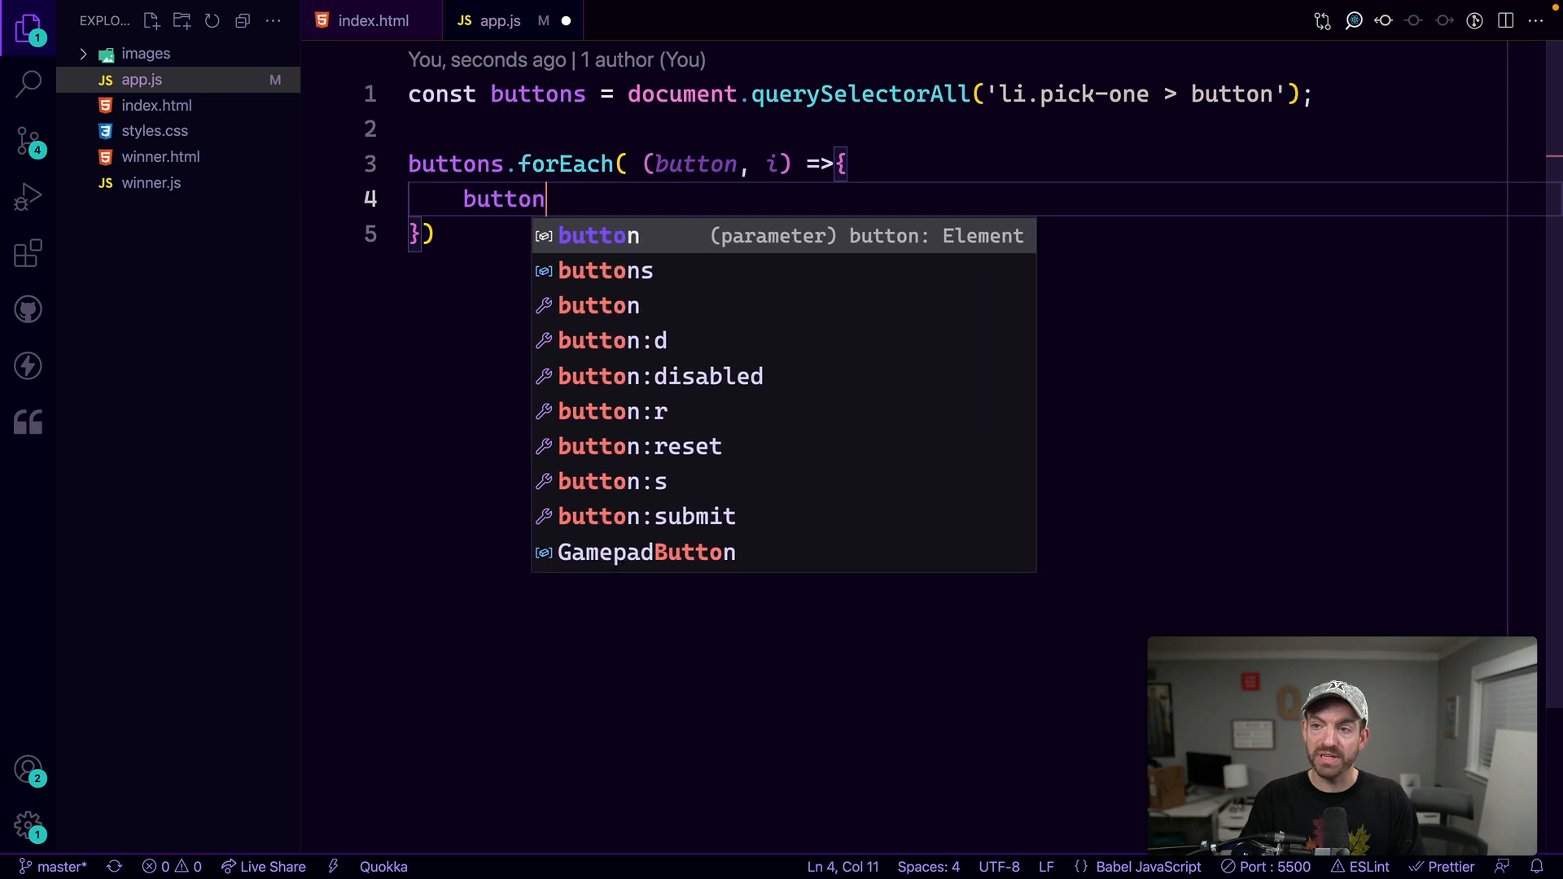
text(.addEvent)
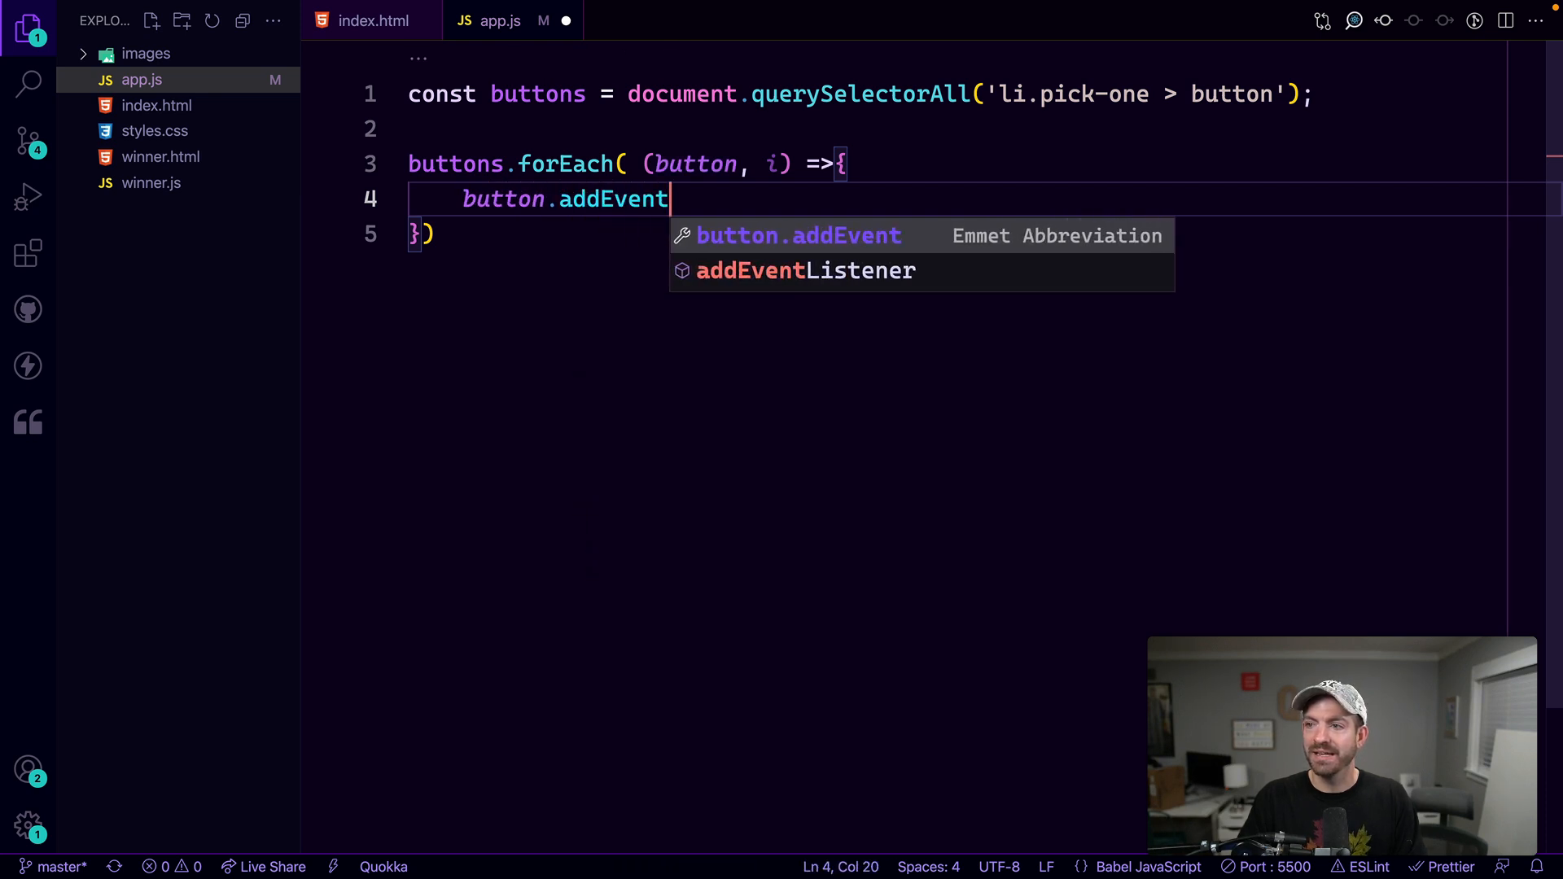
text(Listener('c')
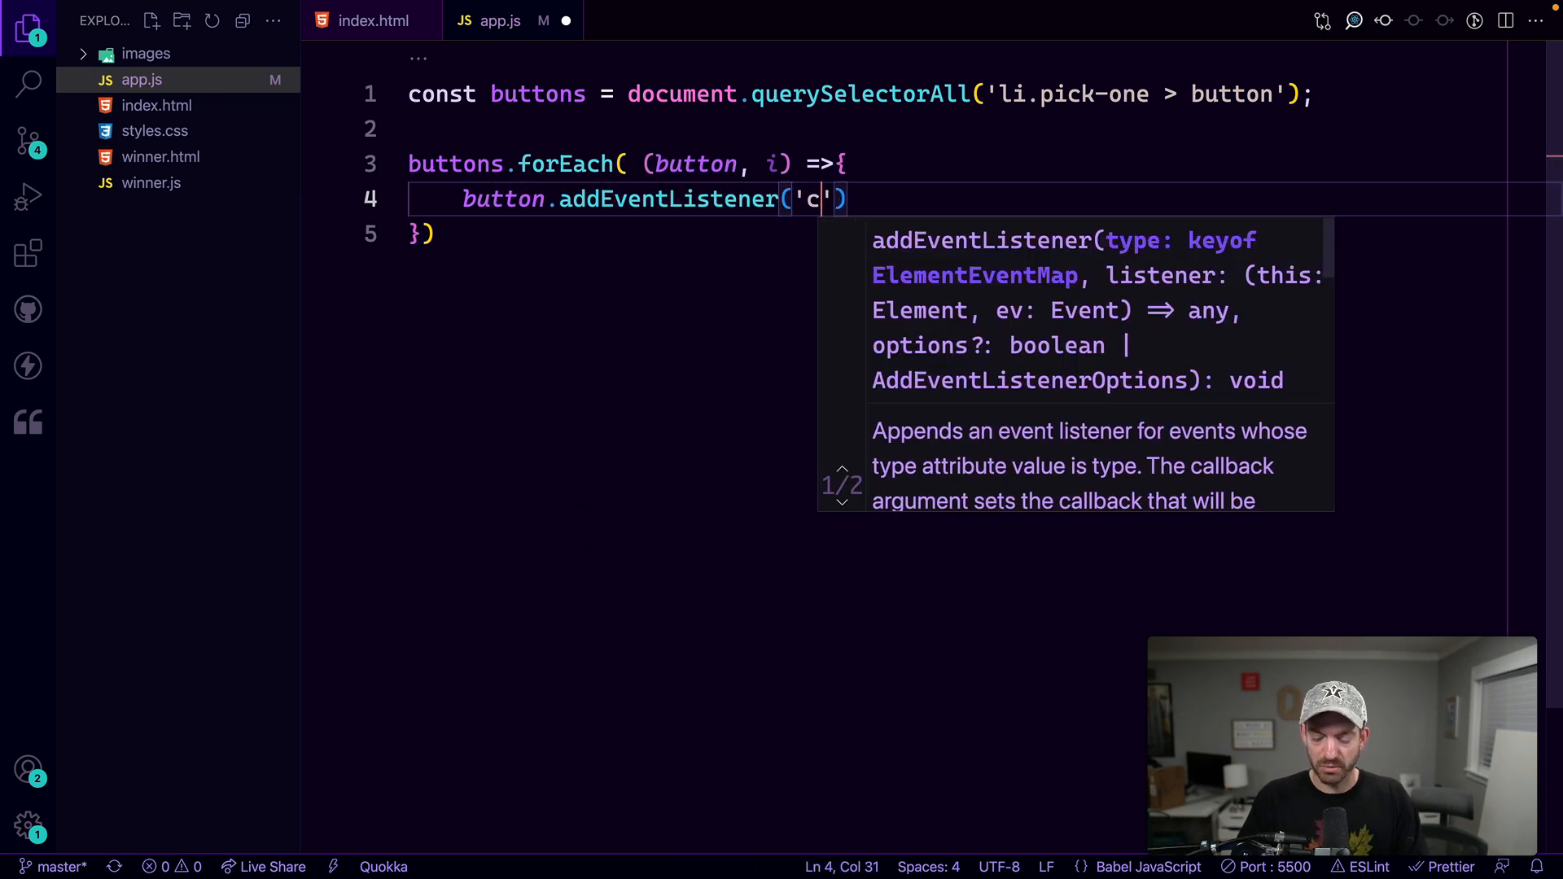
text(lick', ()
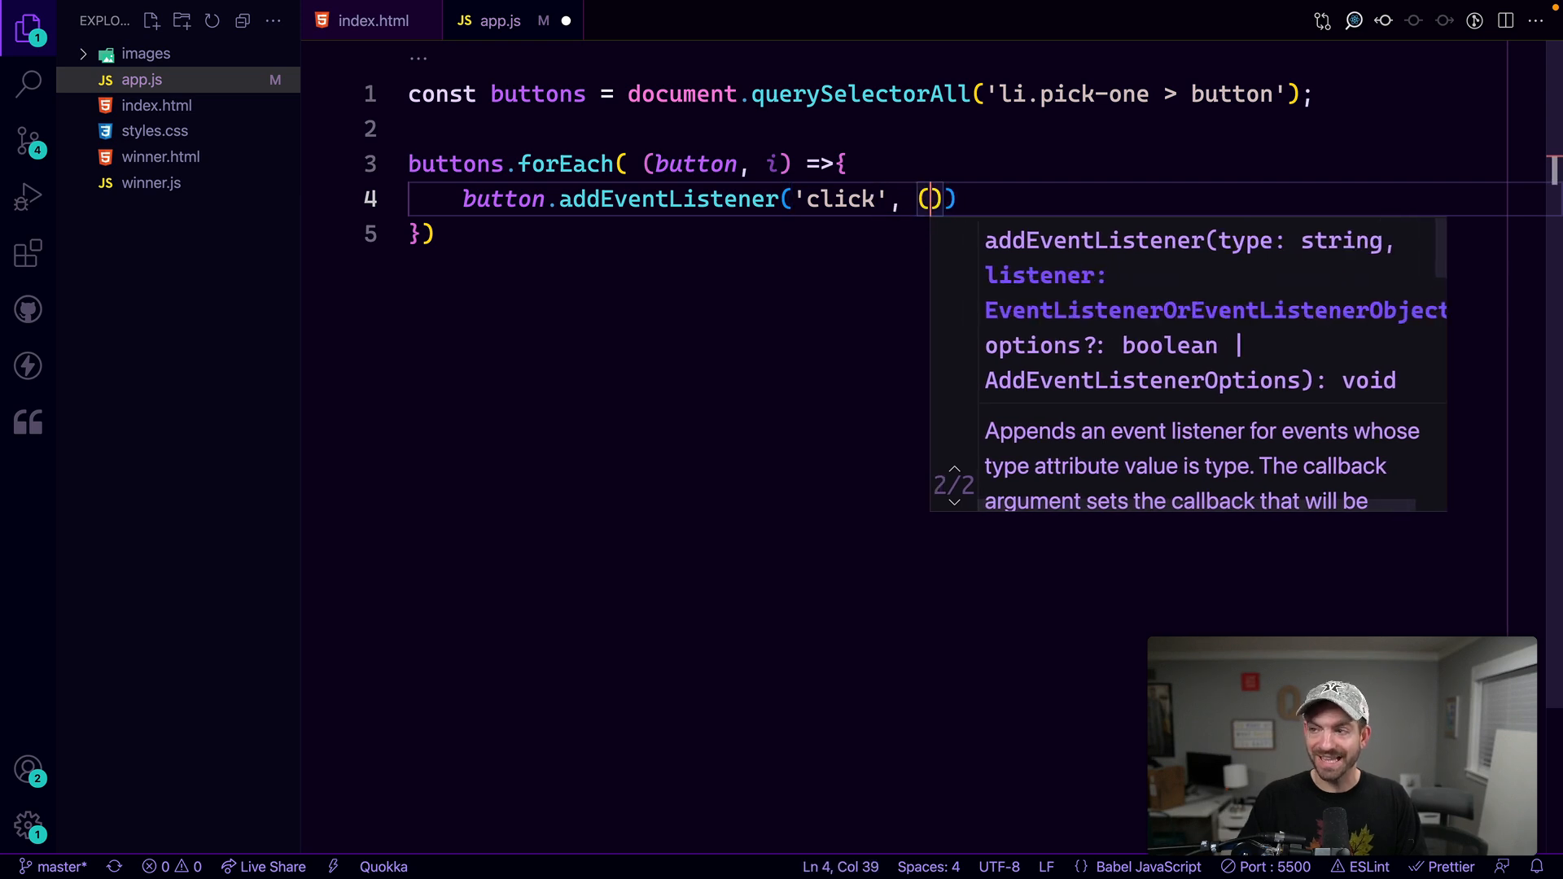
text(=> {)
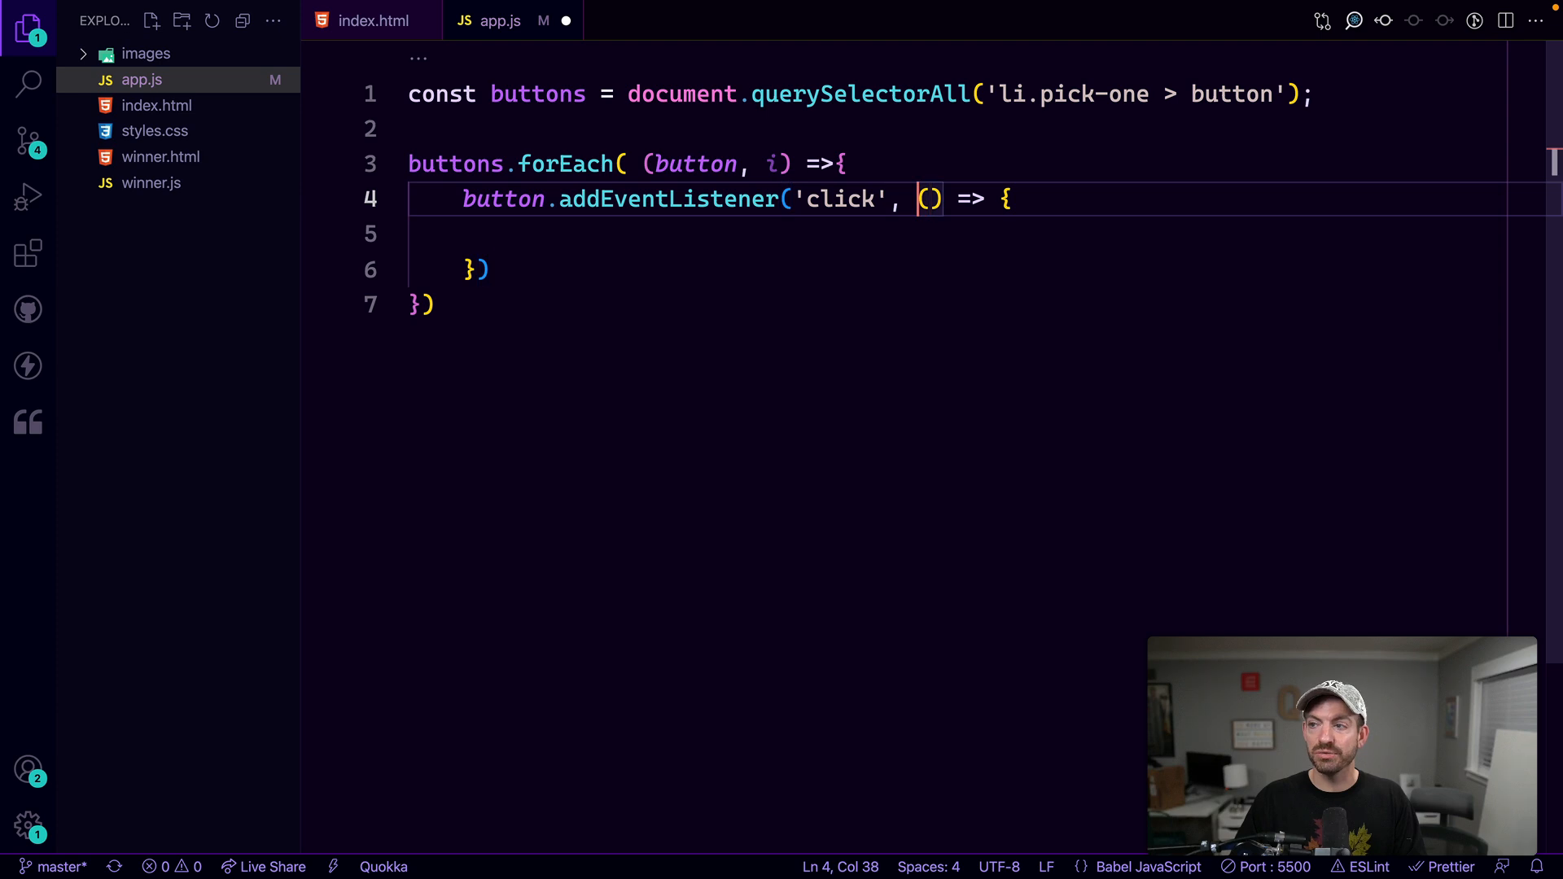
text(e)
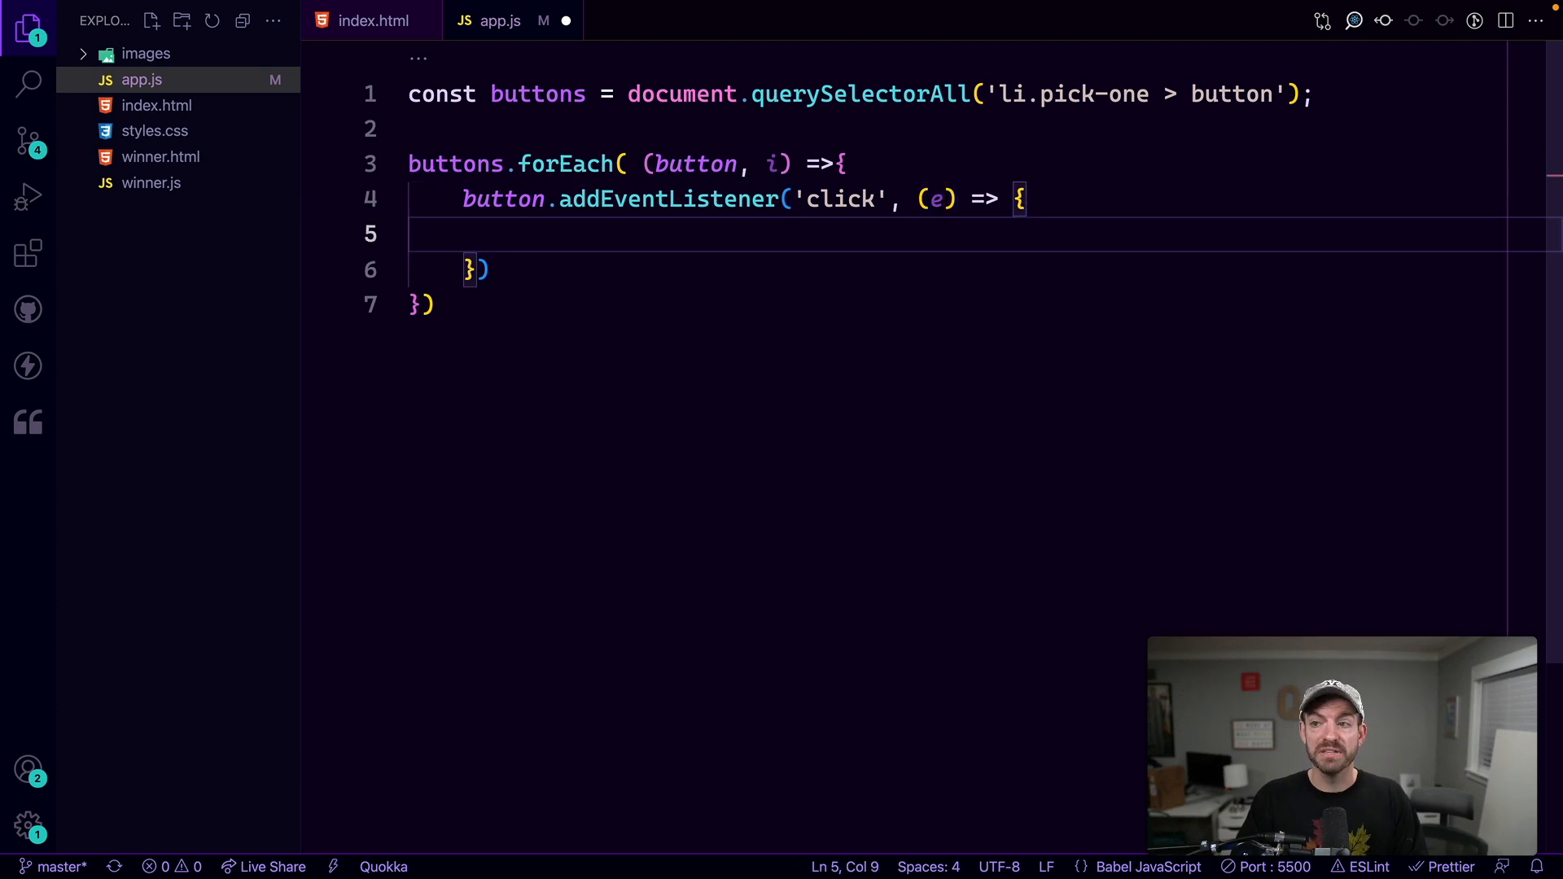
text(console.log(e.);)
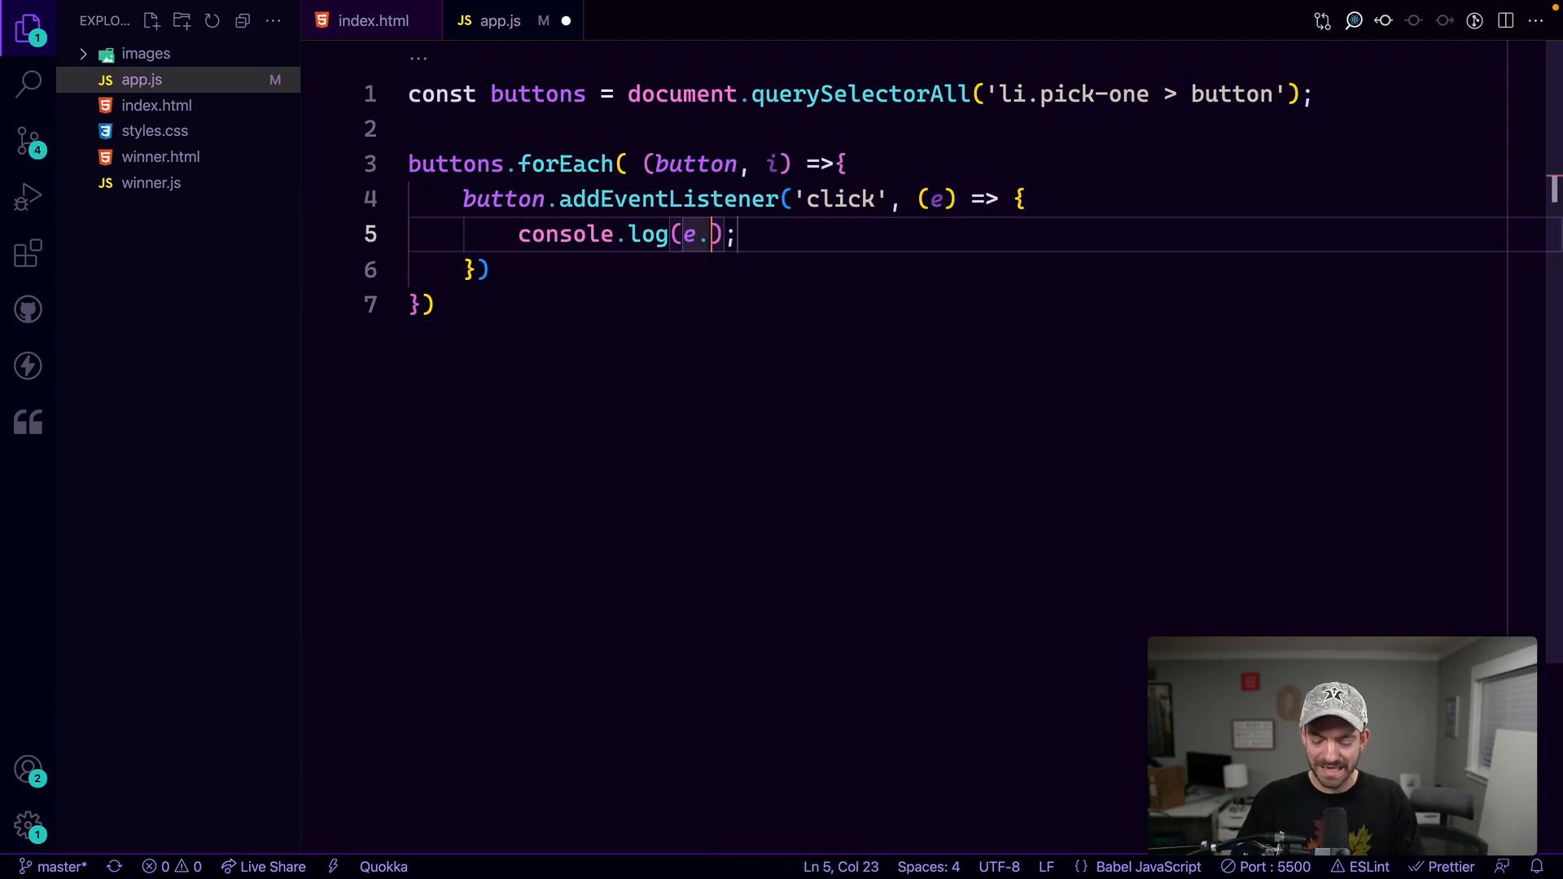
text(target)
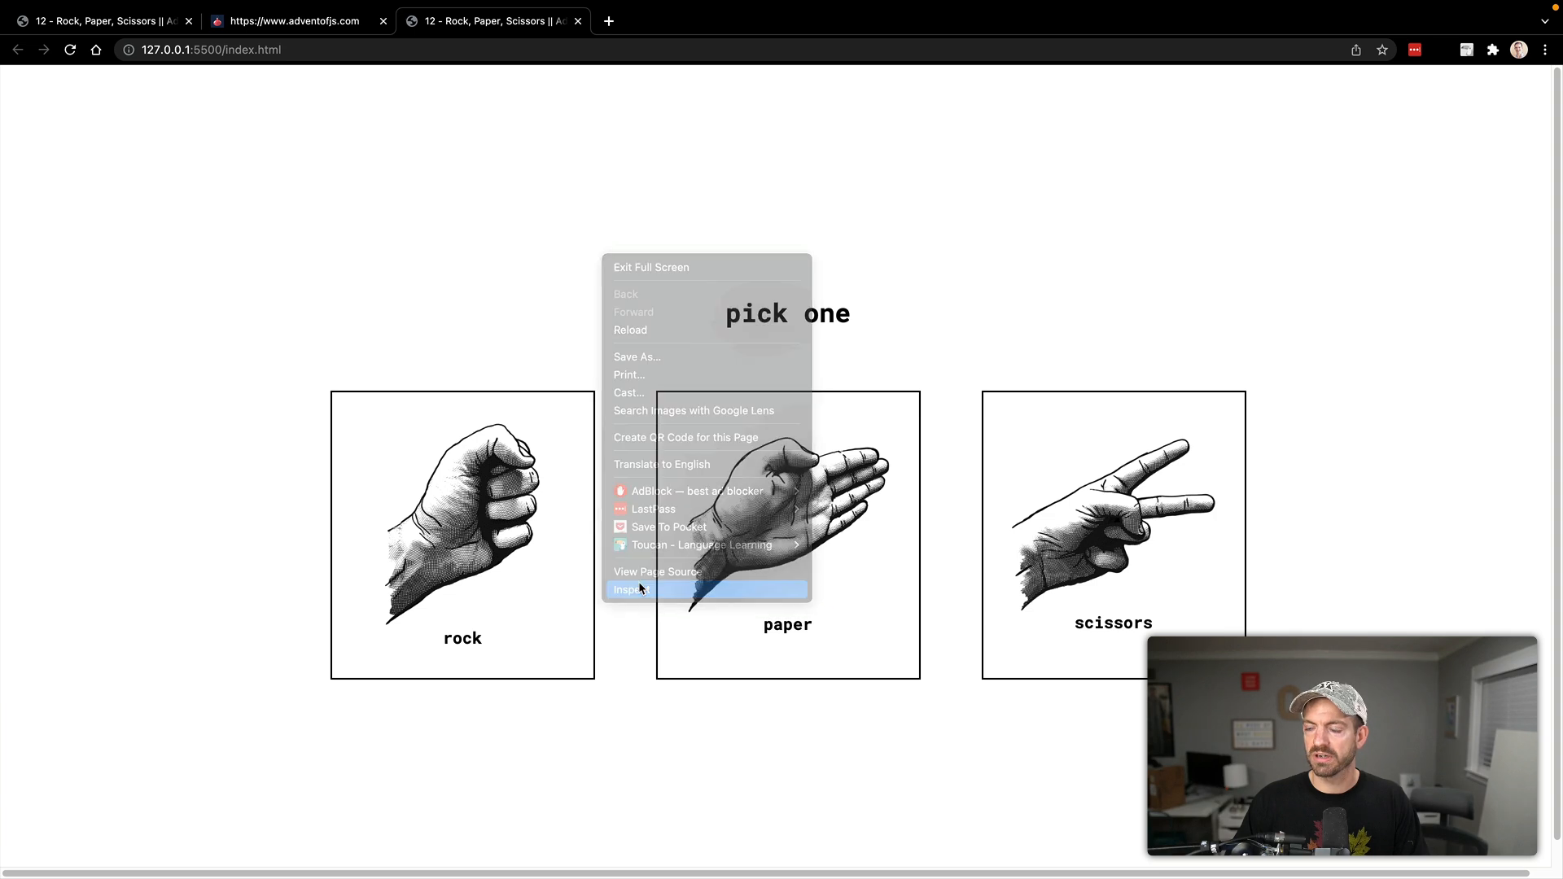
With DevTools open, click a hand image so its img element logs to the console
click(630, 588)
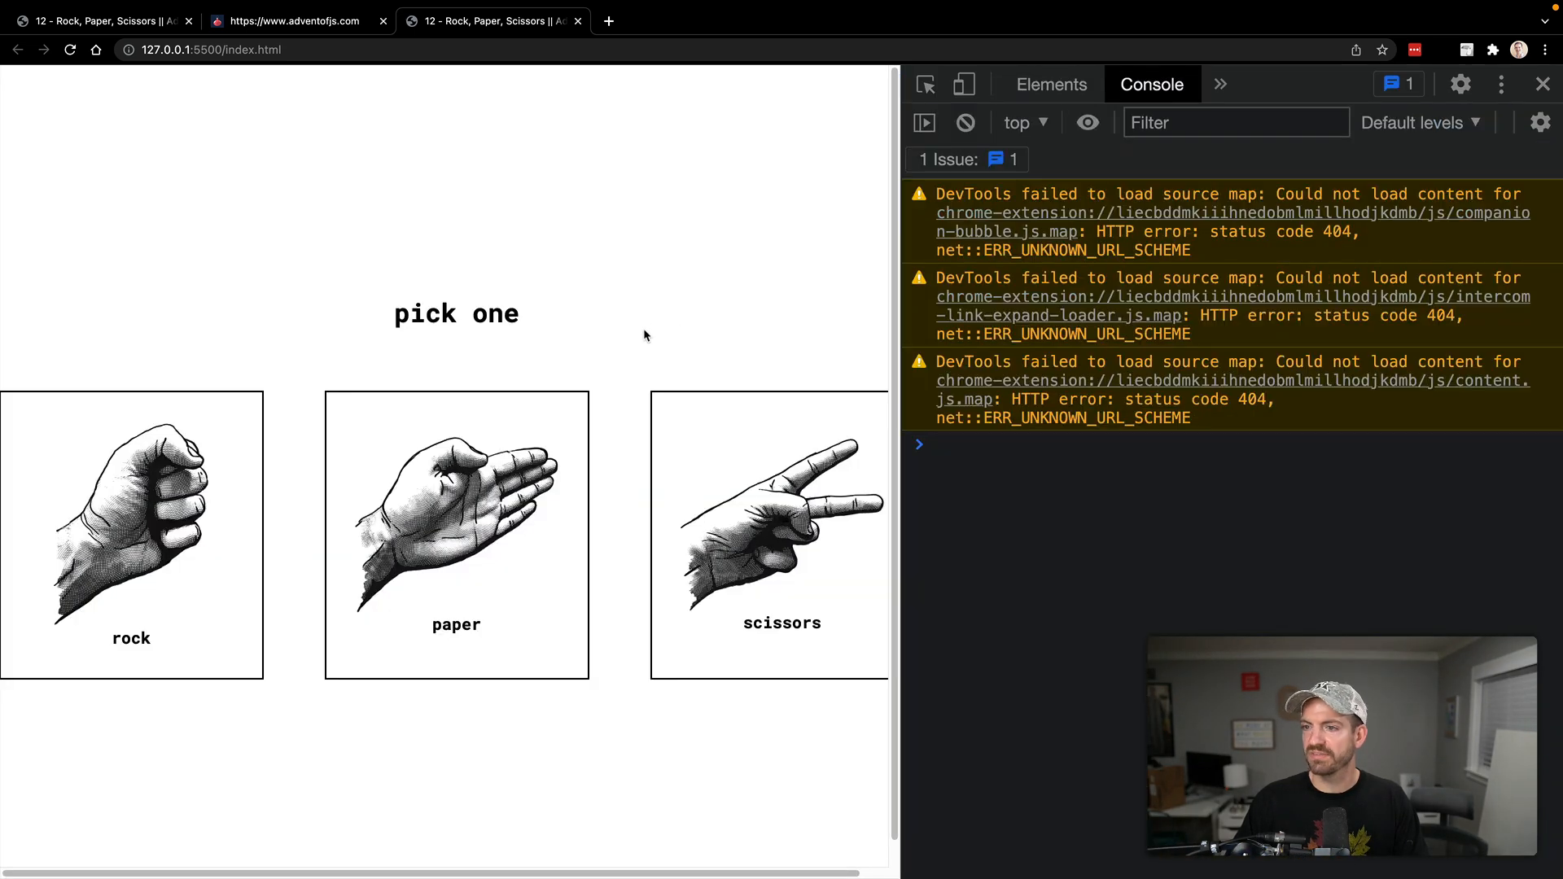
click(456, 533)
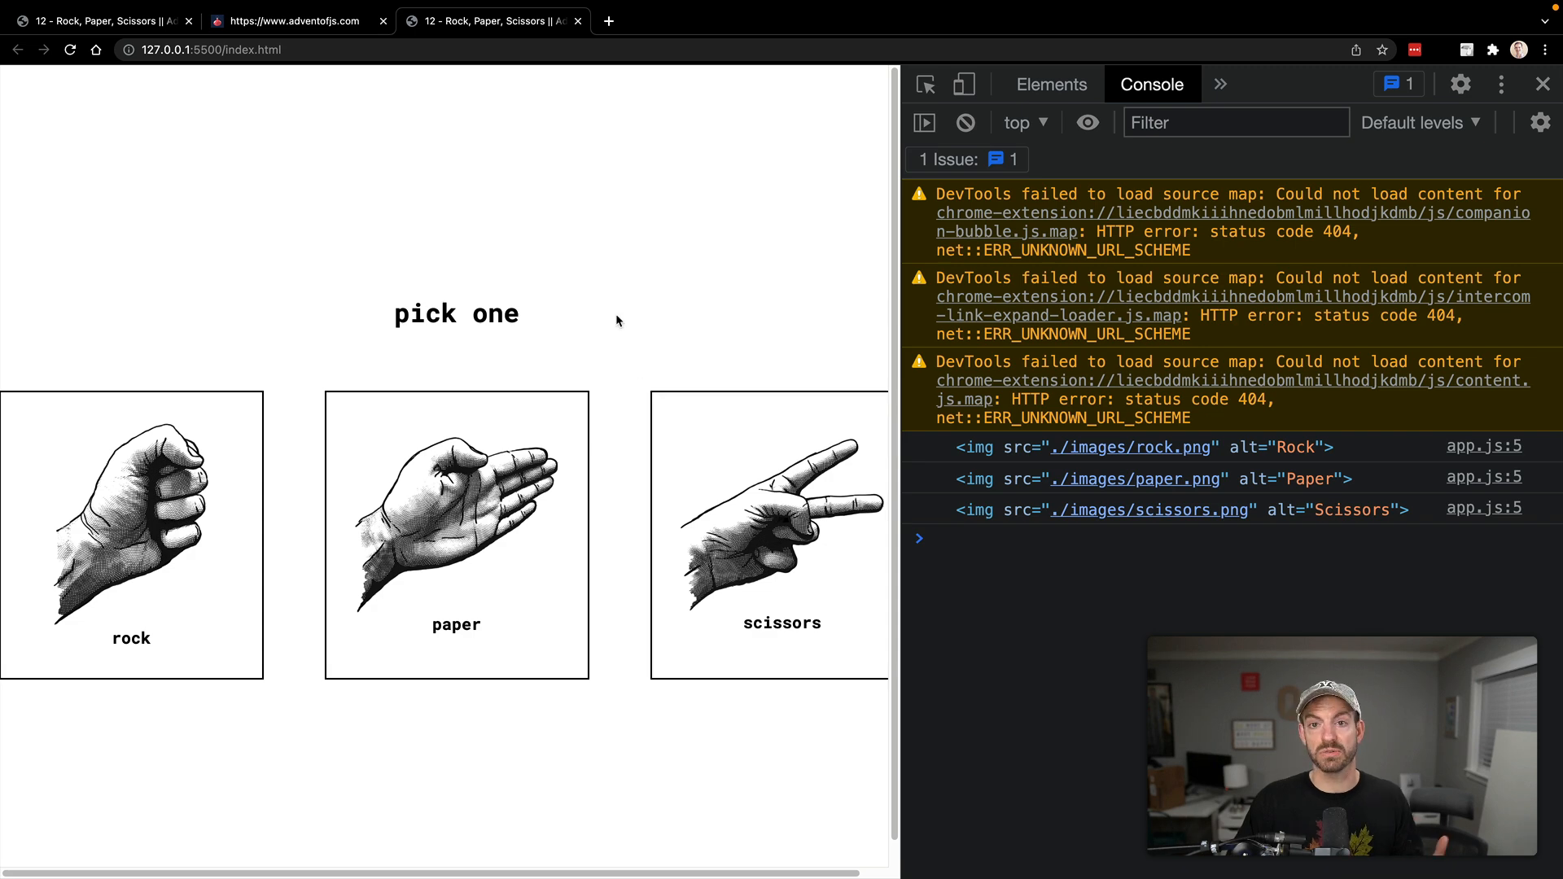
mouse_move(608, 312)
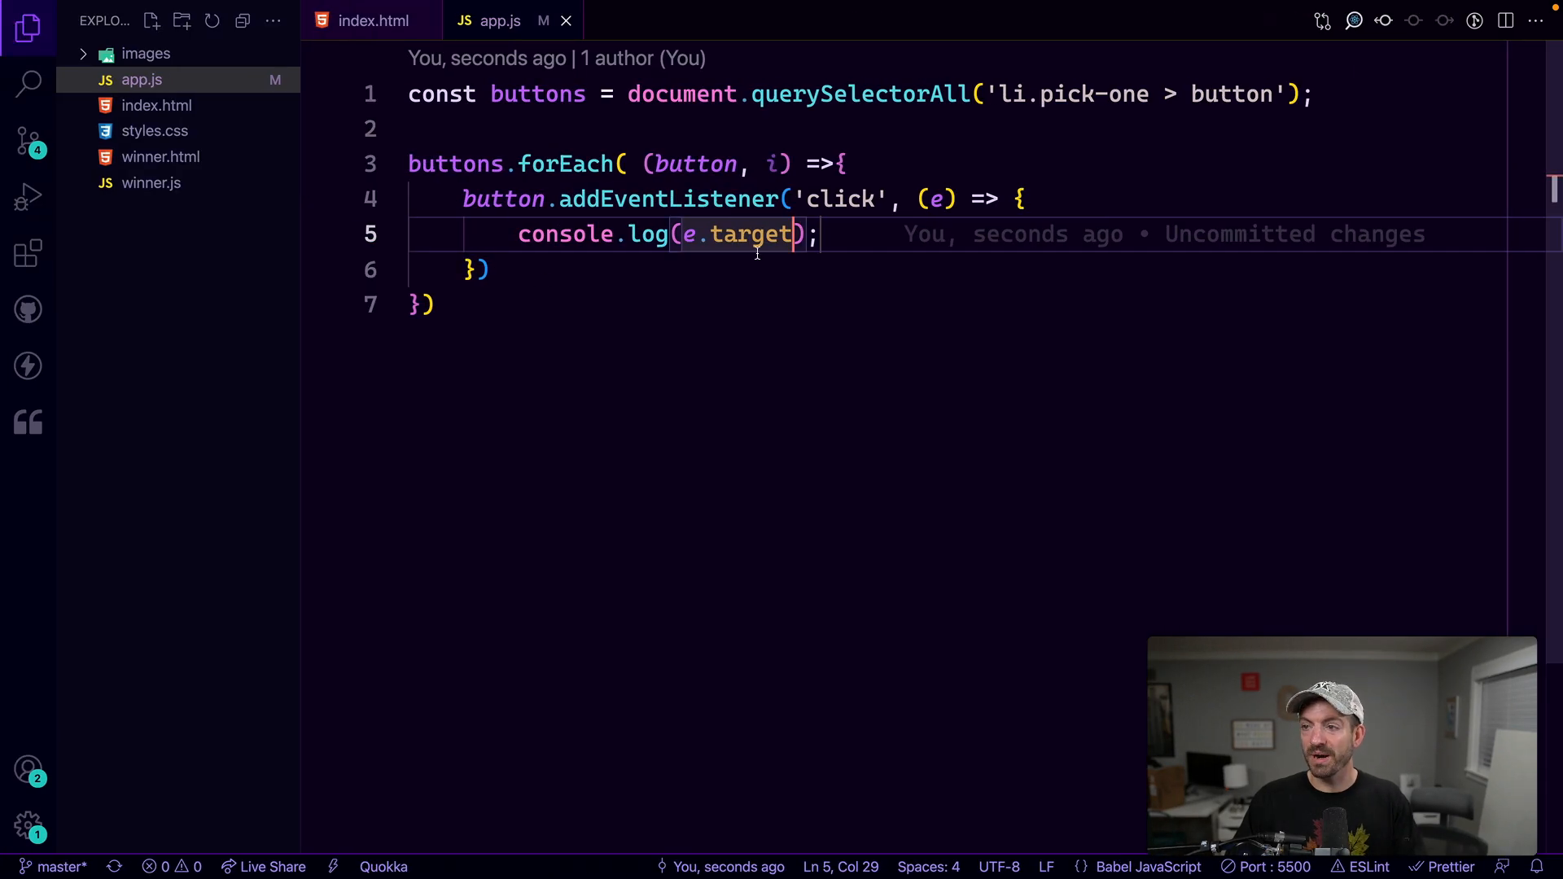
Log e.target.alt instead of the element, check it in the browser, and move to index.html
text(.alt)
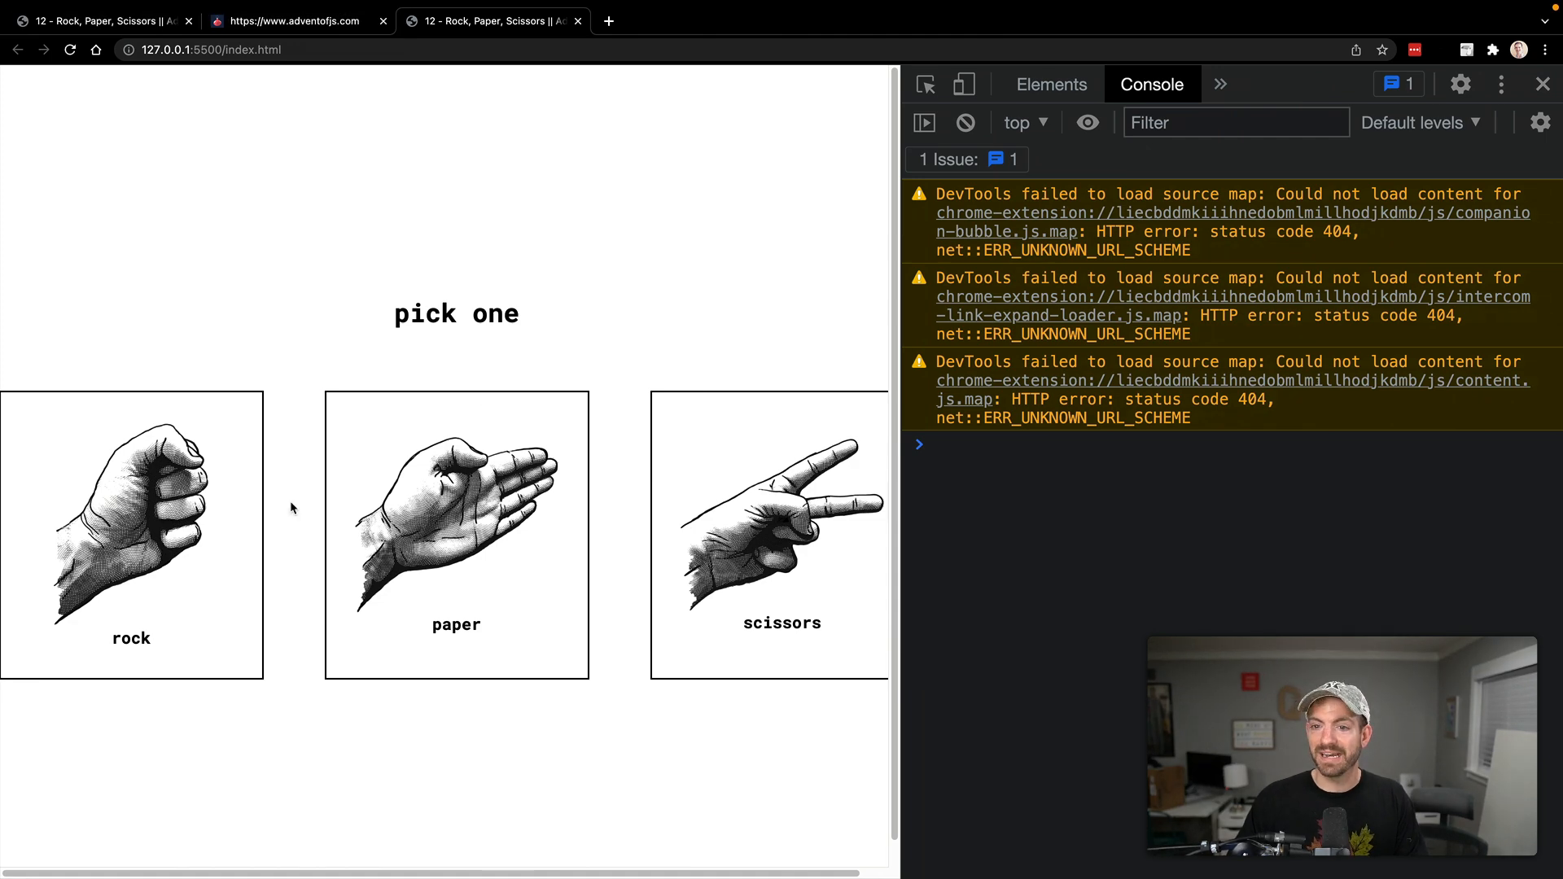
click(768, 533)
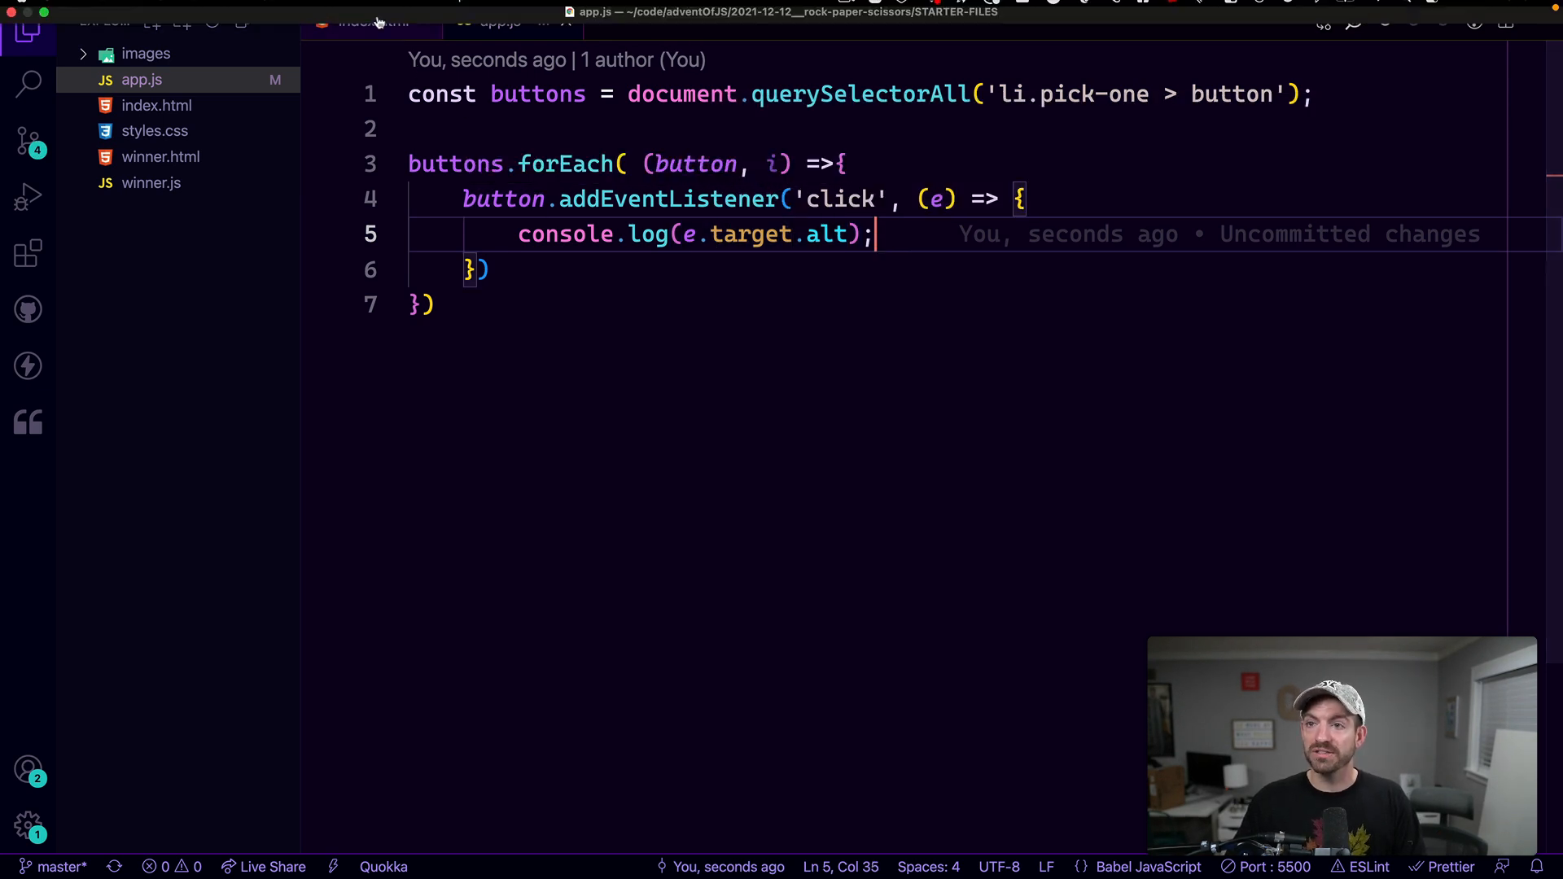
click(373, 21)
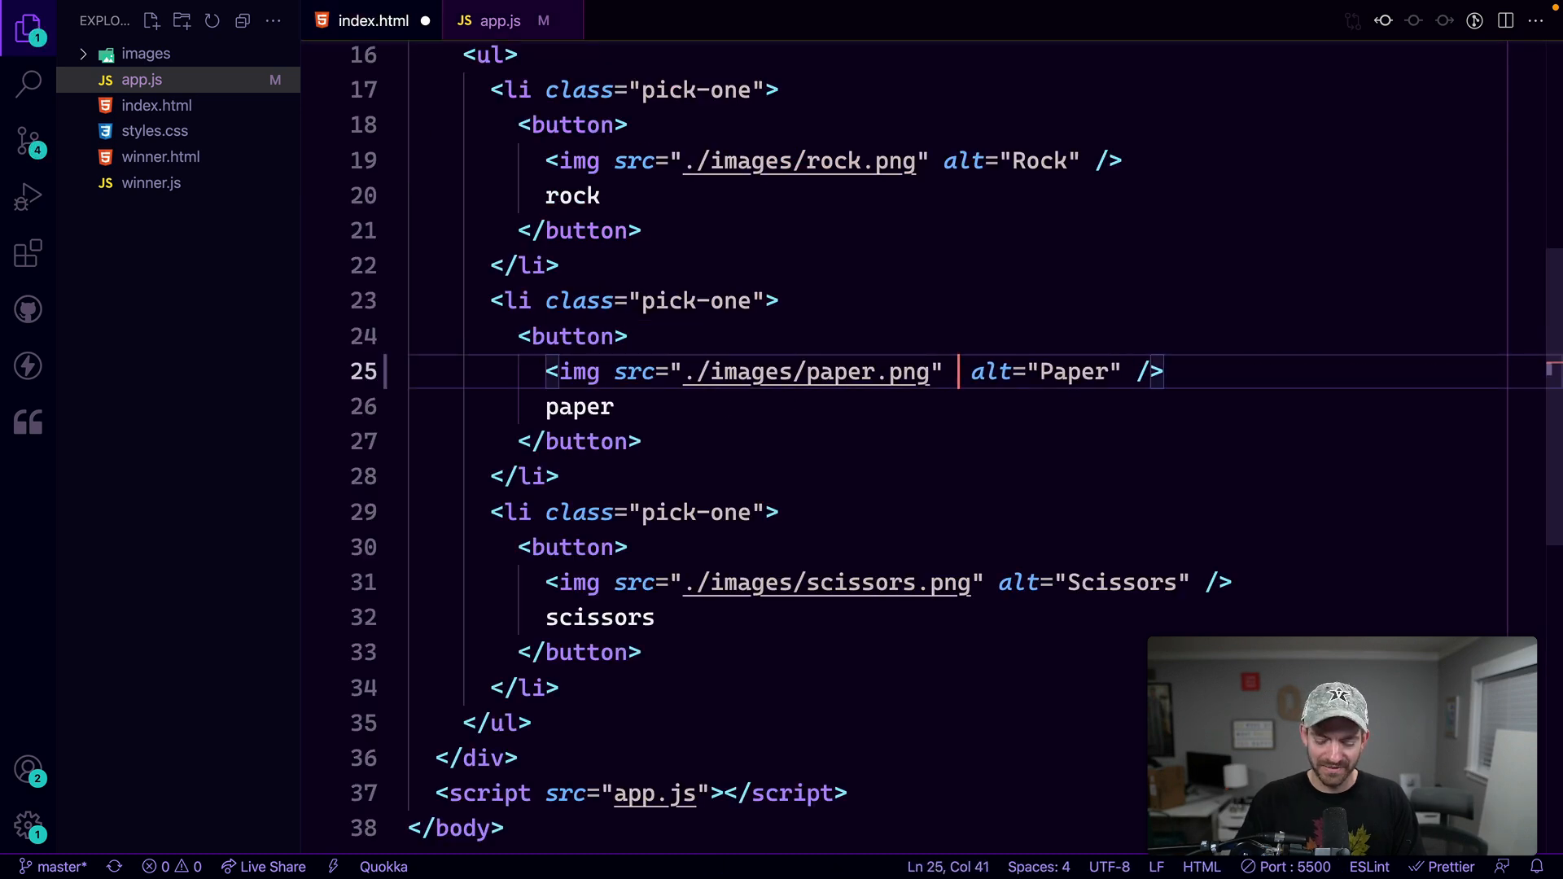
Add a data-index="1" attribute to the paper img tag in index.html
text(data-index="1)
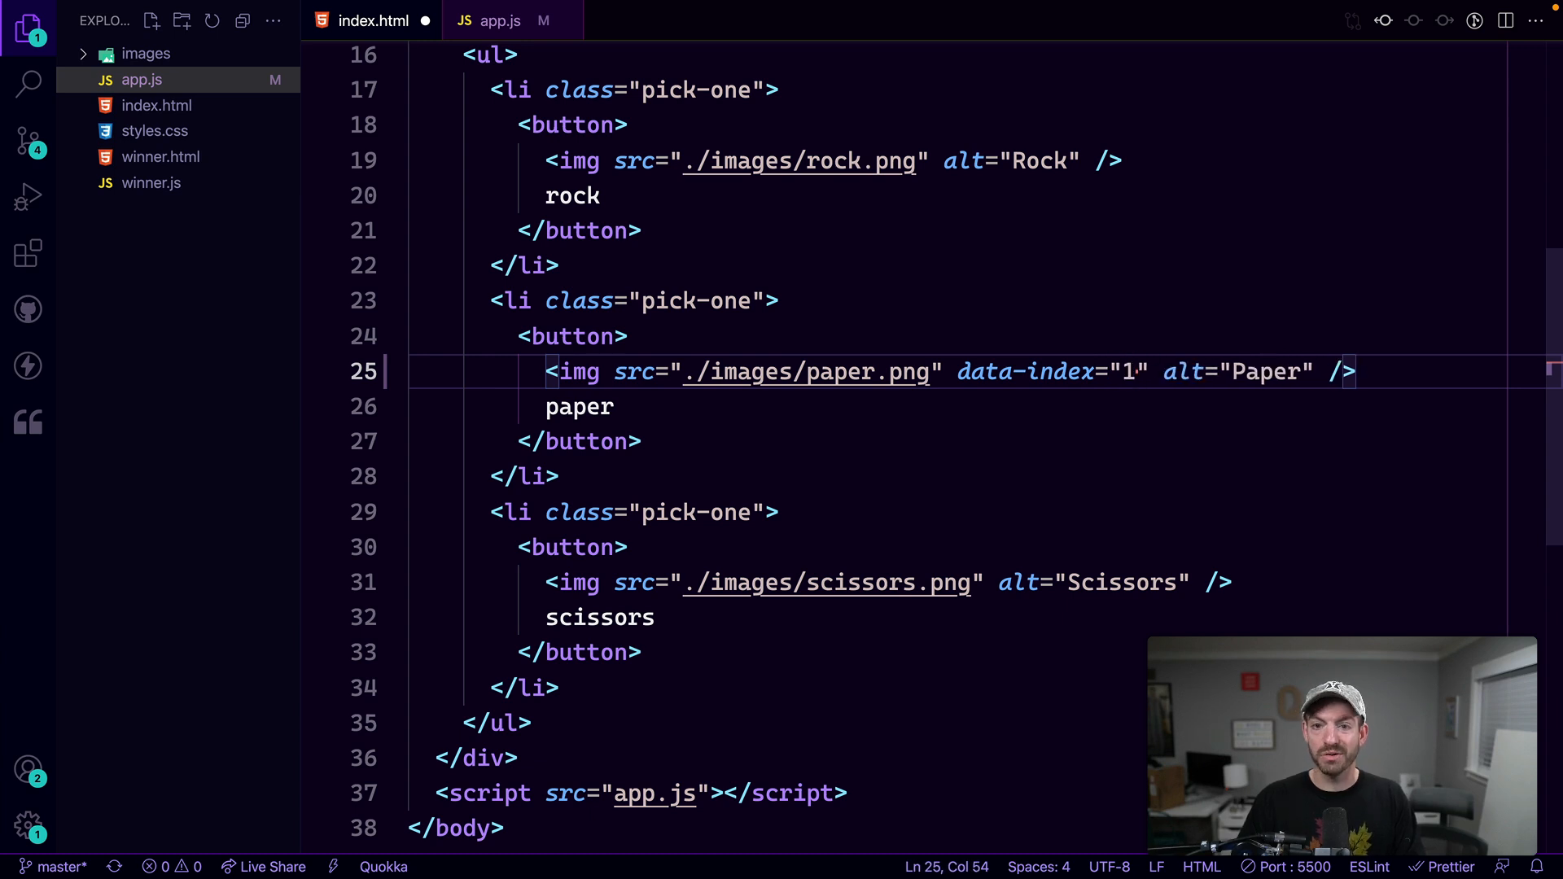
key(Backspace)
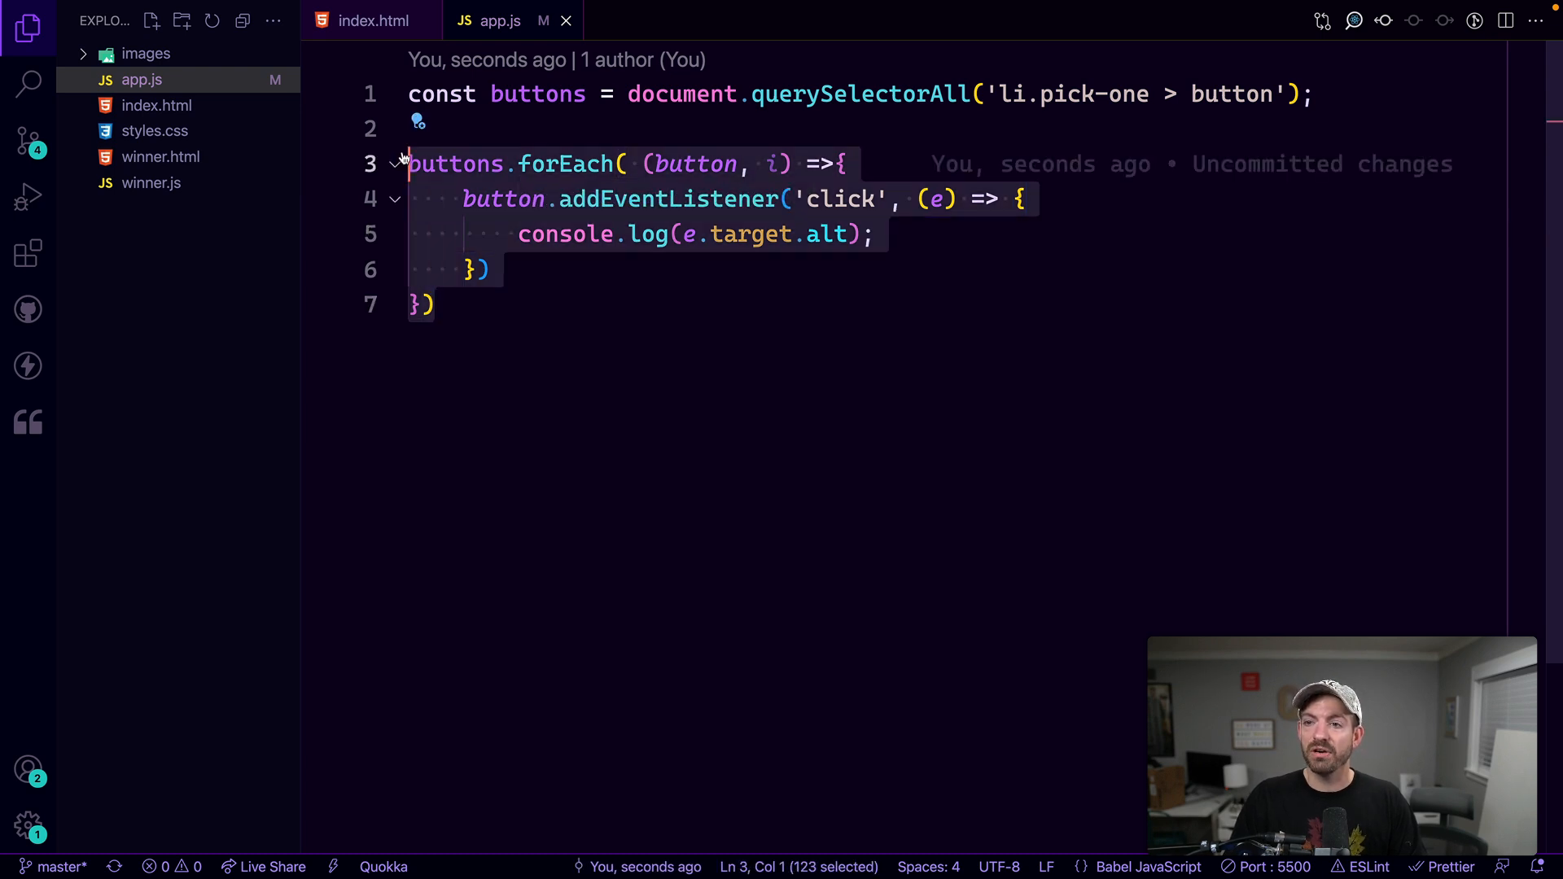
Highlight the button loop parameter and add console.log(i); inside the click listener
double_click(689, 164)
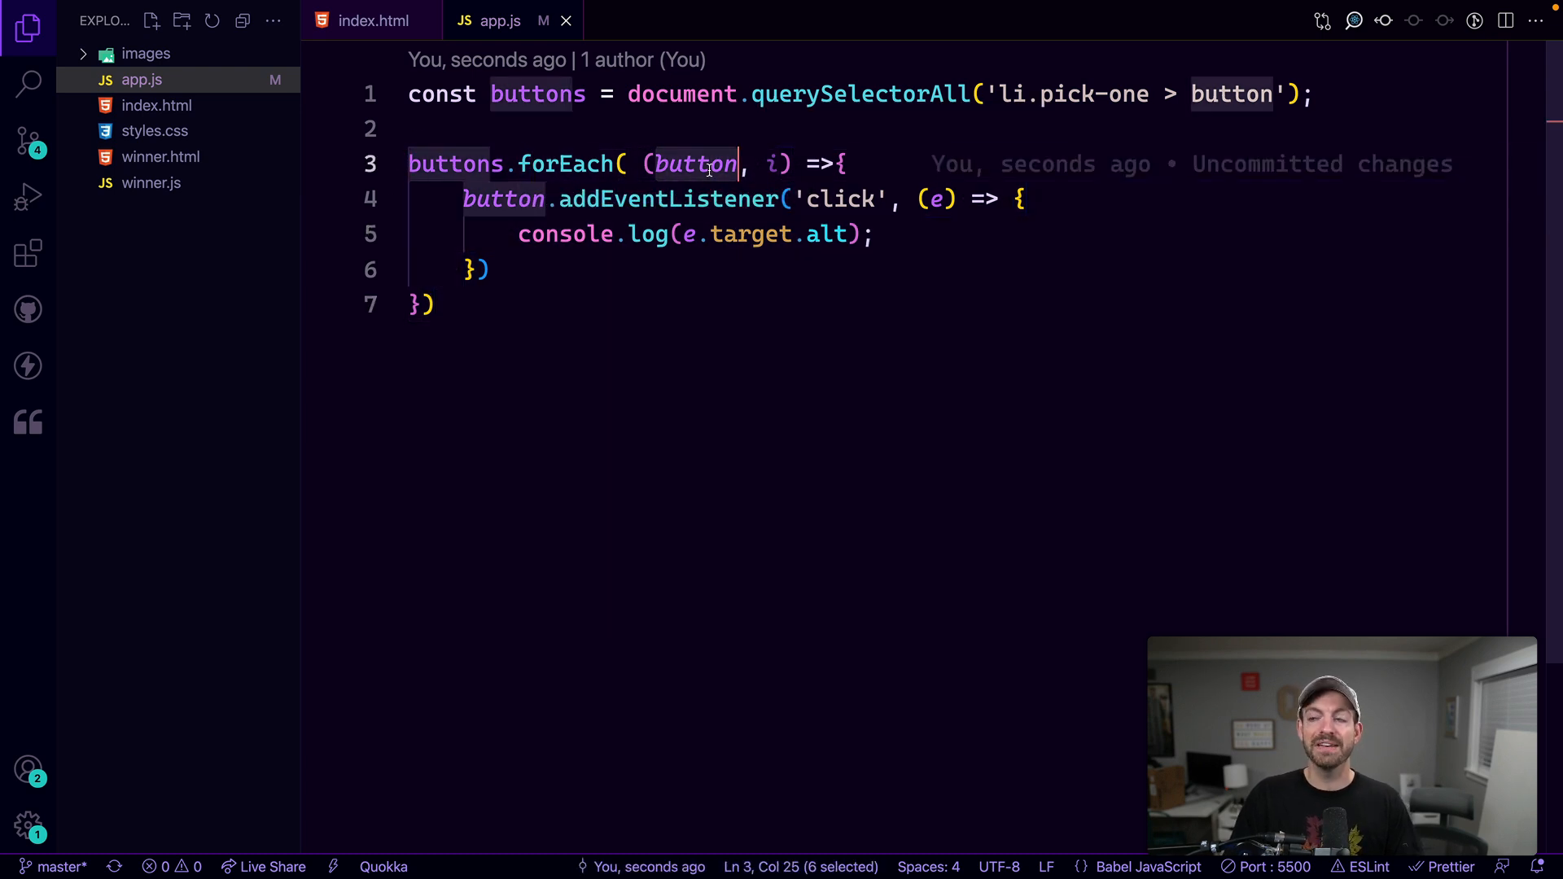
mouse_move(777, 164)
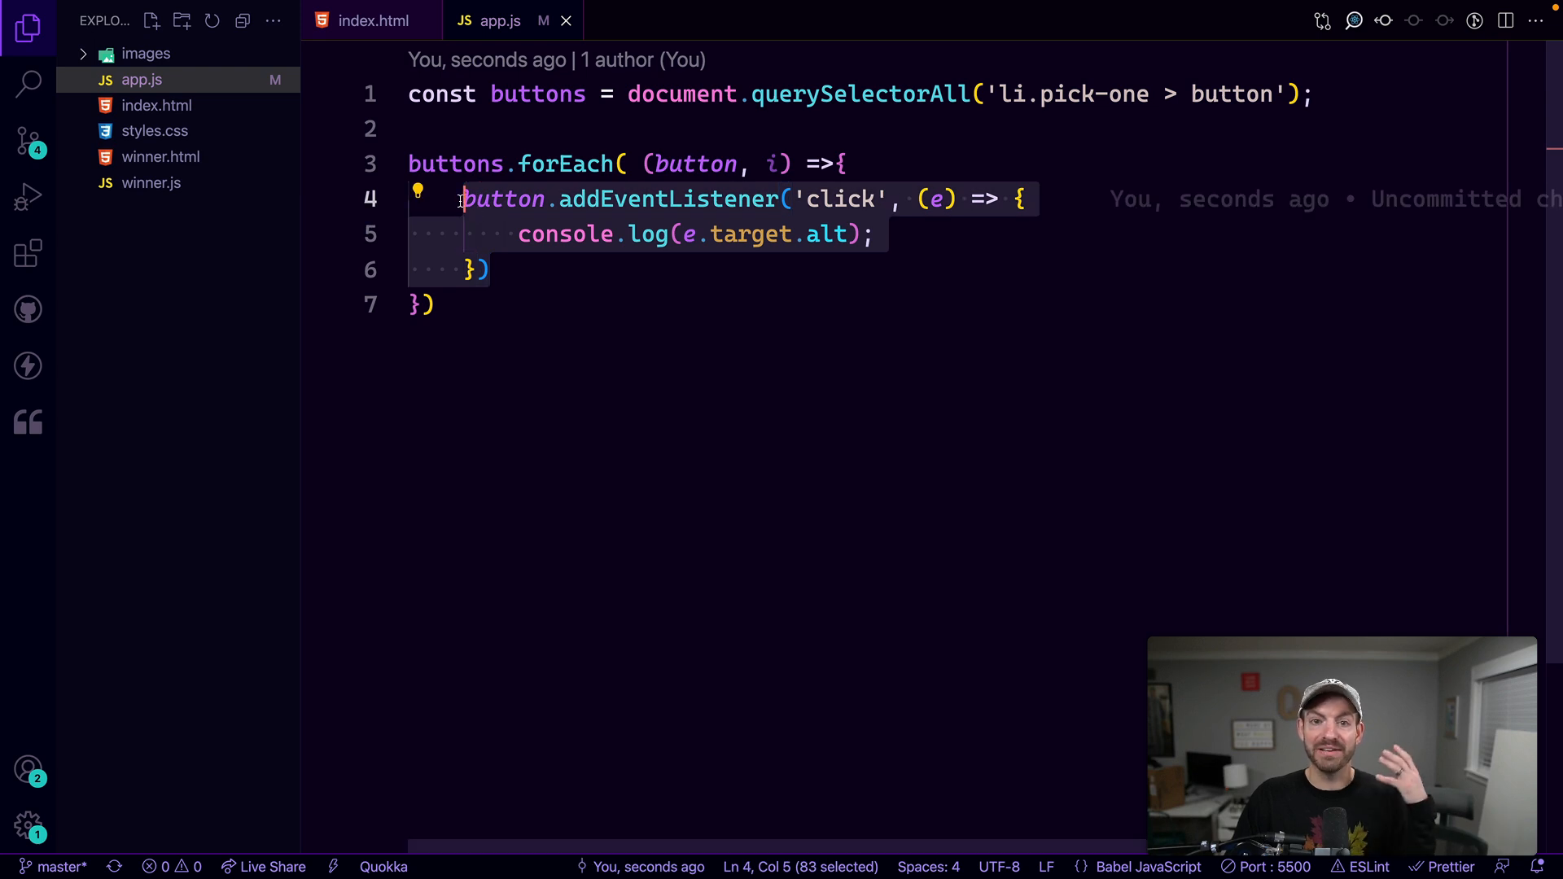
text(c)
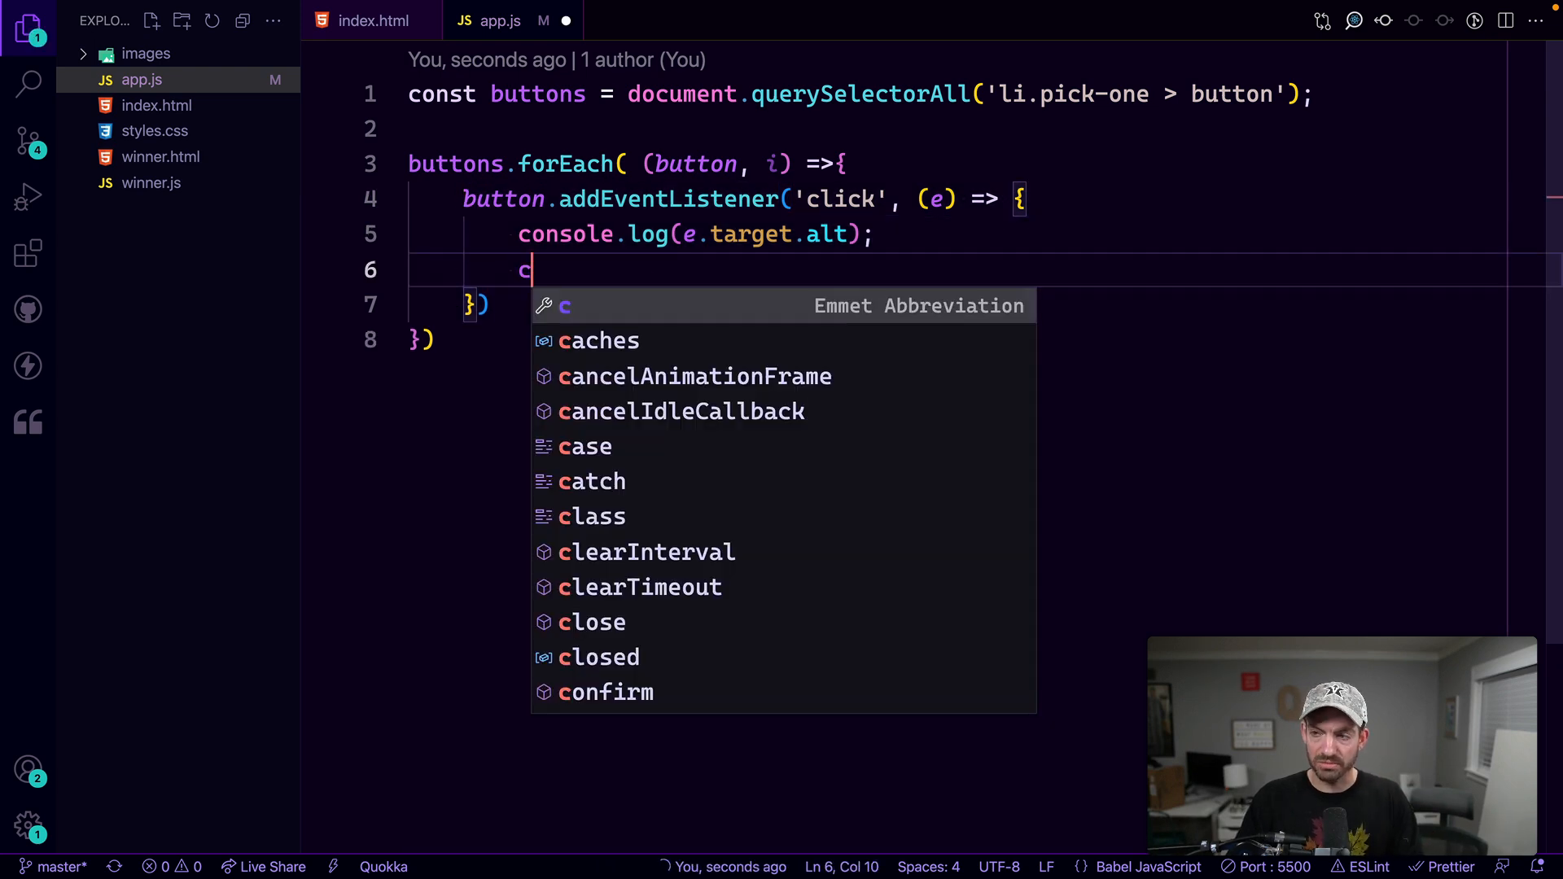
text(onsole.log(i);)
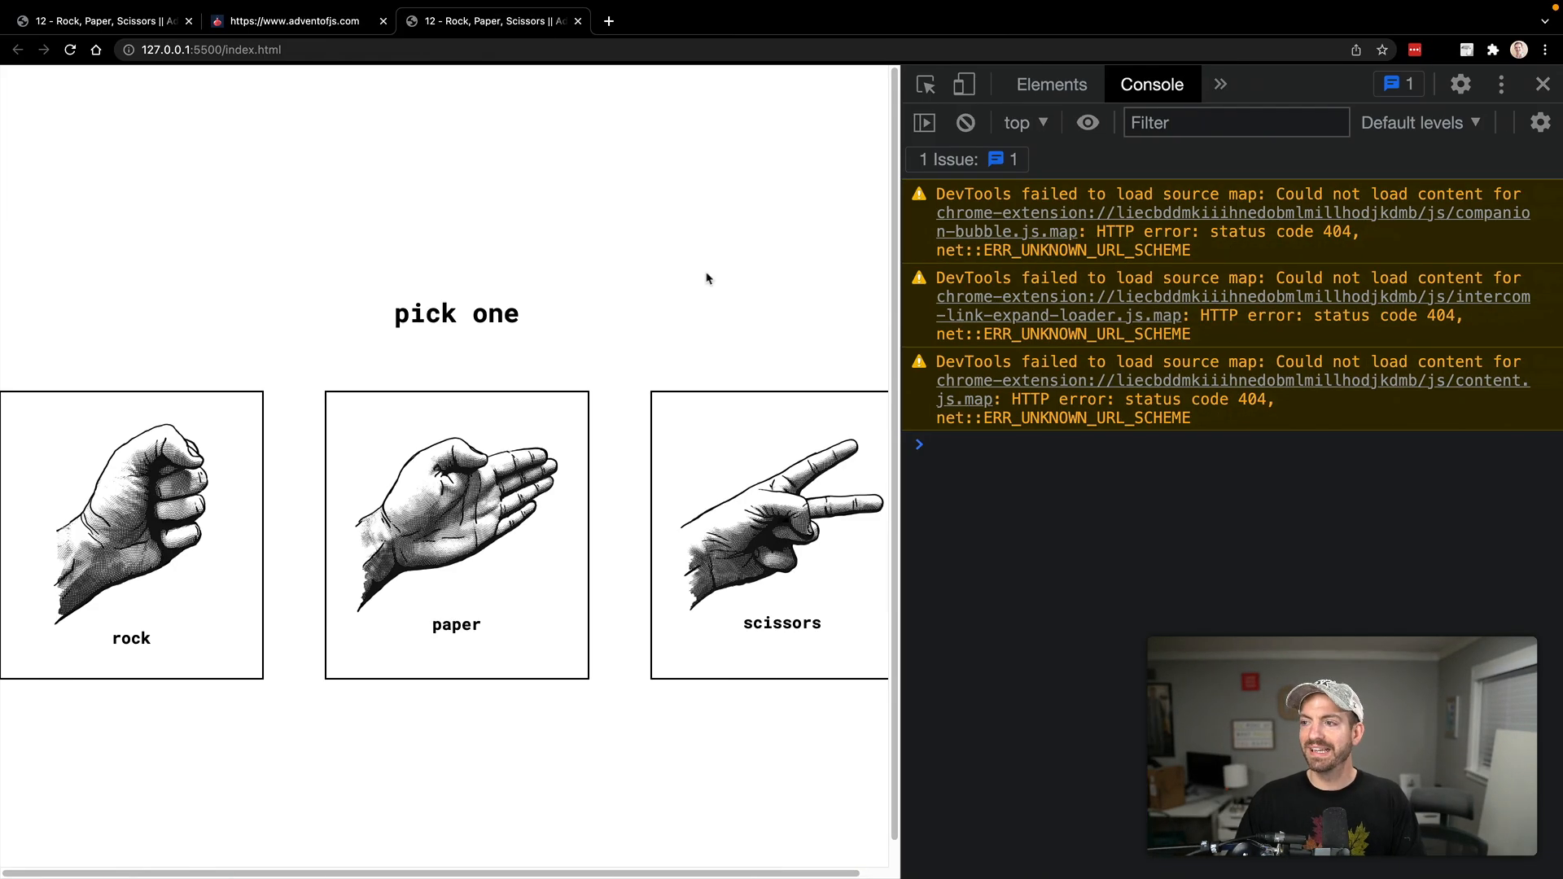
Reload the game page in Chrome so the console shows only source-map warnings
click(455, 533)
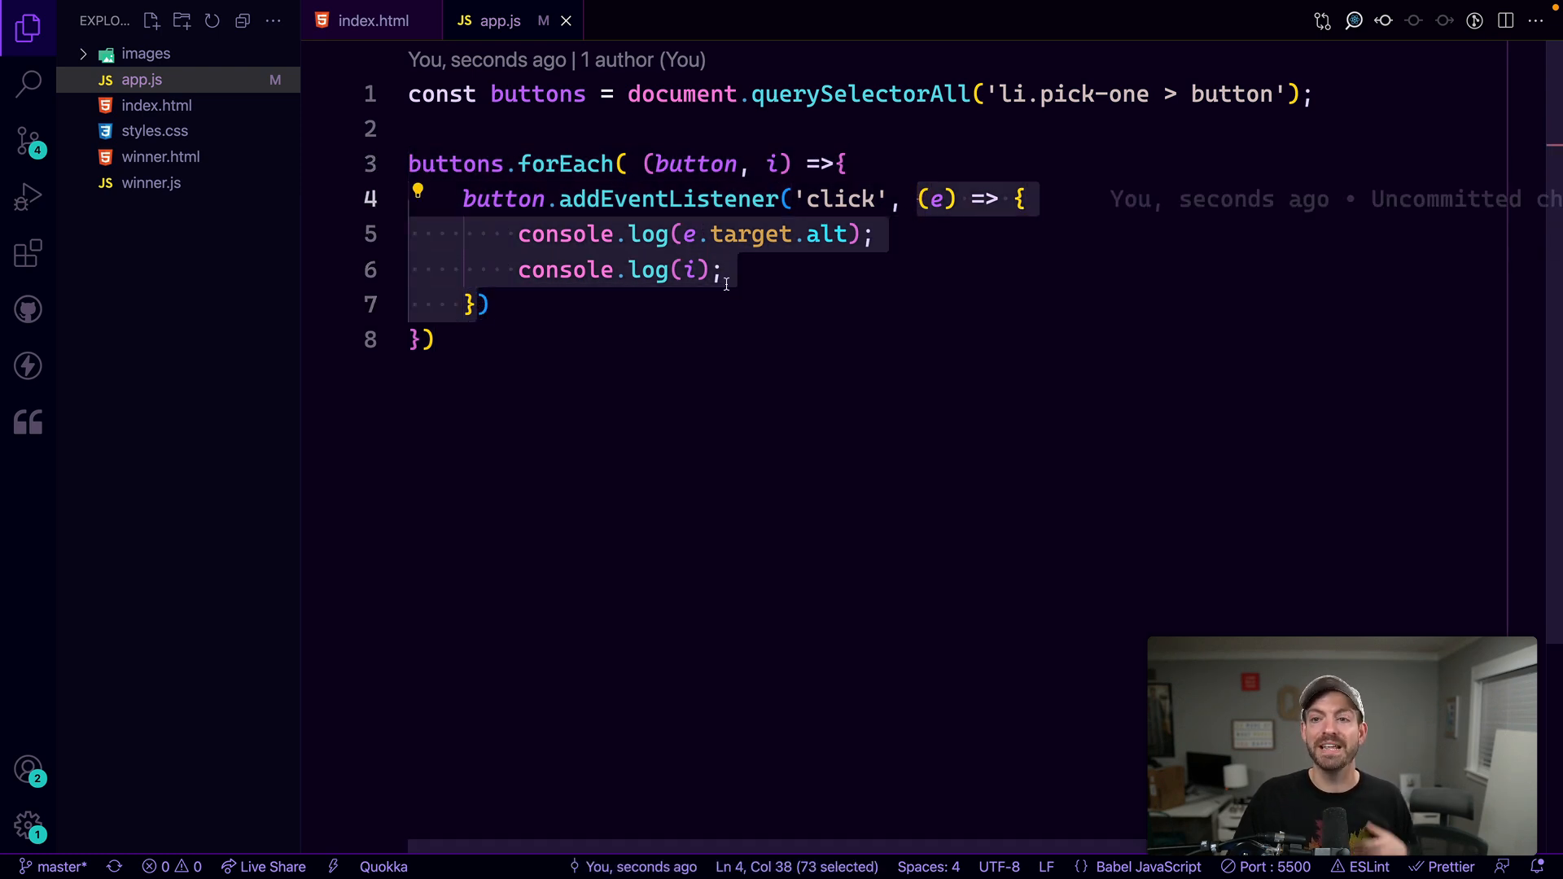
Declare const name = "James is cool" in the forEach callback and log name in the listener
click(696, 269)
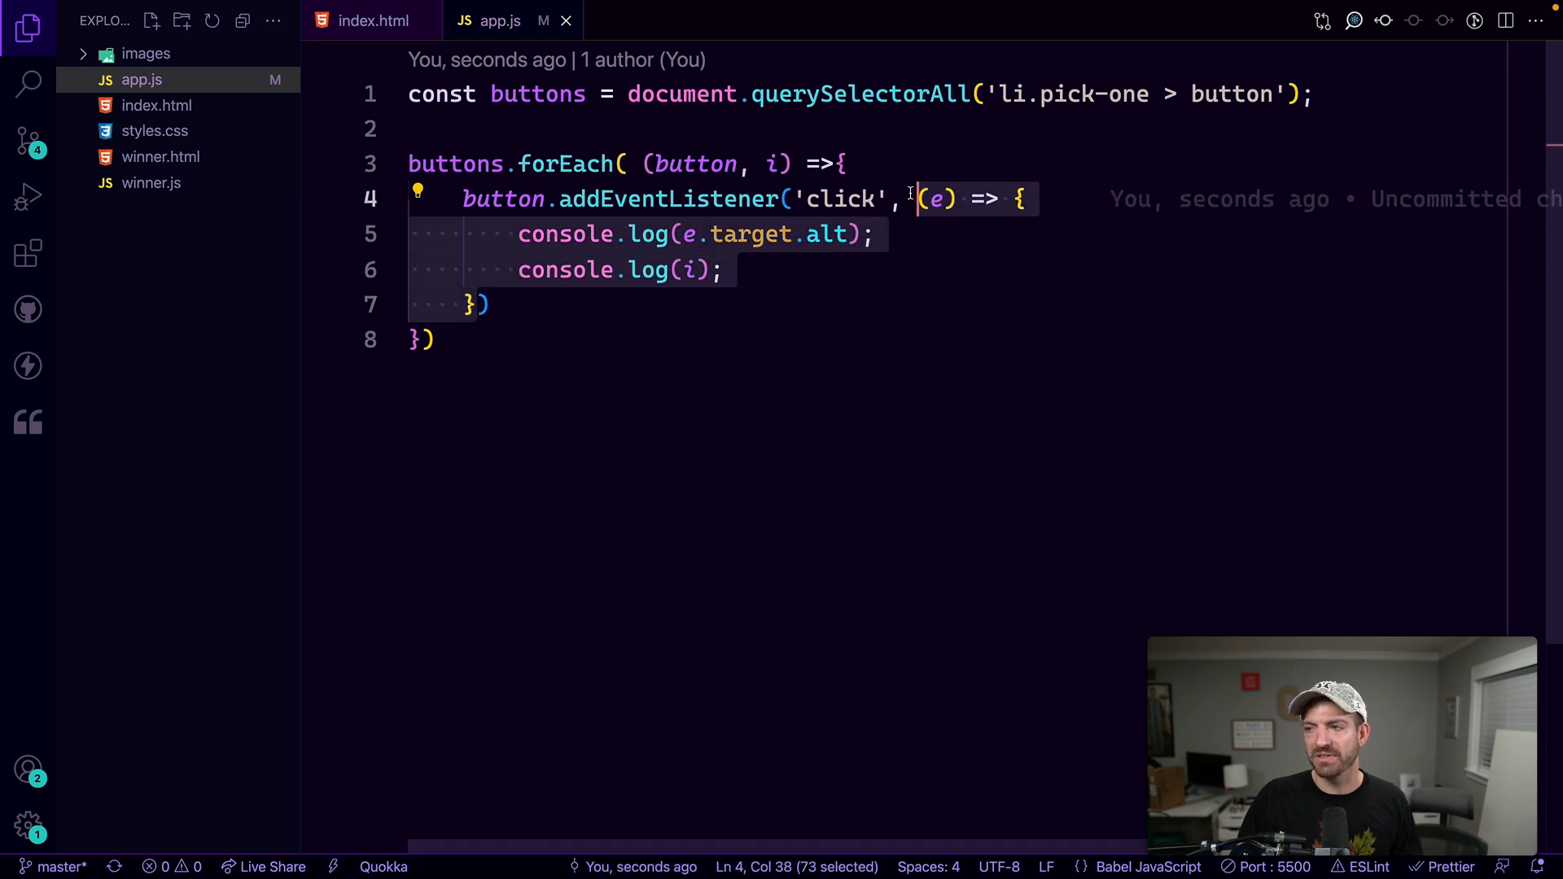
text(const name =)
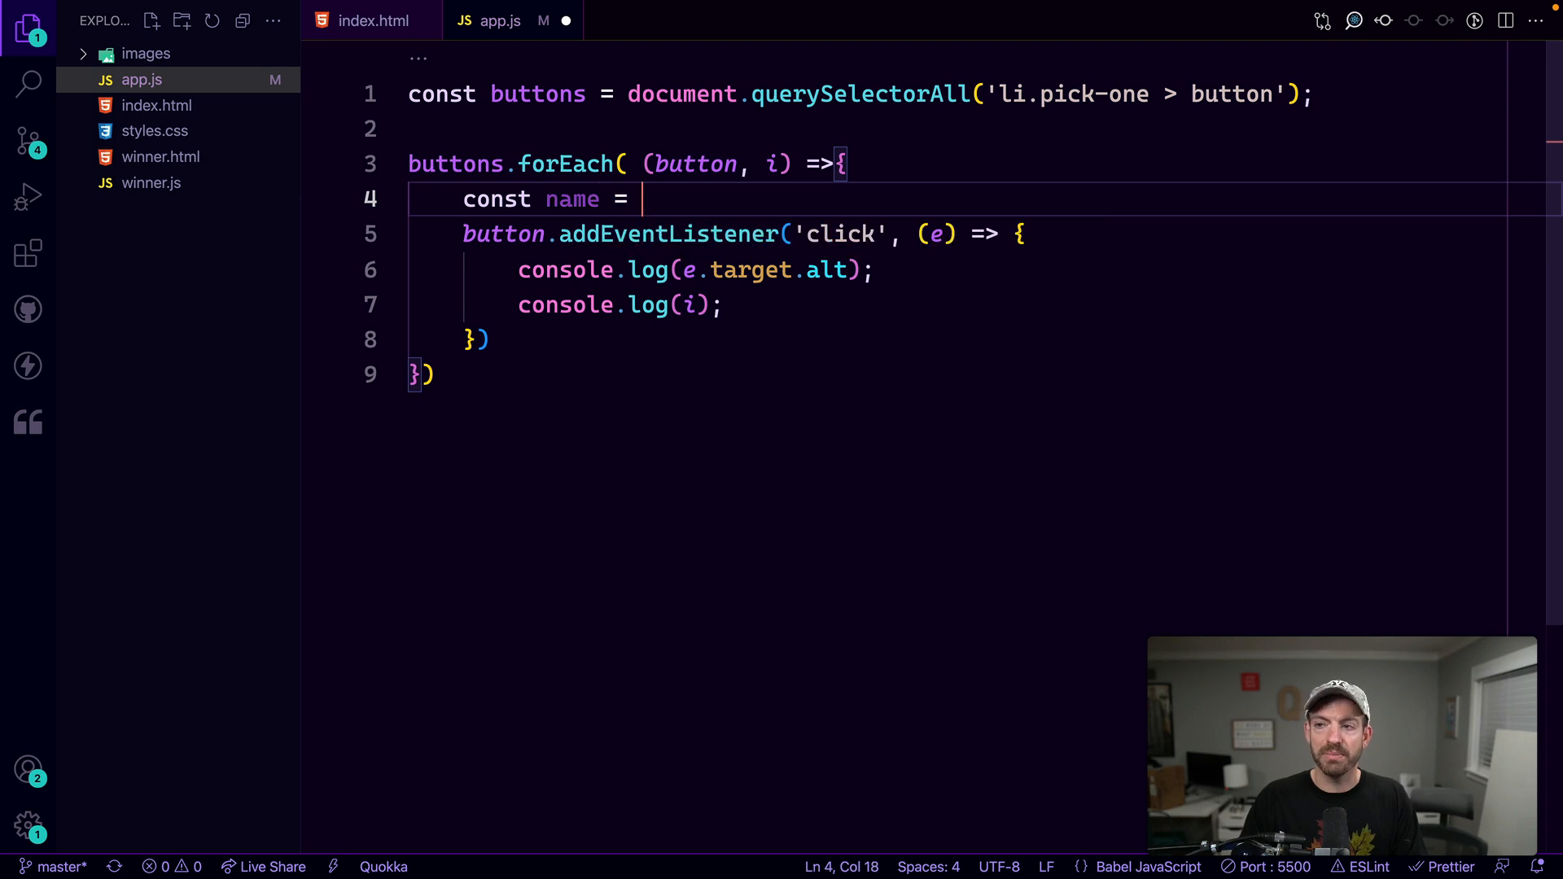
text("James")
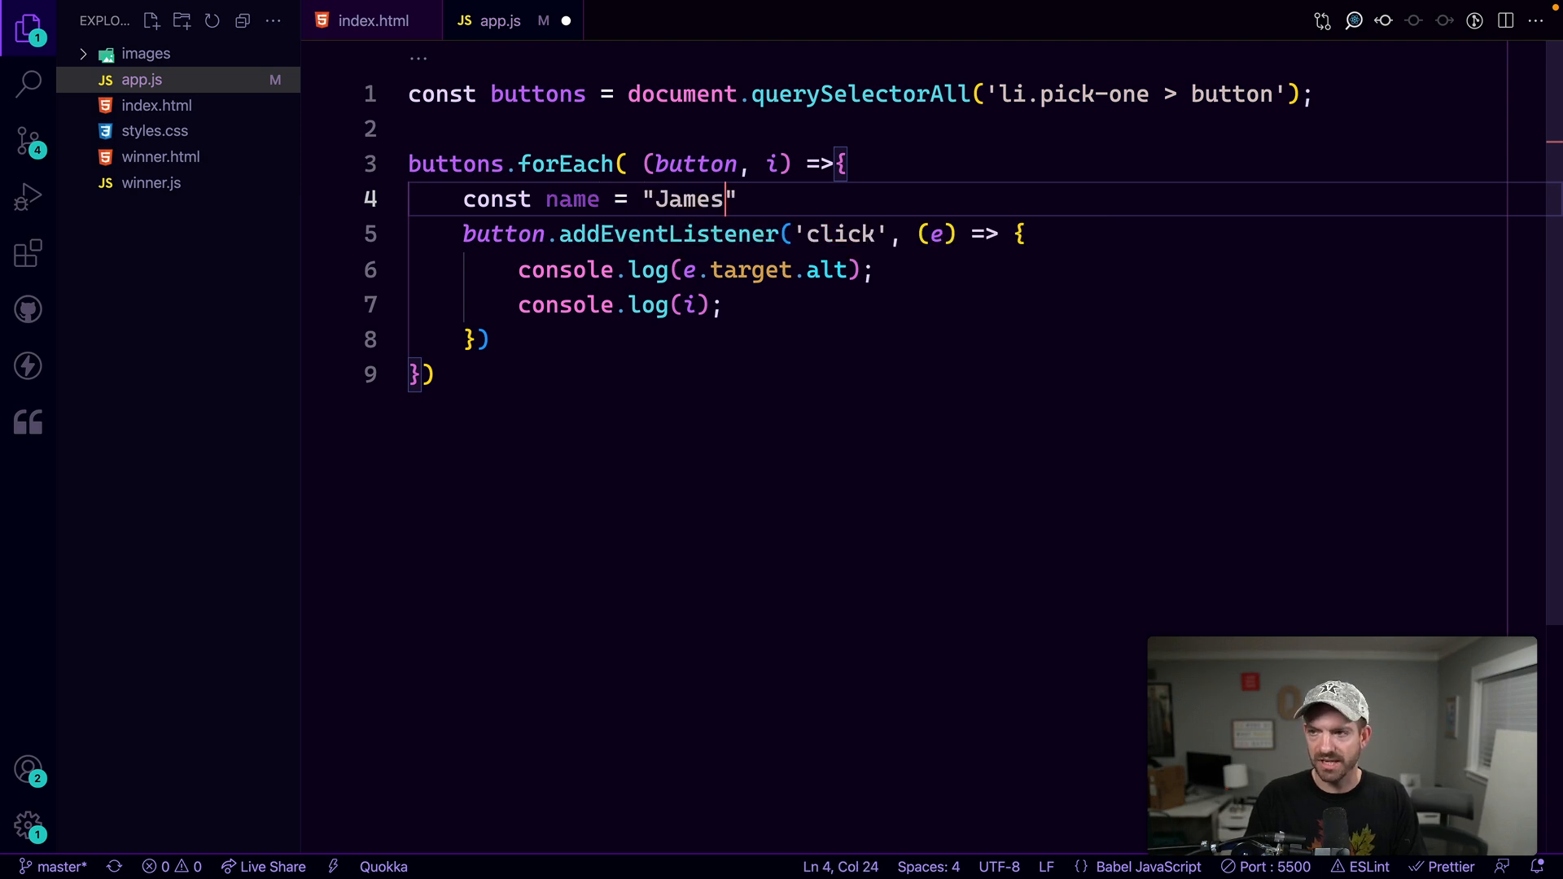
text(is cool)
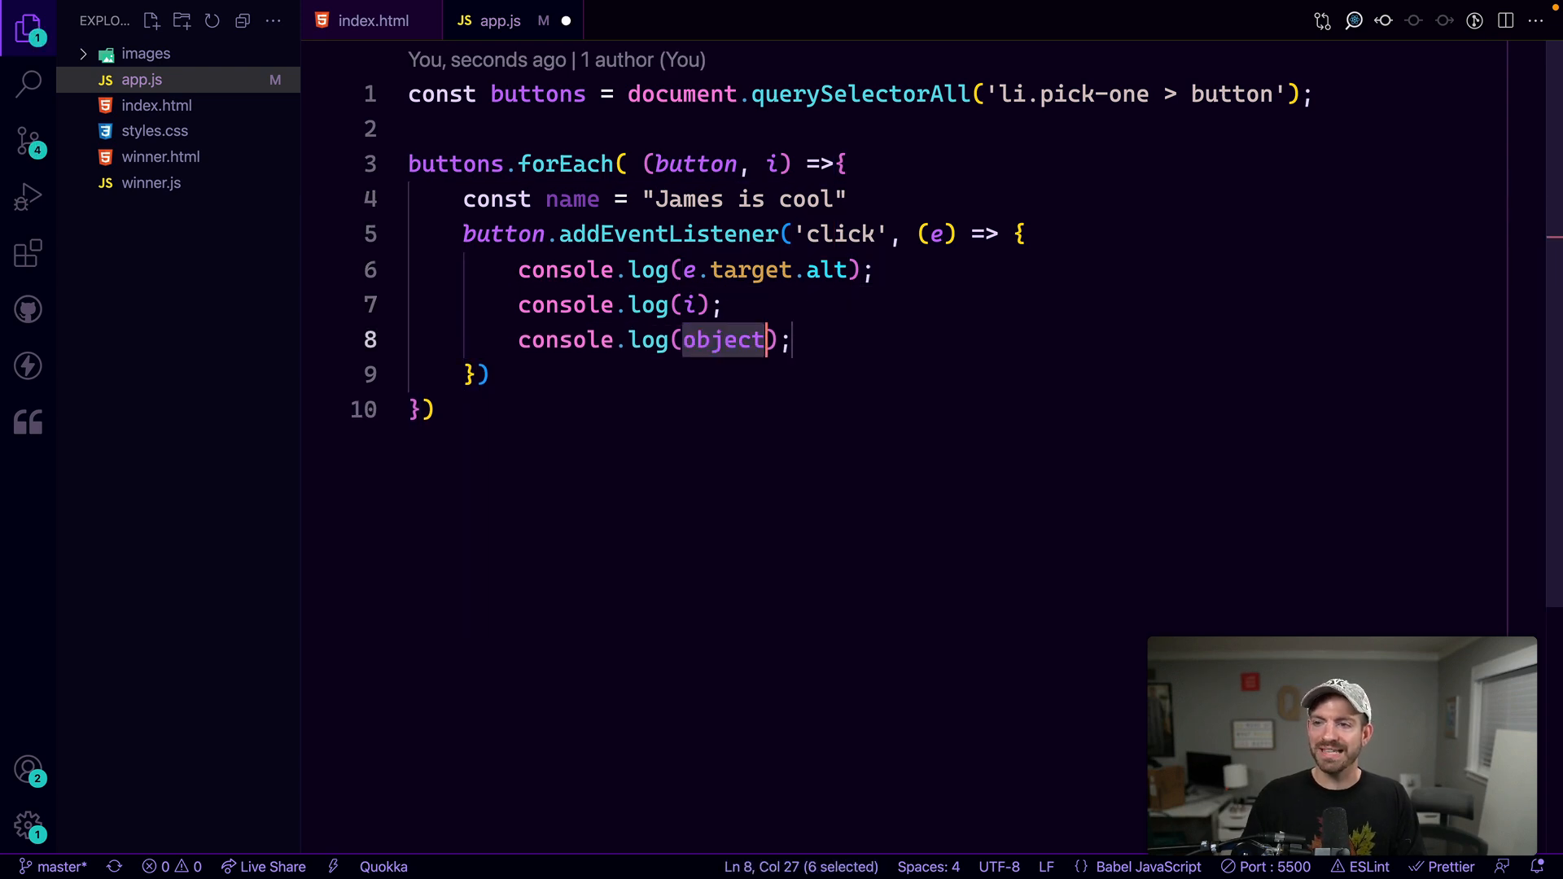
text(name)
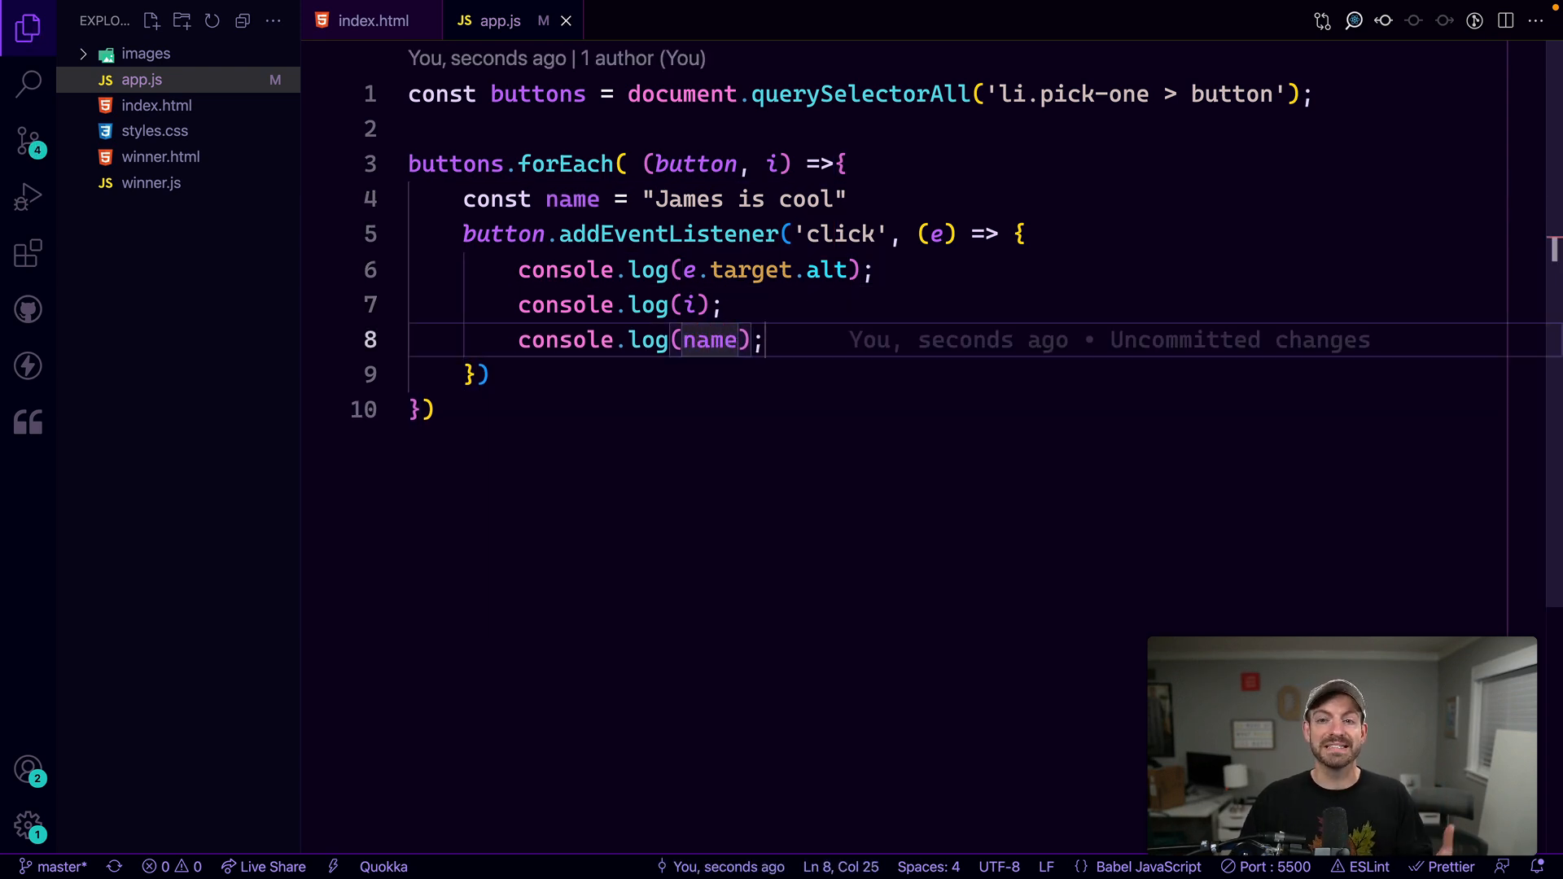
click(616, 199)
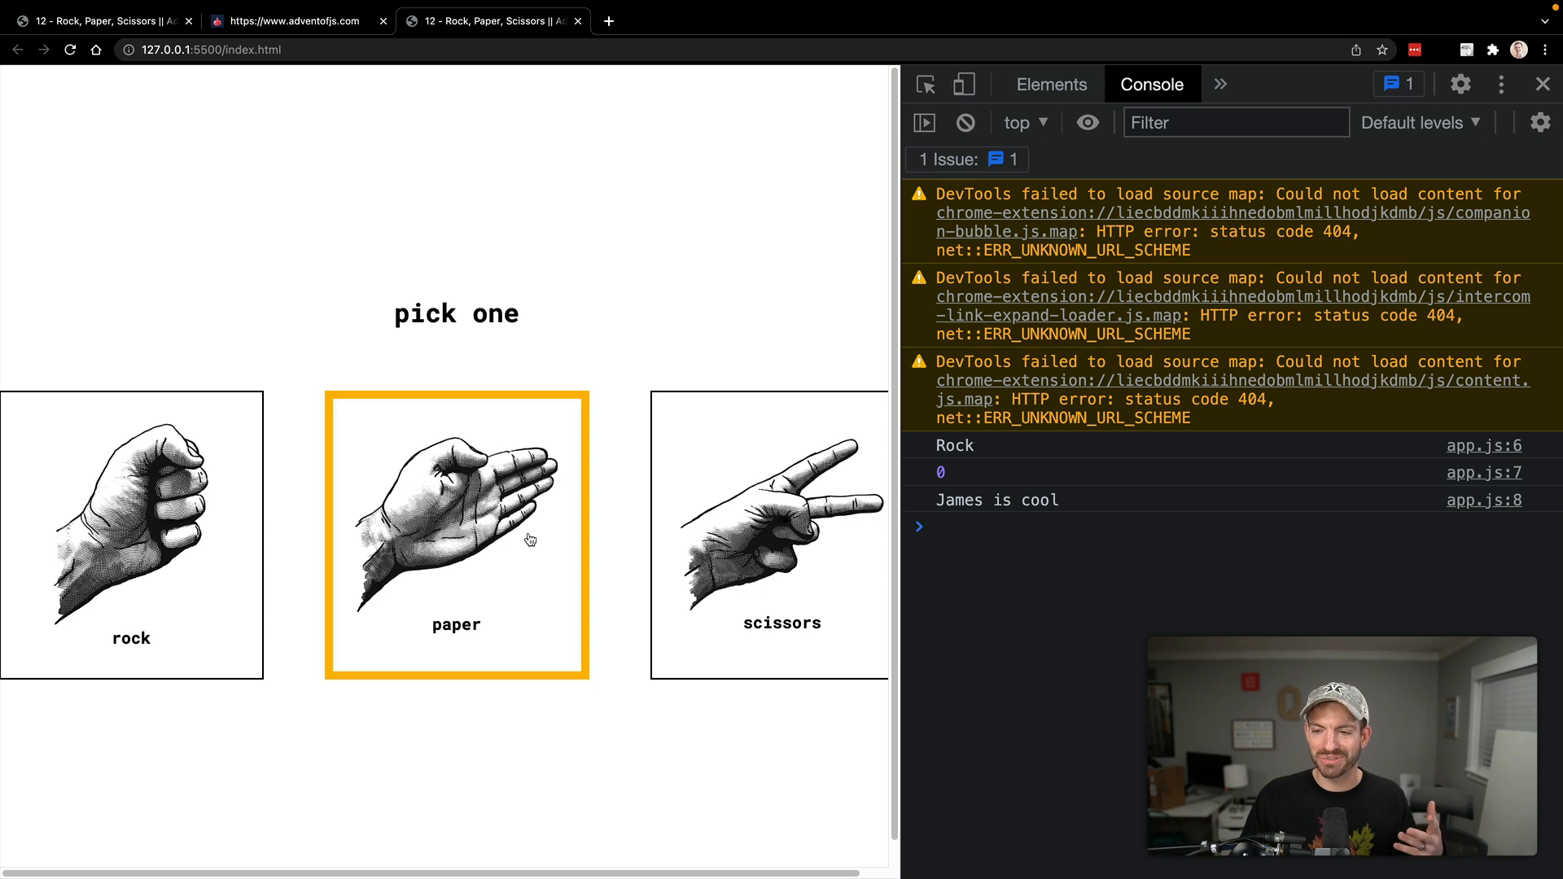
Log the paper image's details in the console, then switch to the adventofjs.com tab
click(767, 533)
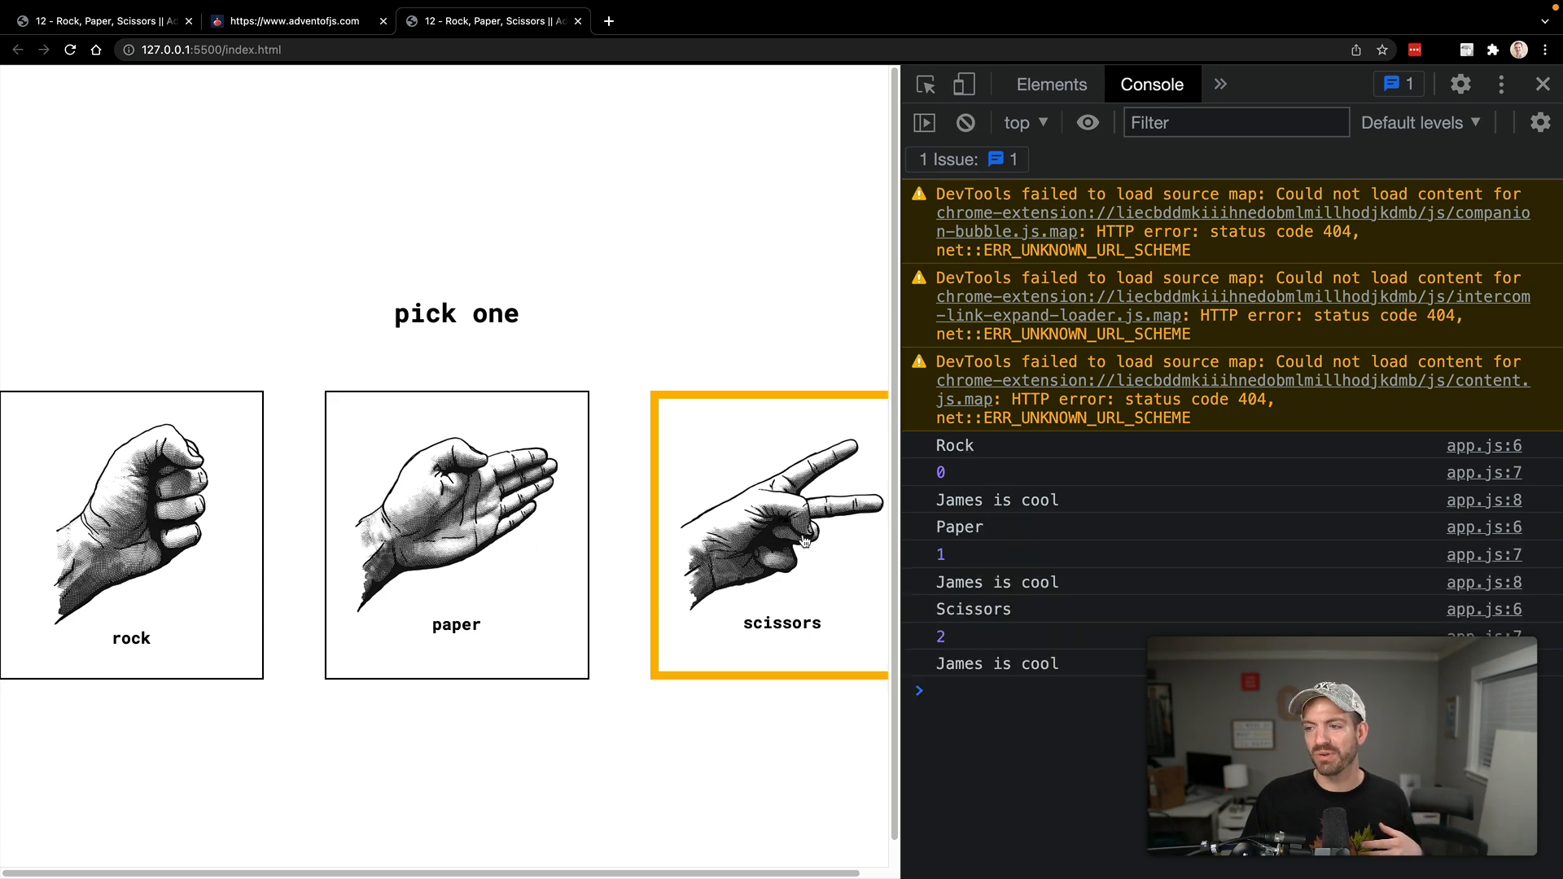
click(289, 20)
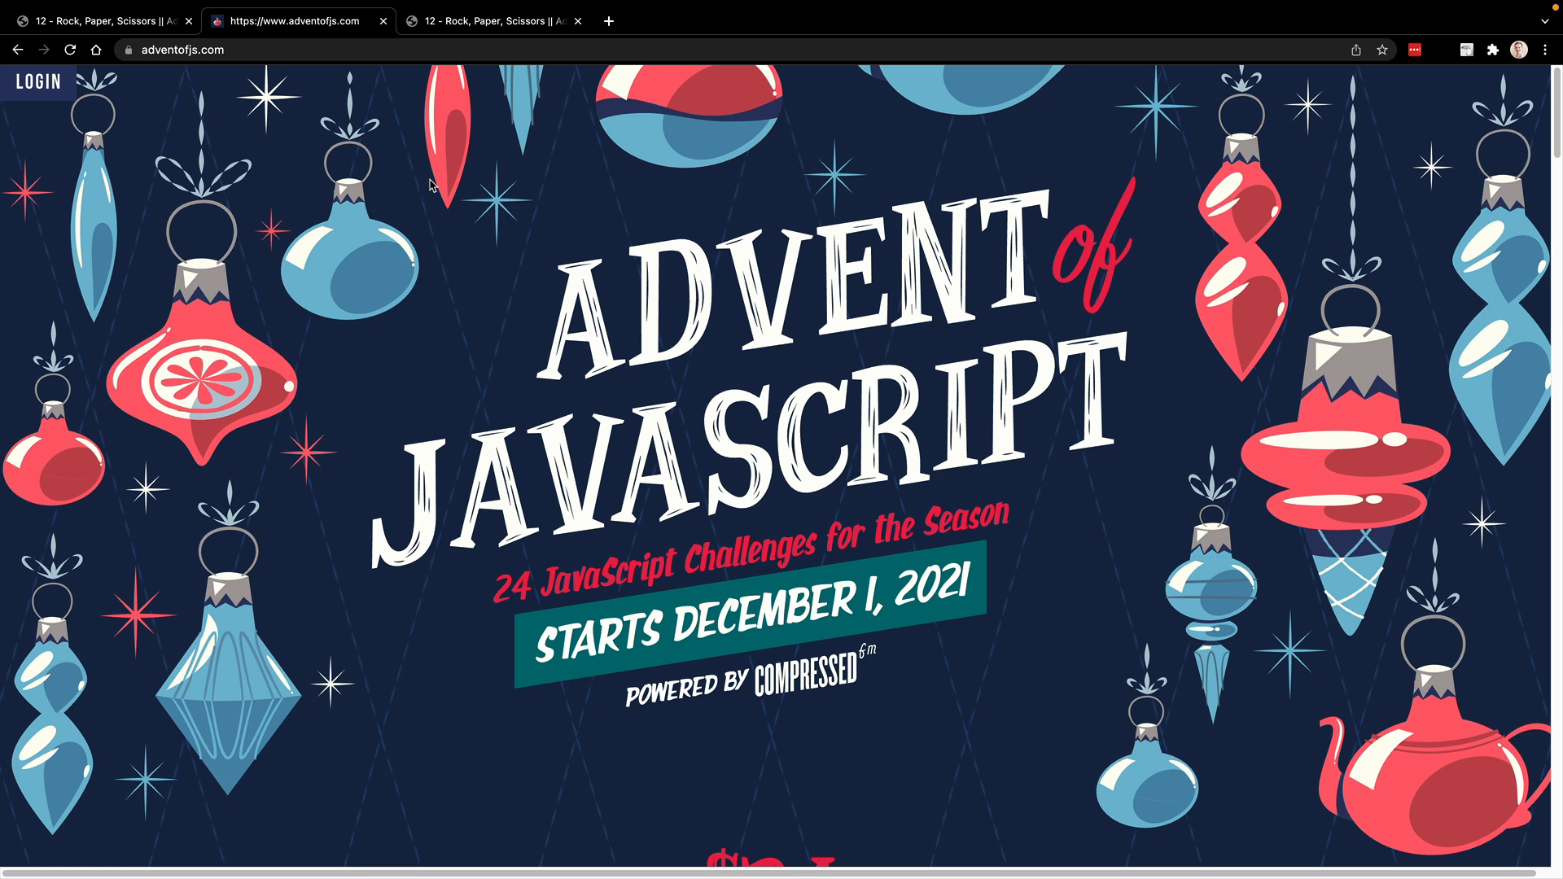